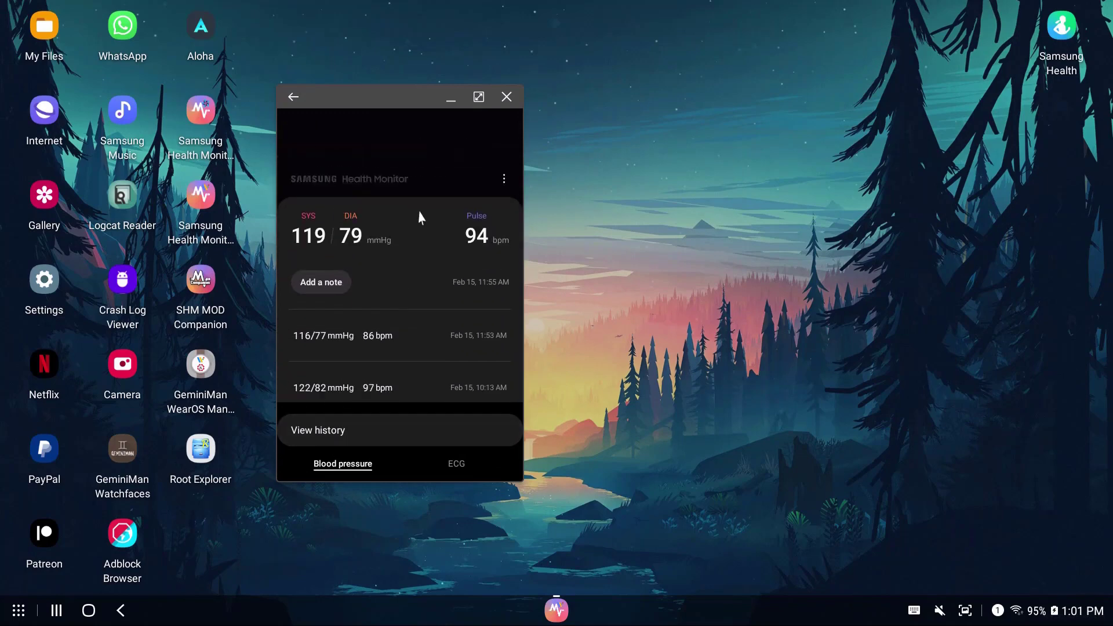
- View the Blood pressure card in Samsung Health to confirm the synced SHM readings
click(1061, 36)
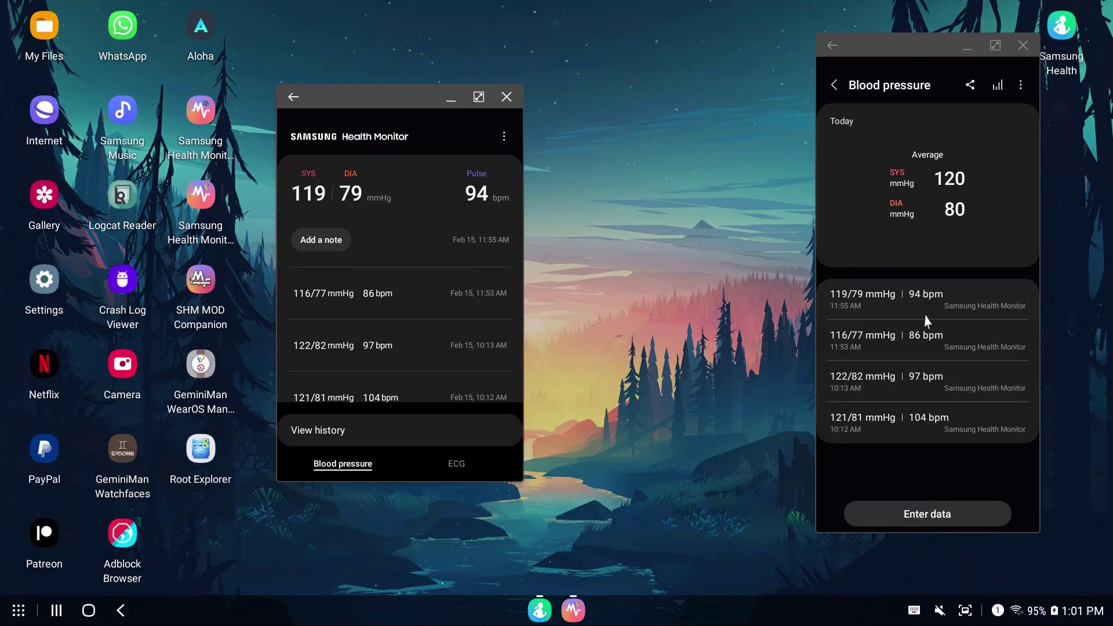
- Navigate from Home through Settings to the About Samsung Health page showing version 6.23.0.063
click(832, 45)
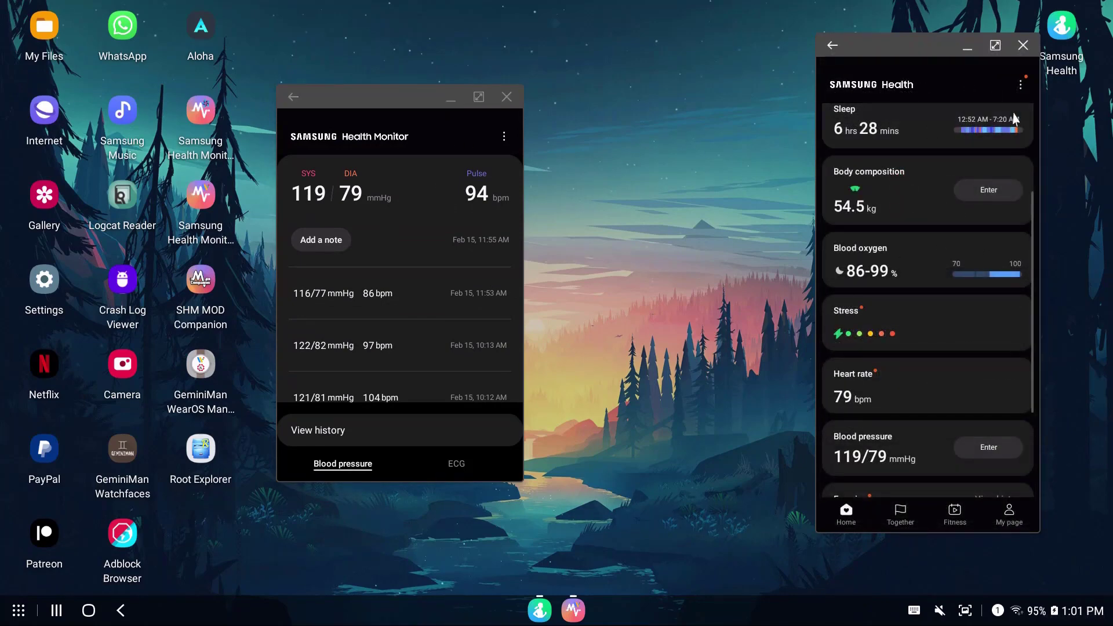
click(1021, 84)
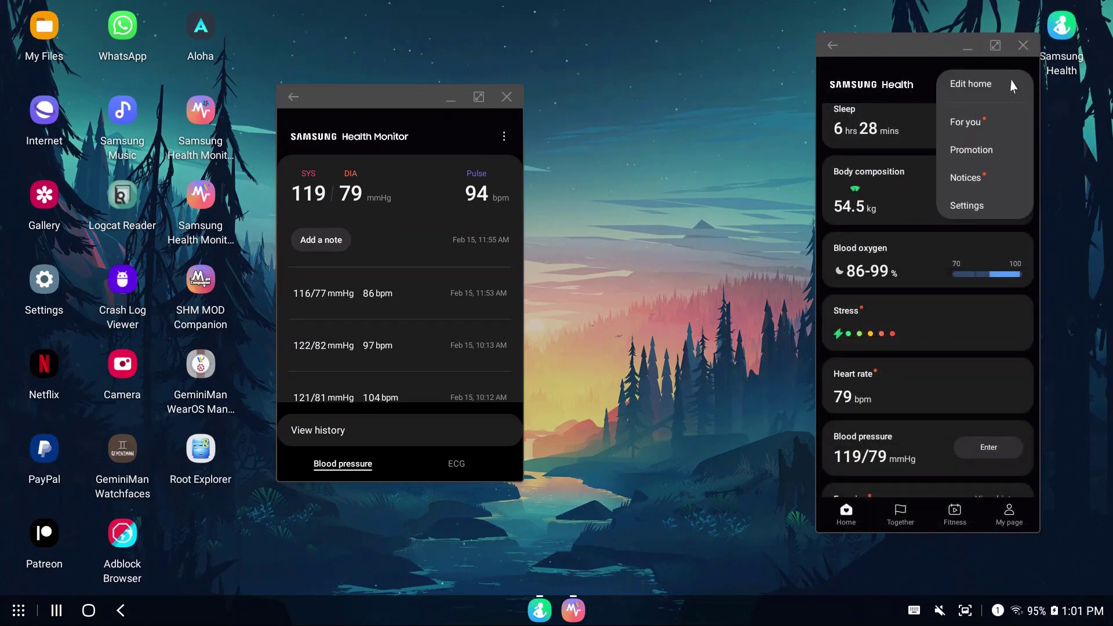
click(968, 206)
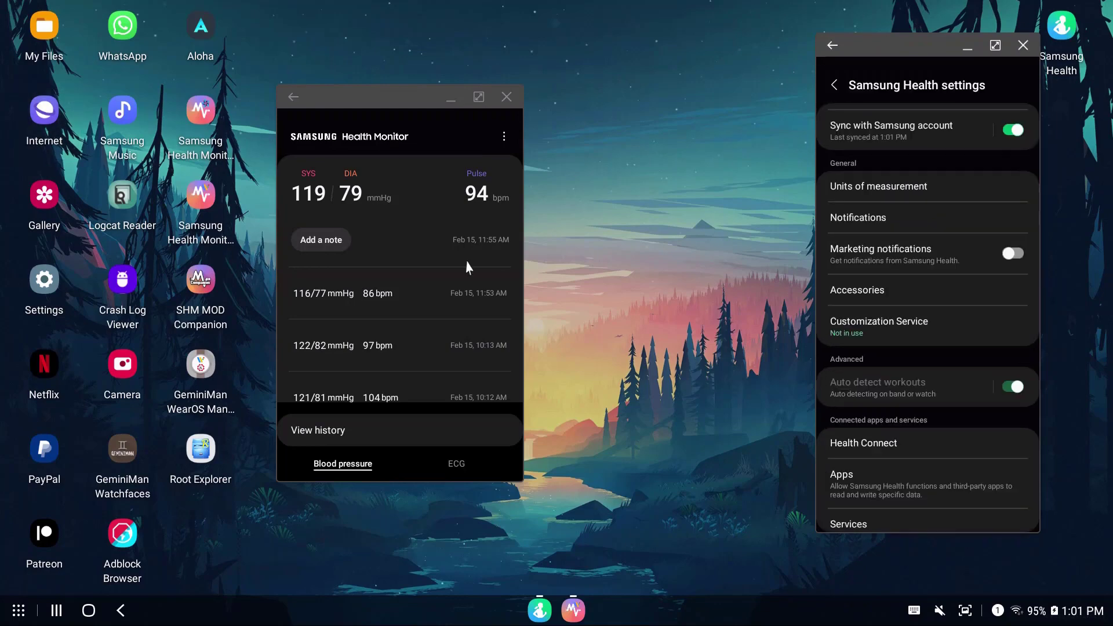
scroll(down, 3)
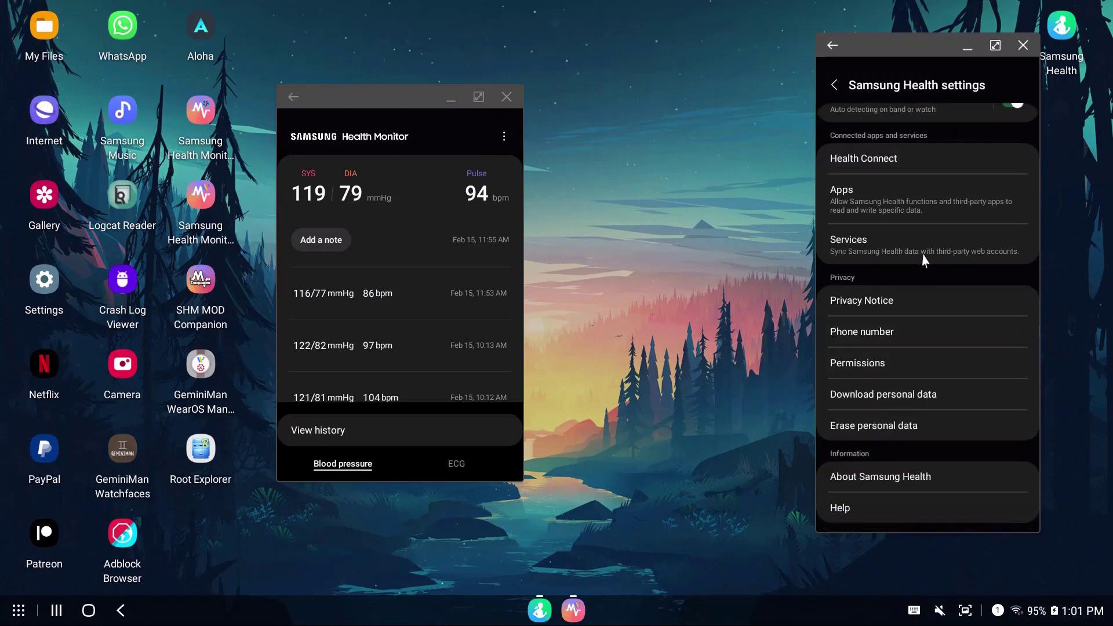
click(881, 476)
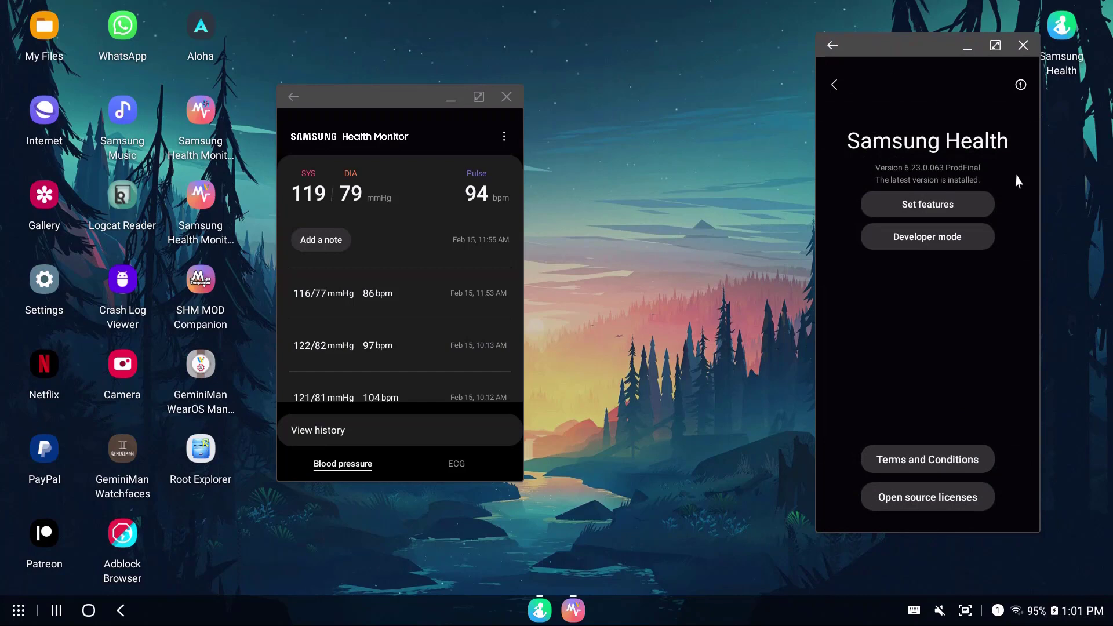
mouse_move(883, 263)
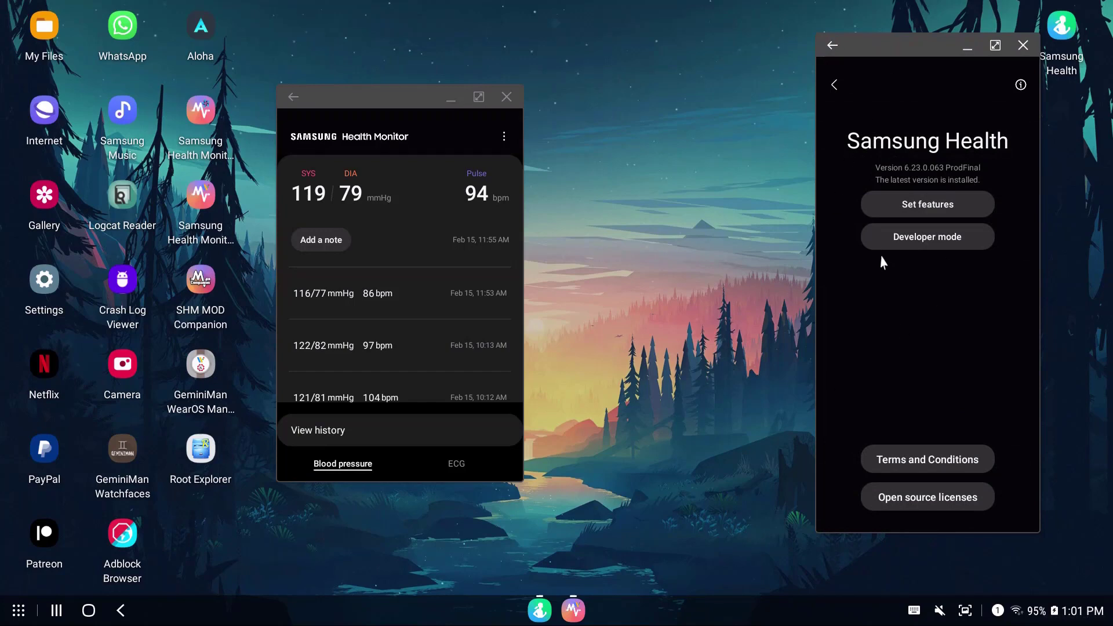
mouse_move(930, 174)
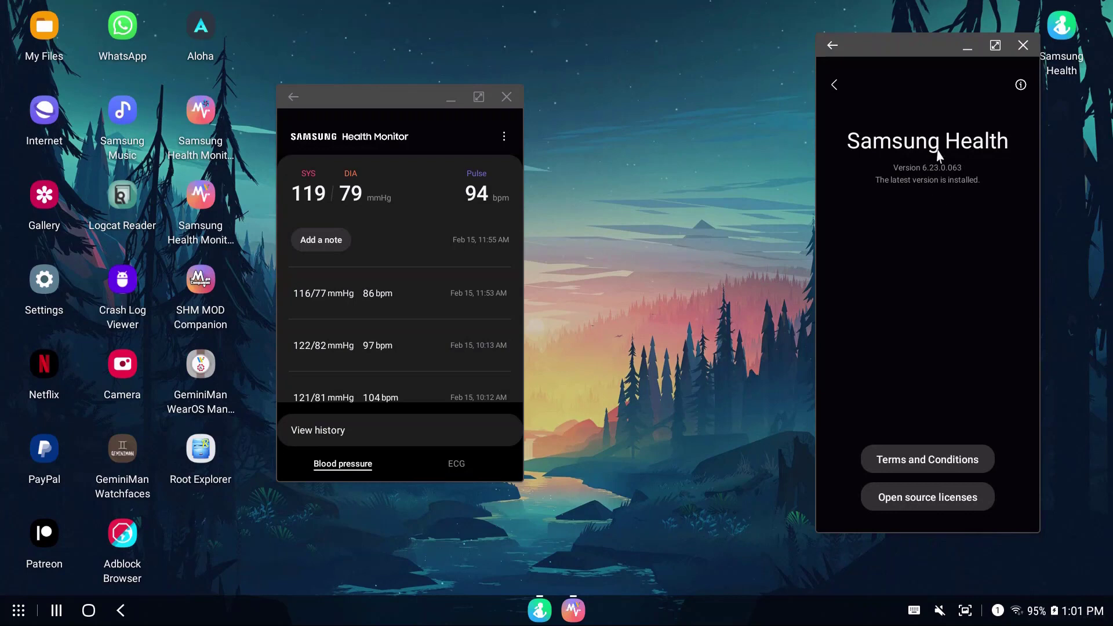
mouse_move(882, 289)
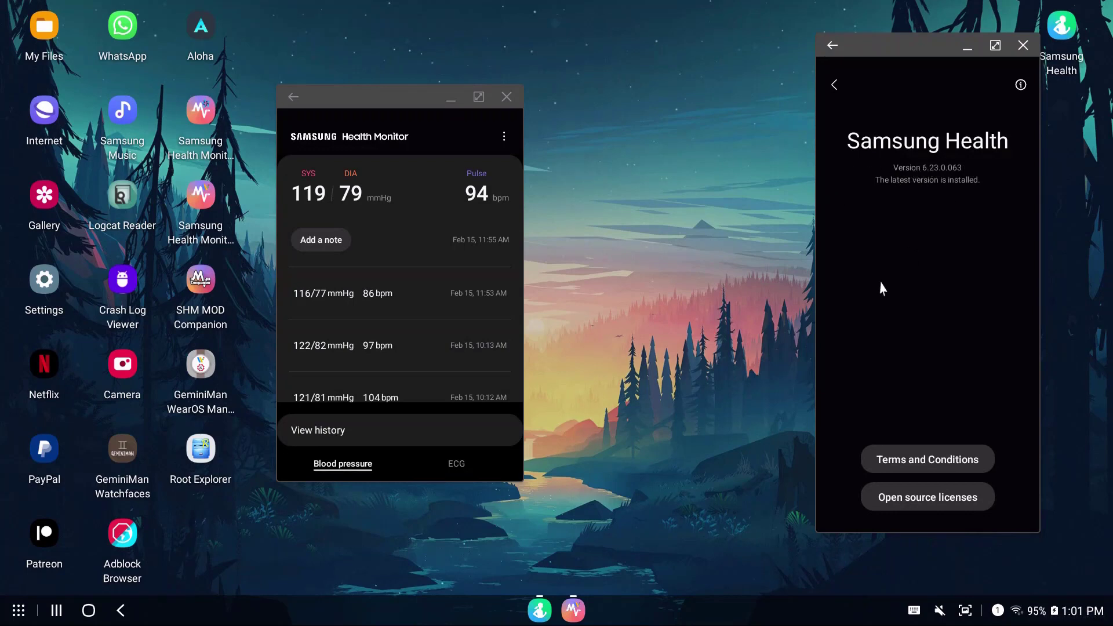
mouse_move(968, 178)
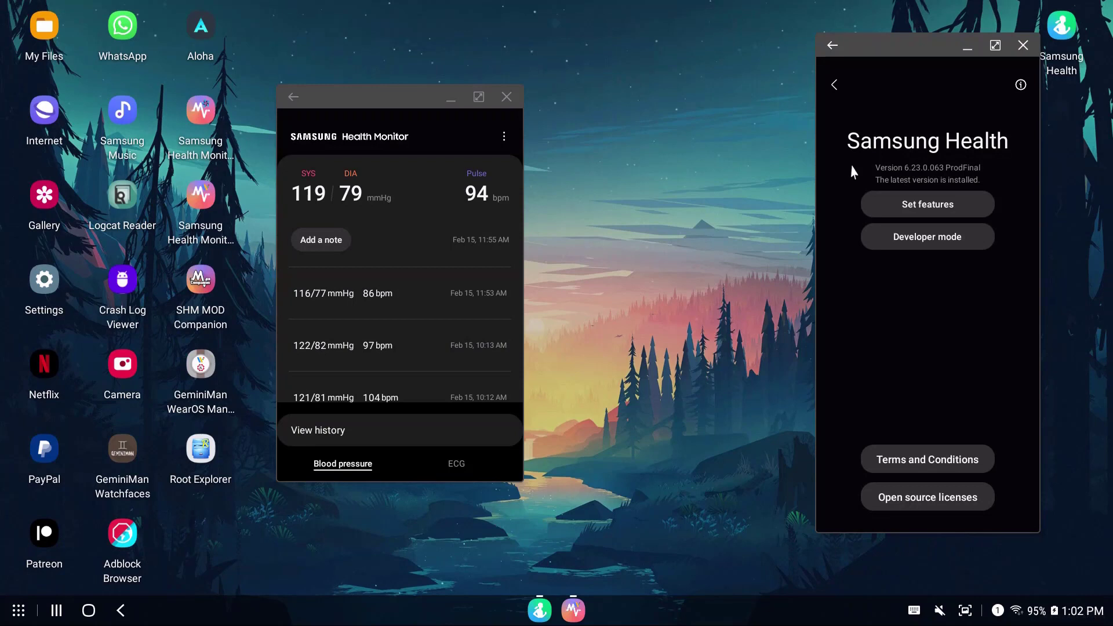
mouse_move(776, 285)
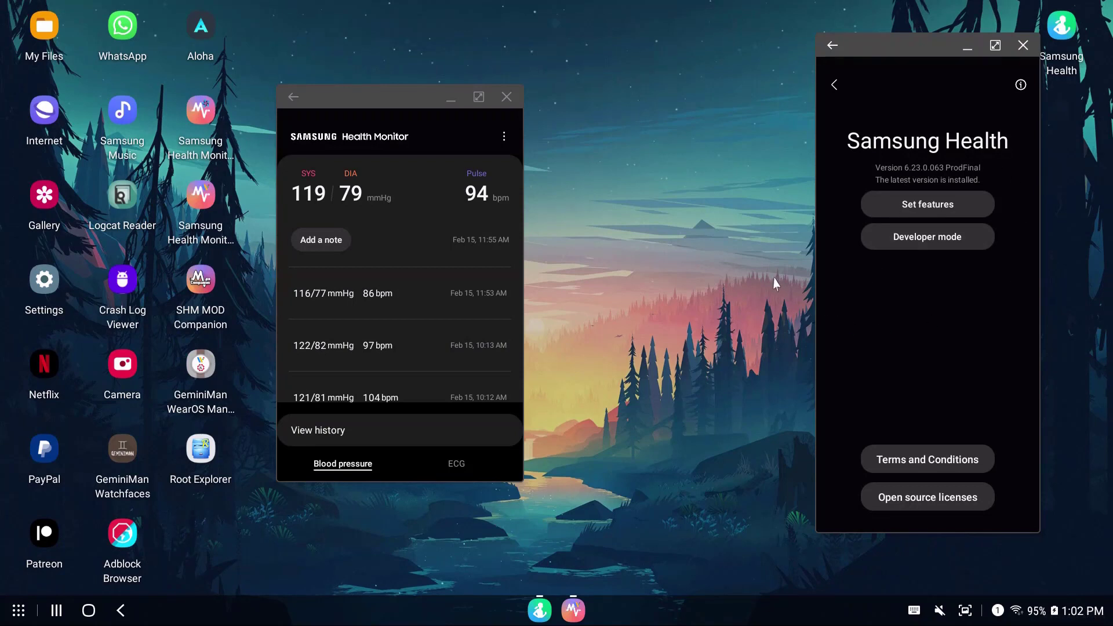
mouse_move(906, 210)
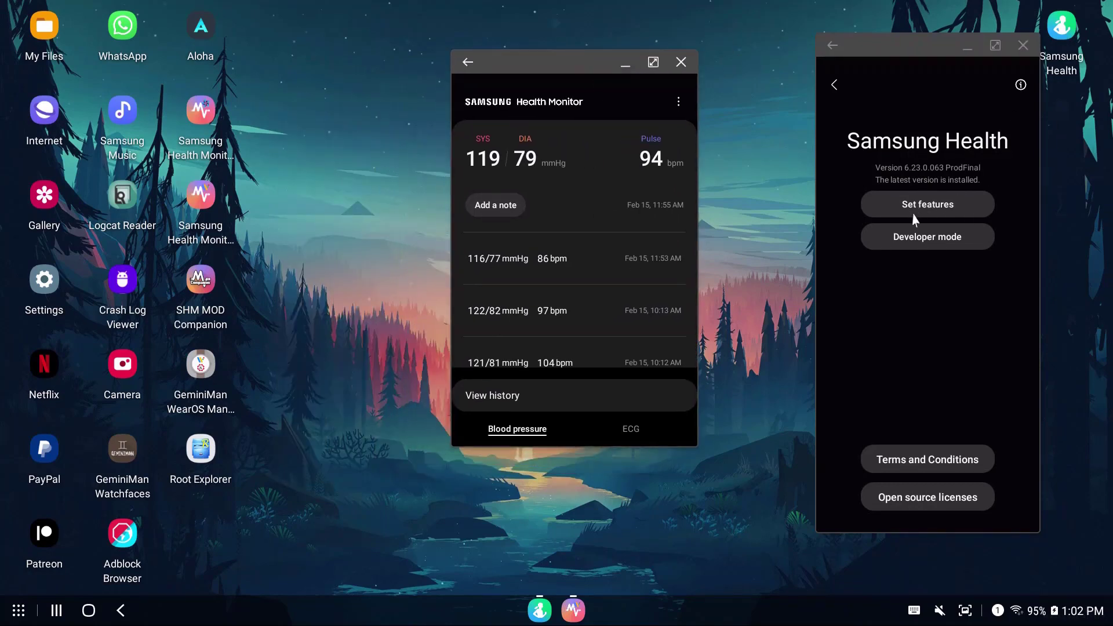
mouse_move(43, 26)
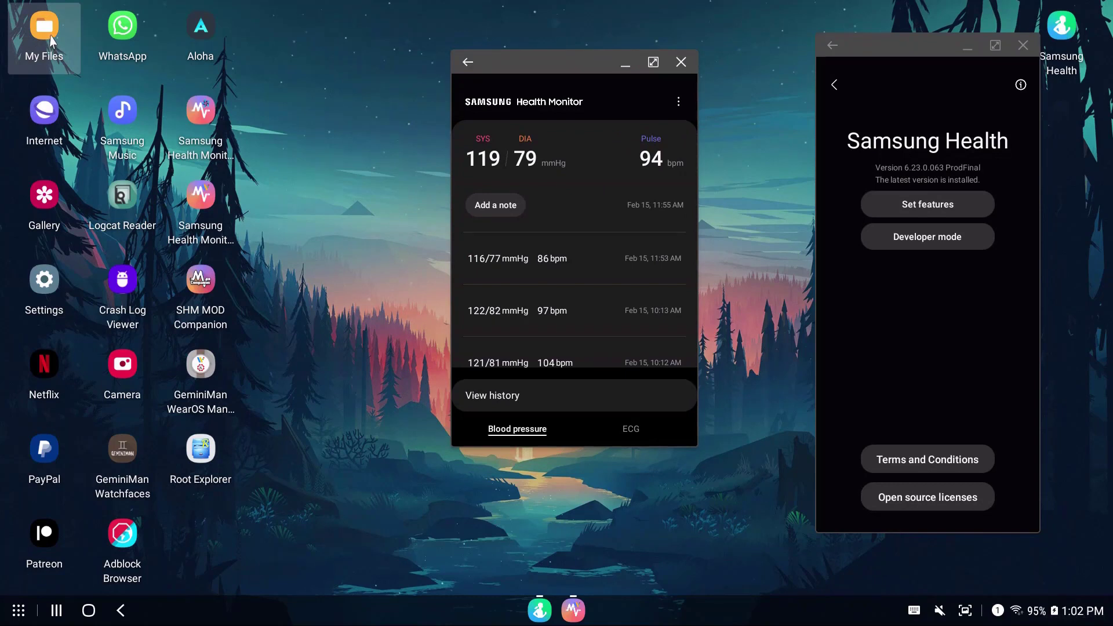
mouse_move(49, 47)
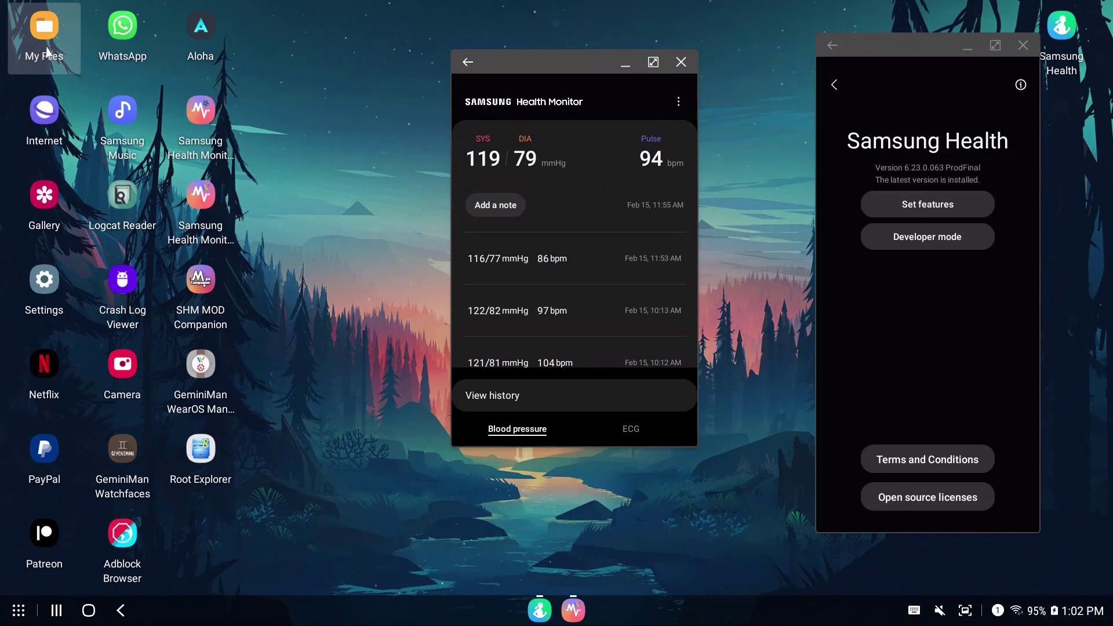
mouse_move(163, 103)
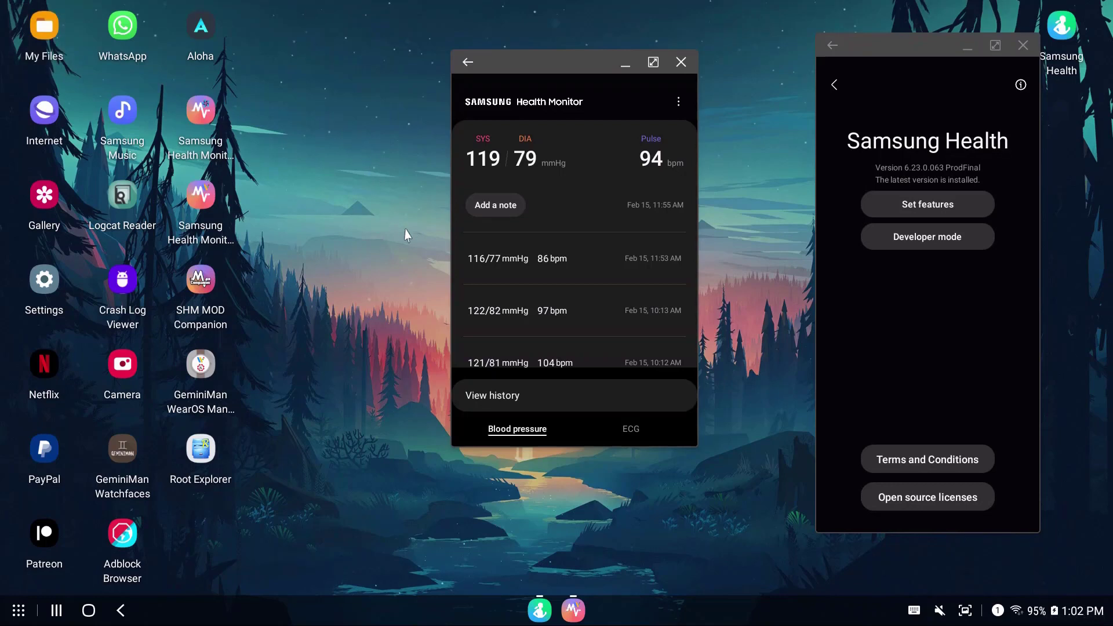
mouse_move(417, 276)
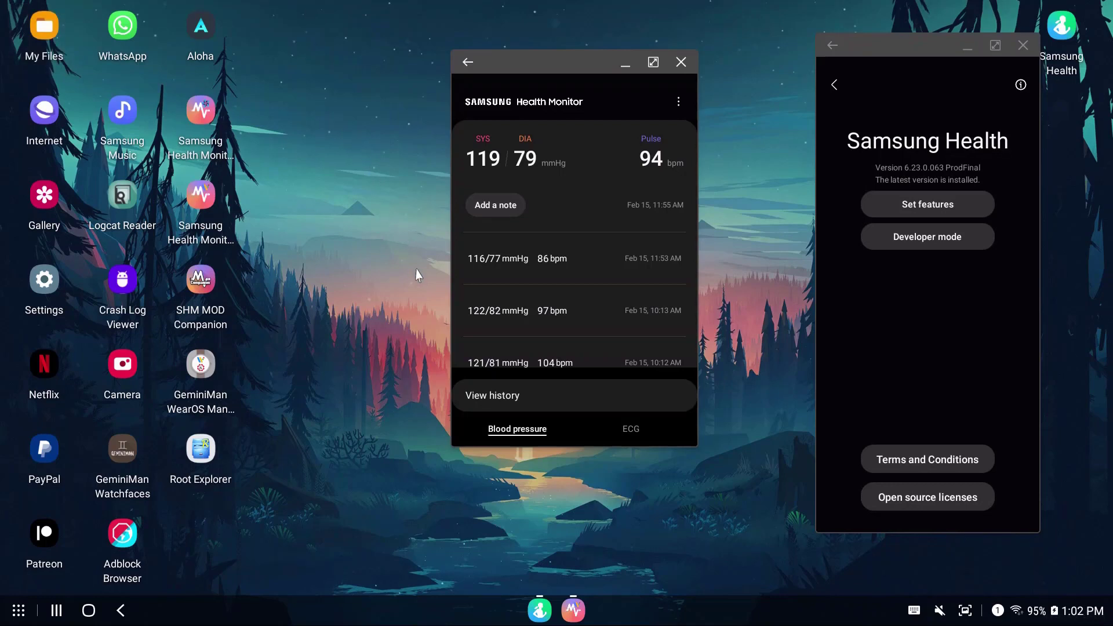
mouse_move(368, 286)
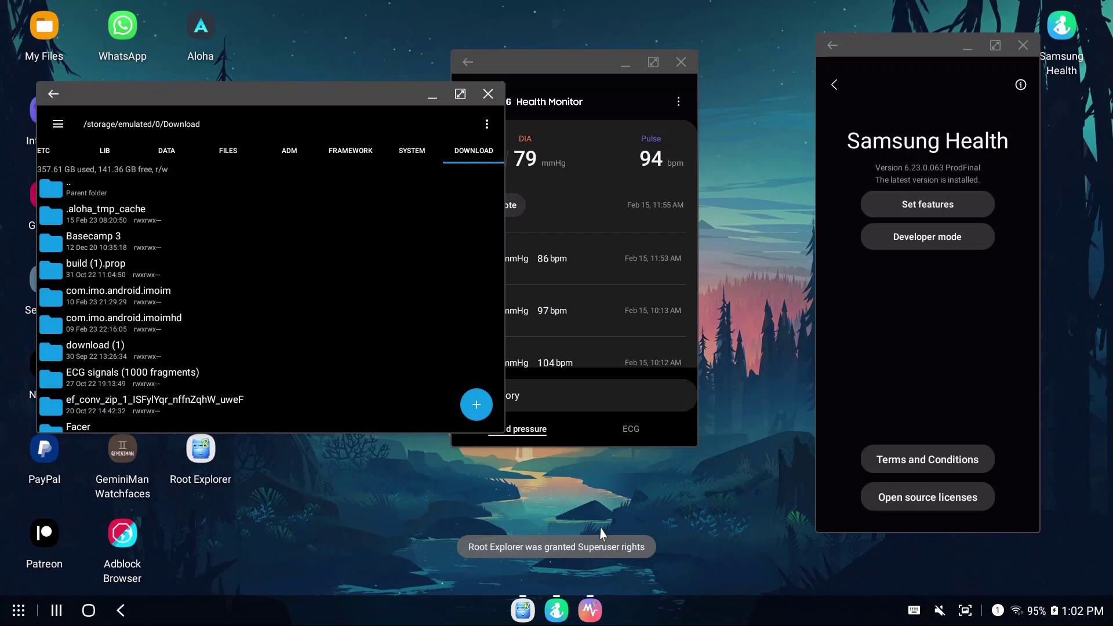
mouse_move(460, 557)
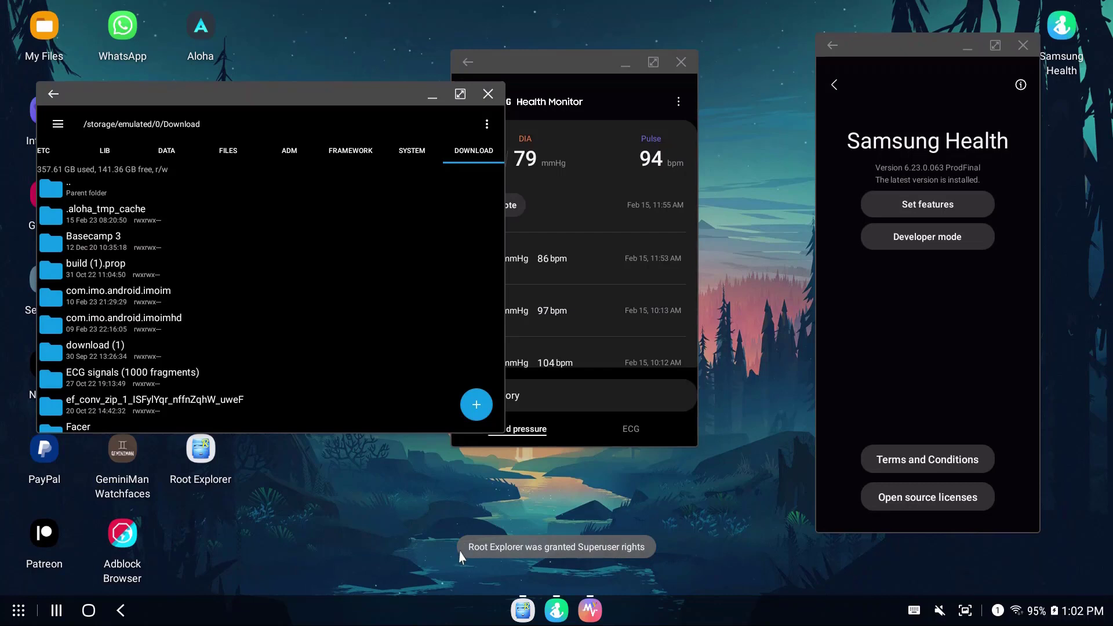
mouse_move(504, 524)
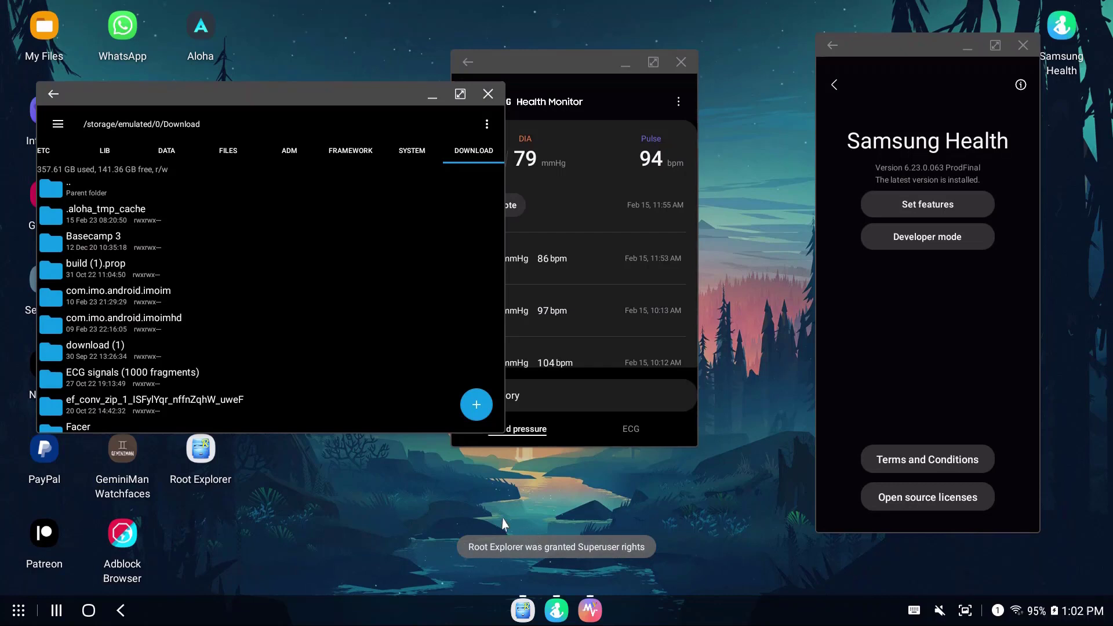
mouse_move(93, 195)
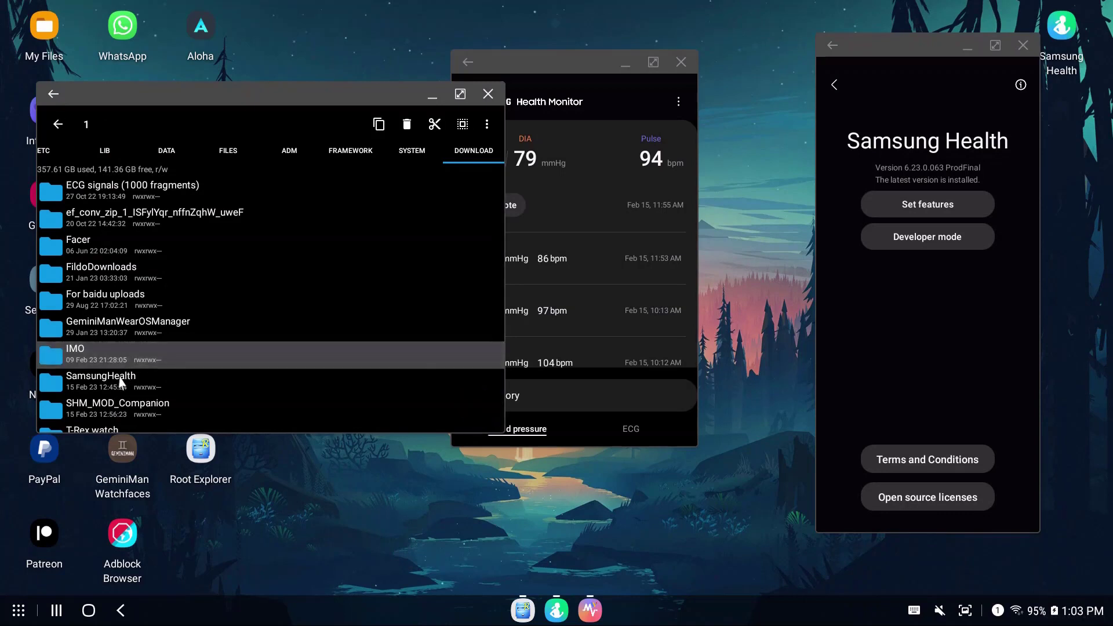
- Delete the SamsungHealth folder from Download and reopen About Samsung Health to check Set features is gone
click(128, 327)
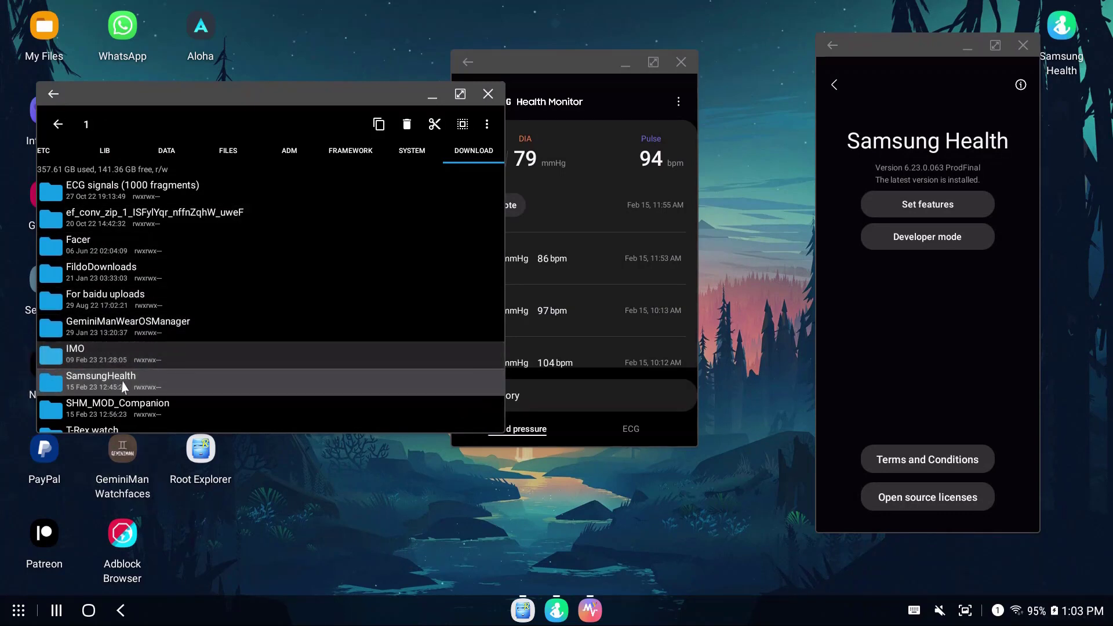
click(407, 124)
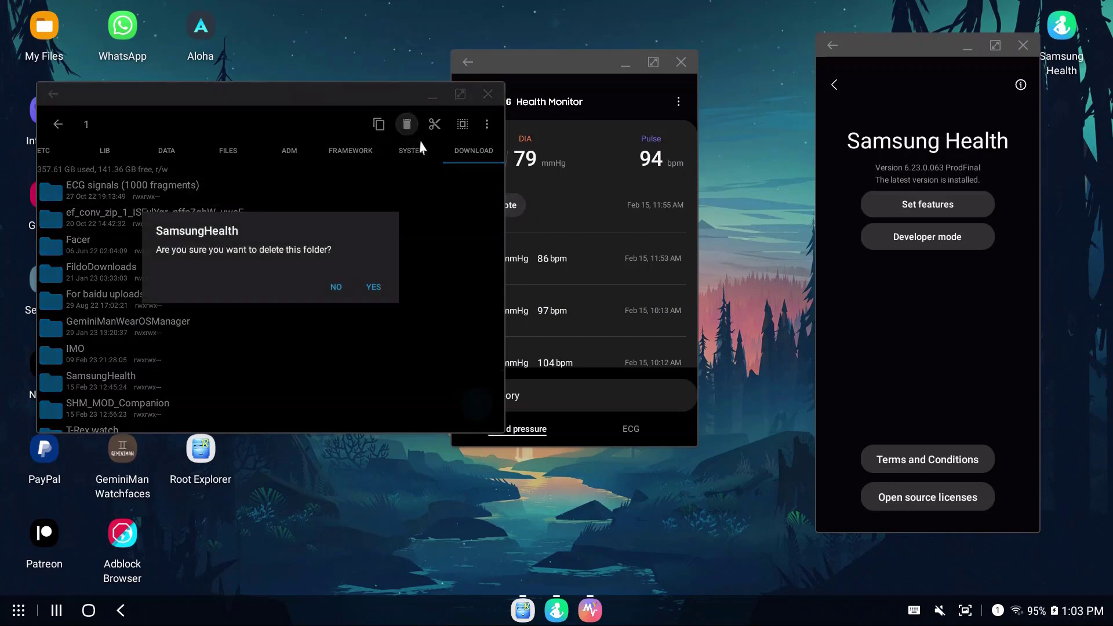
click(373, 286)
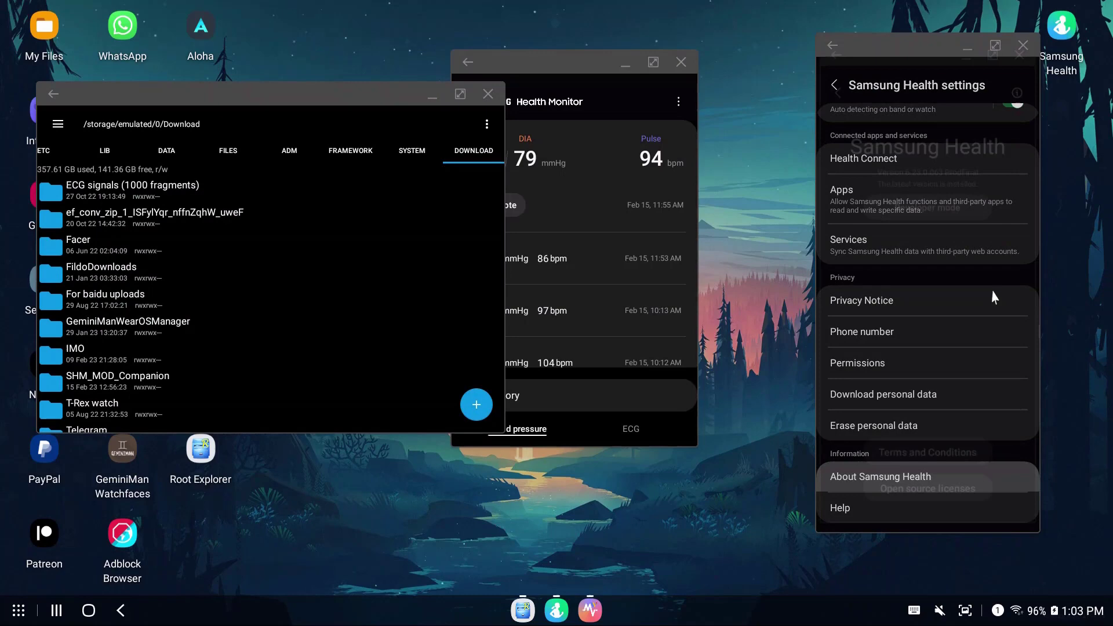
click(880, 476)
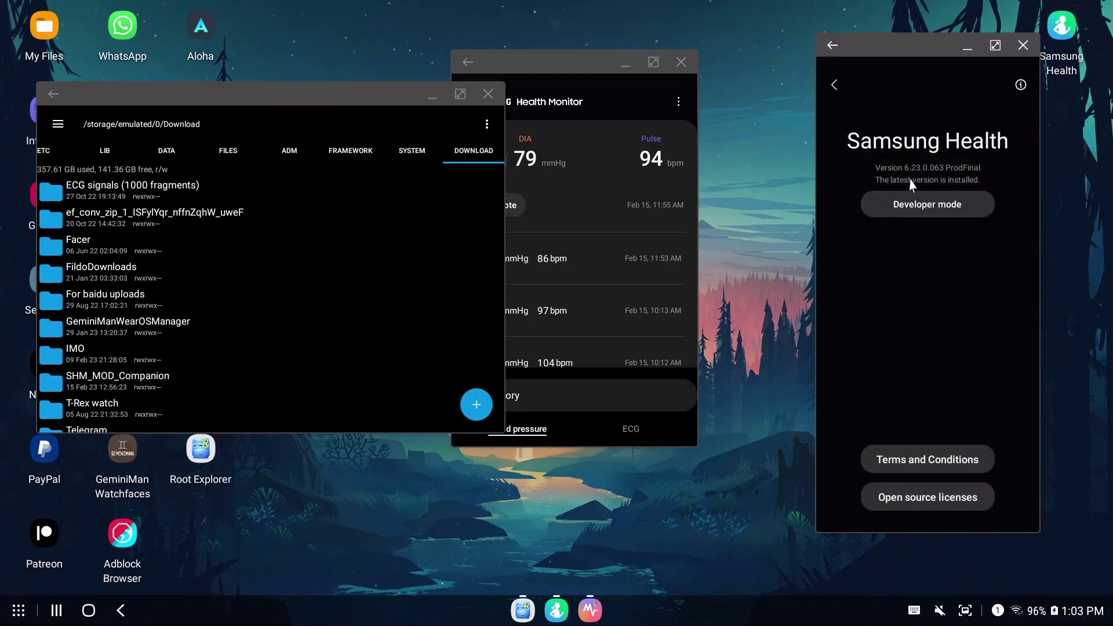
- Create a new SamsungHealth folder in Download and enter it
click(487, 124)
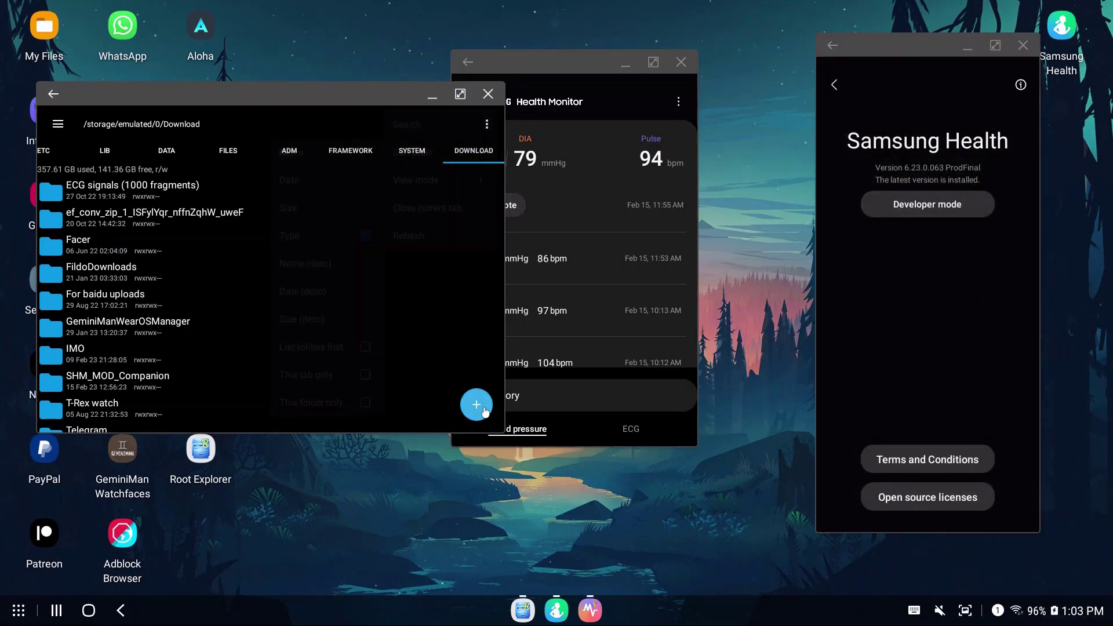
click(475, 405)
text(Samsu)
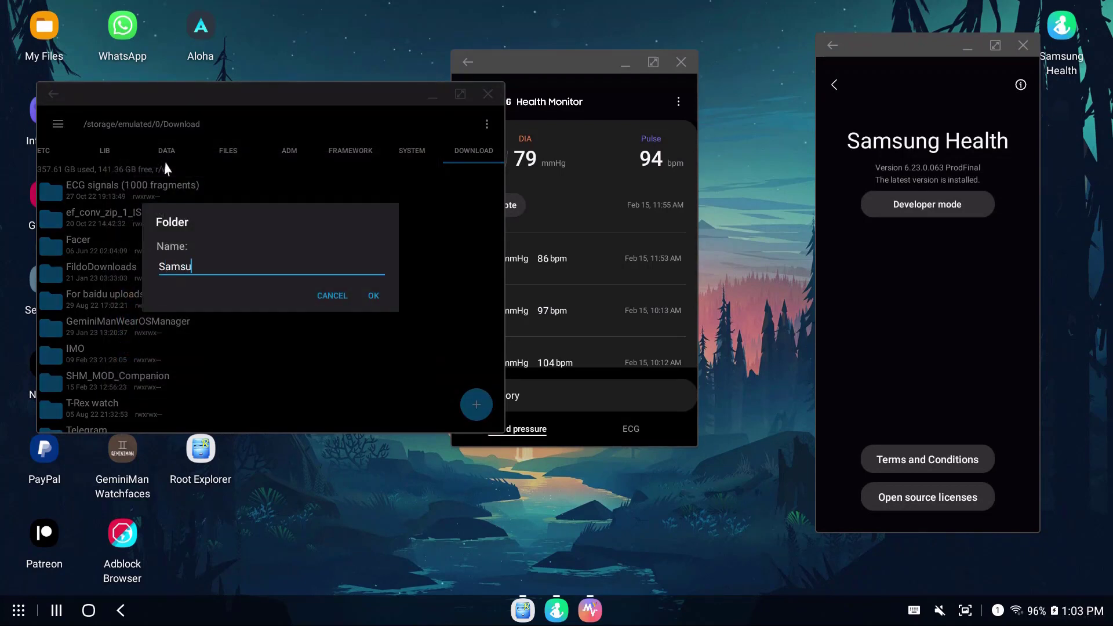
text(ngHealth)
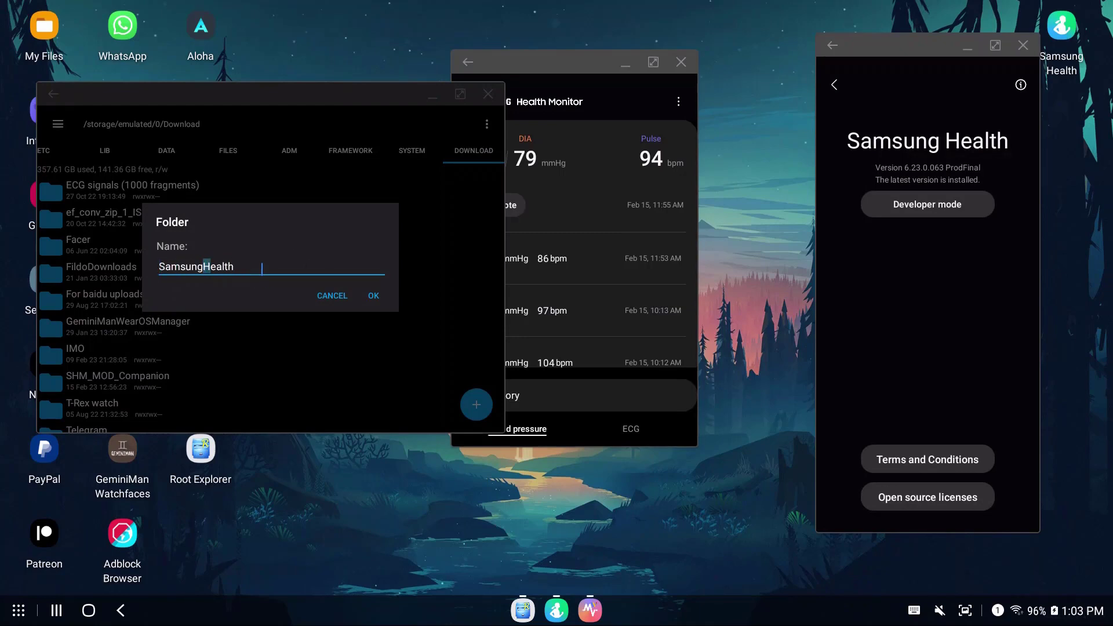
click(372, 295)
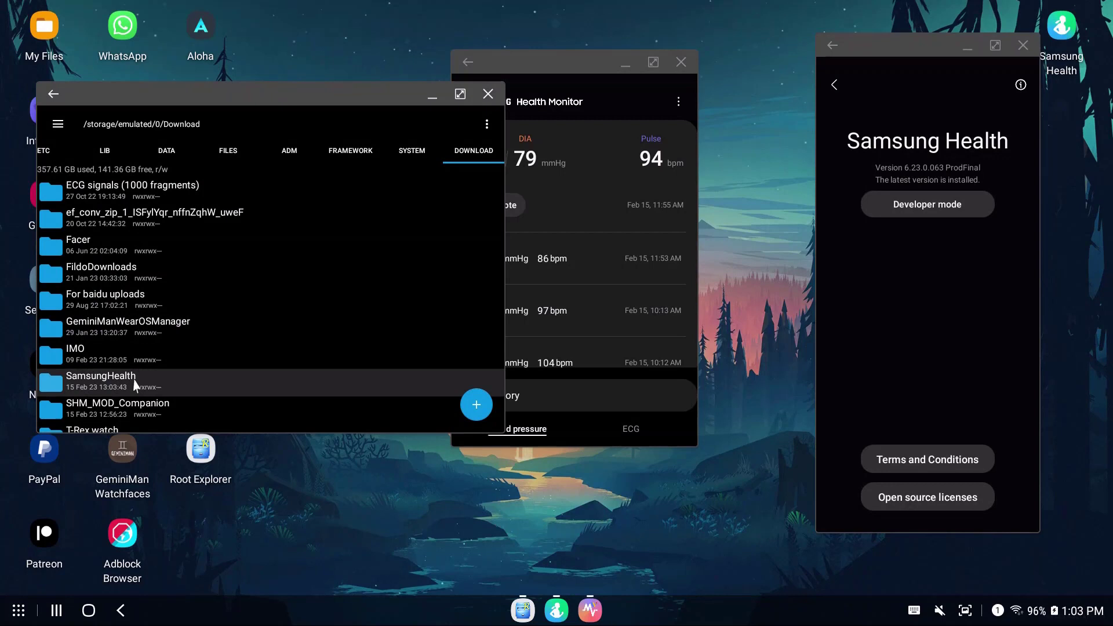
click(476, 404)
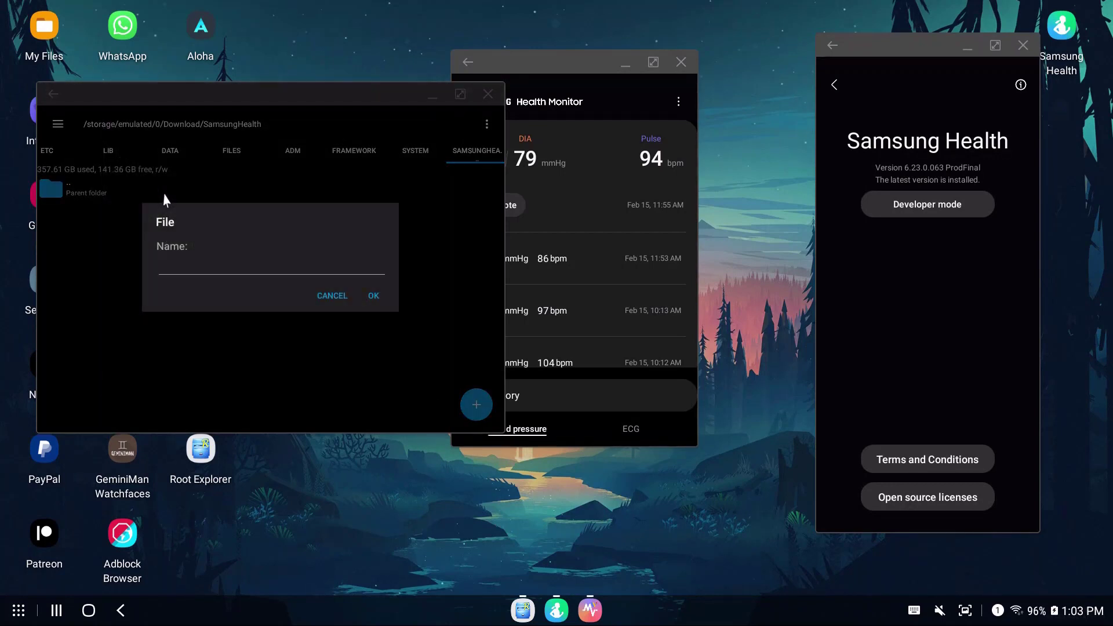
- Create an empty FeatureManagerOn file in SamsungHealth and check About Samsung Health again
text(Feature)
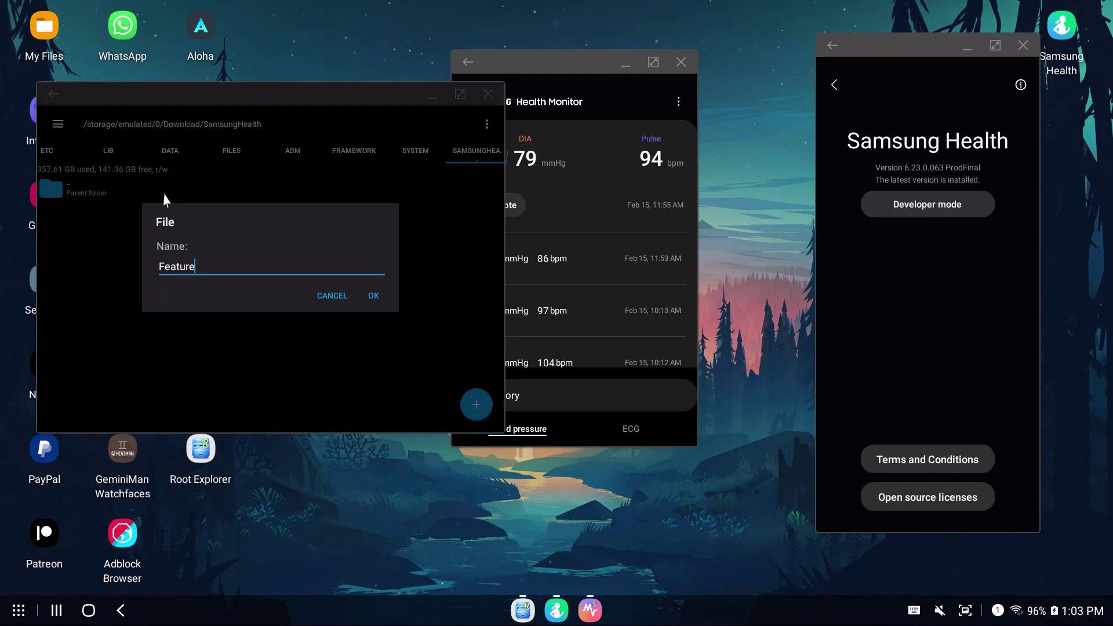
text(ManagerOn)
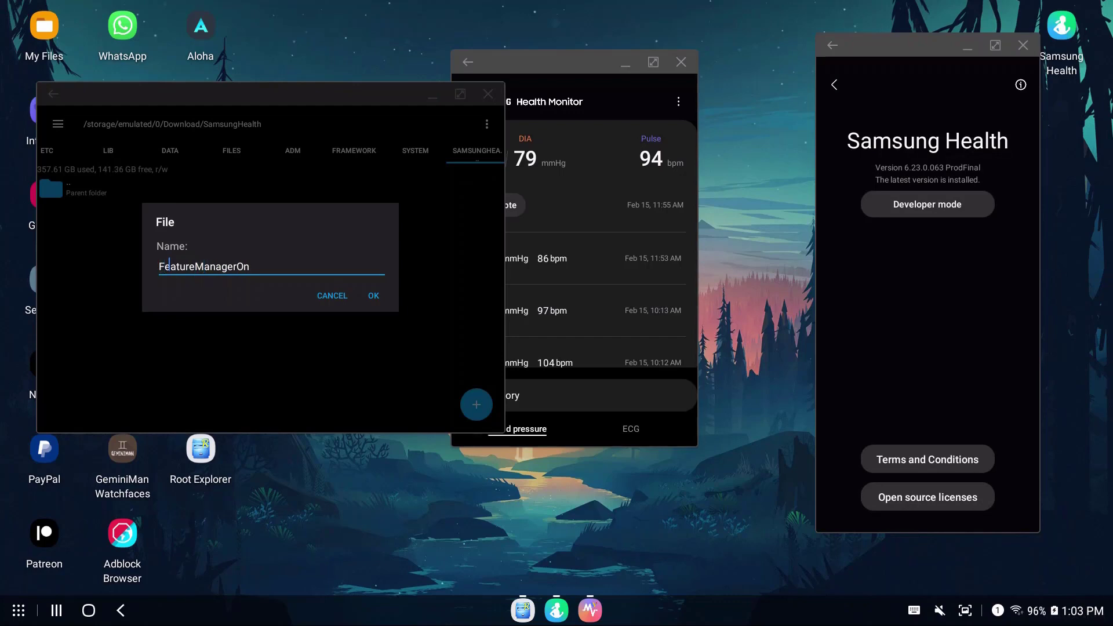
click(372, 295)
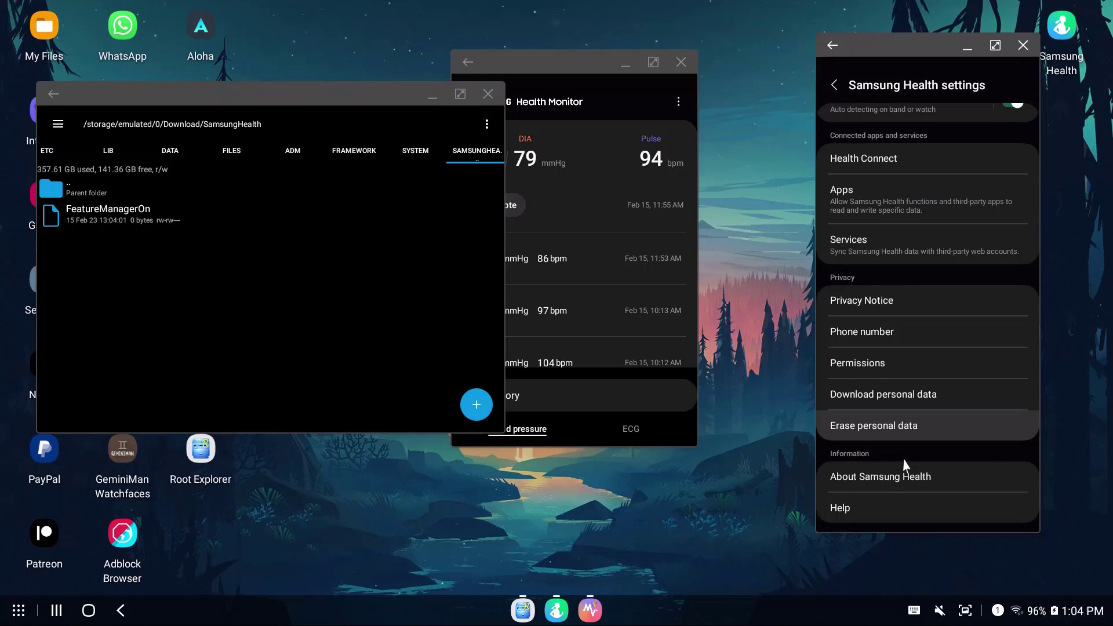
click(880, 476)
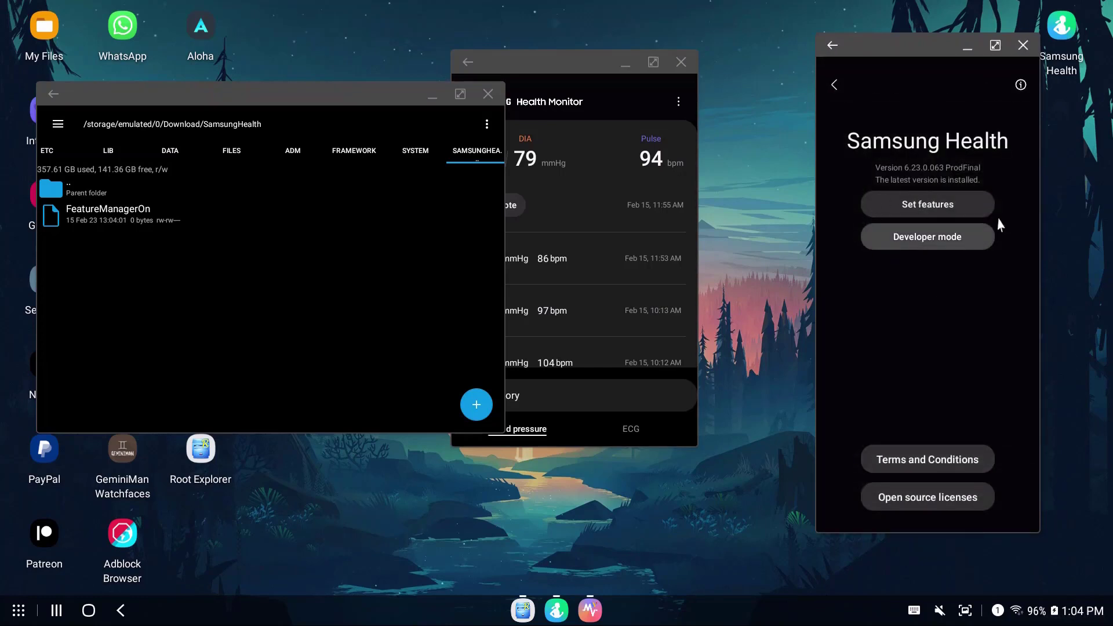
- Back in Download, select the SamsungHealth folder and start deleting it
click(52, 92)
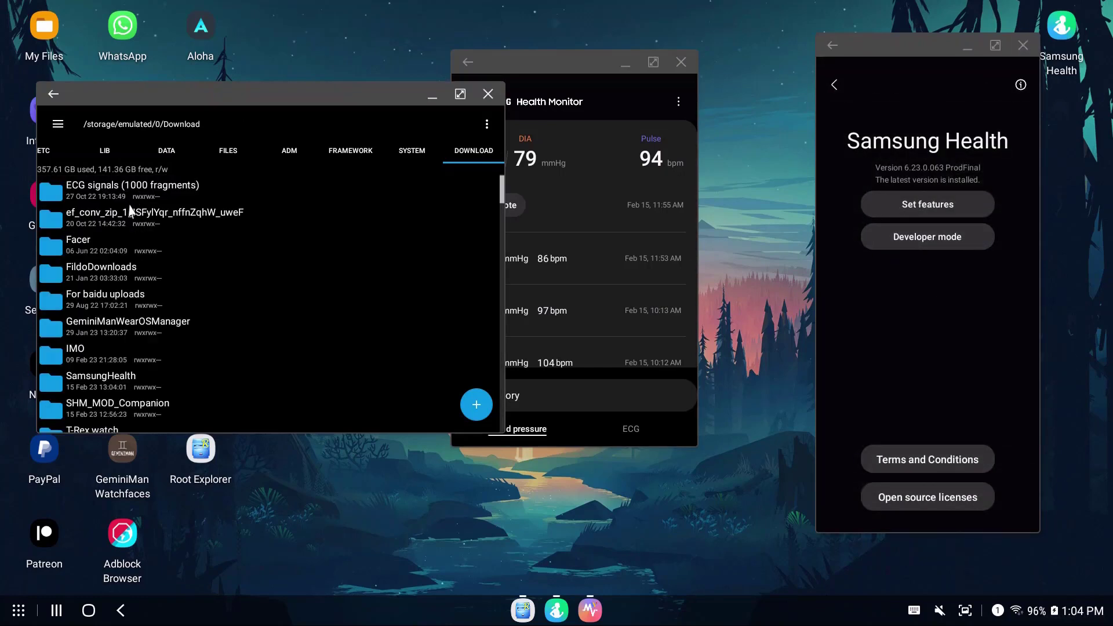
click(101, 380)
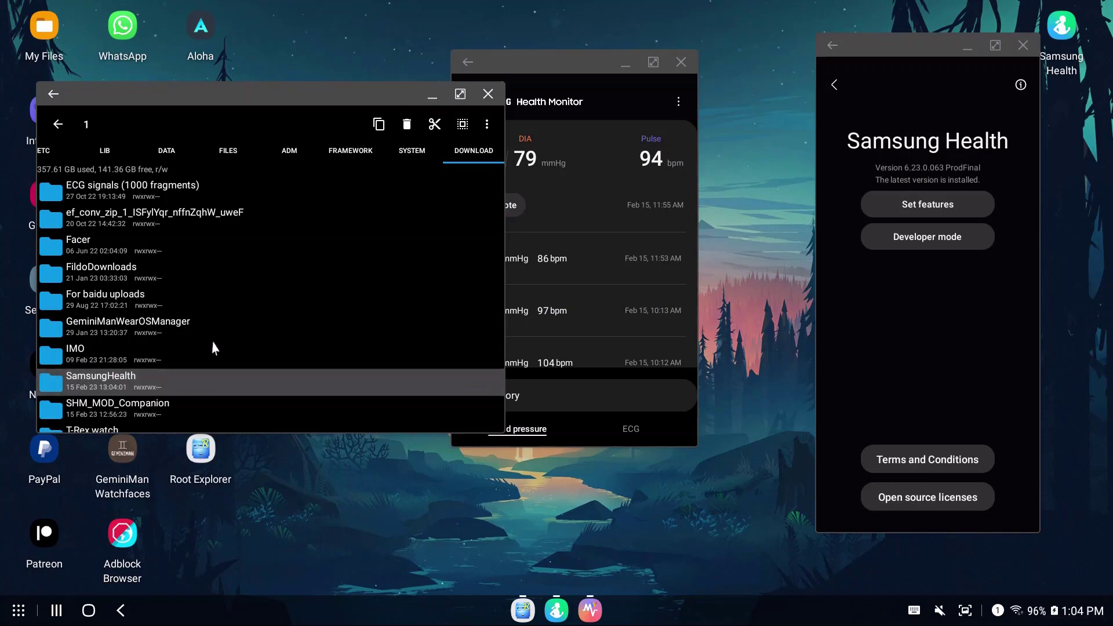
click(406, 124)
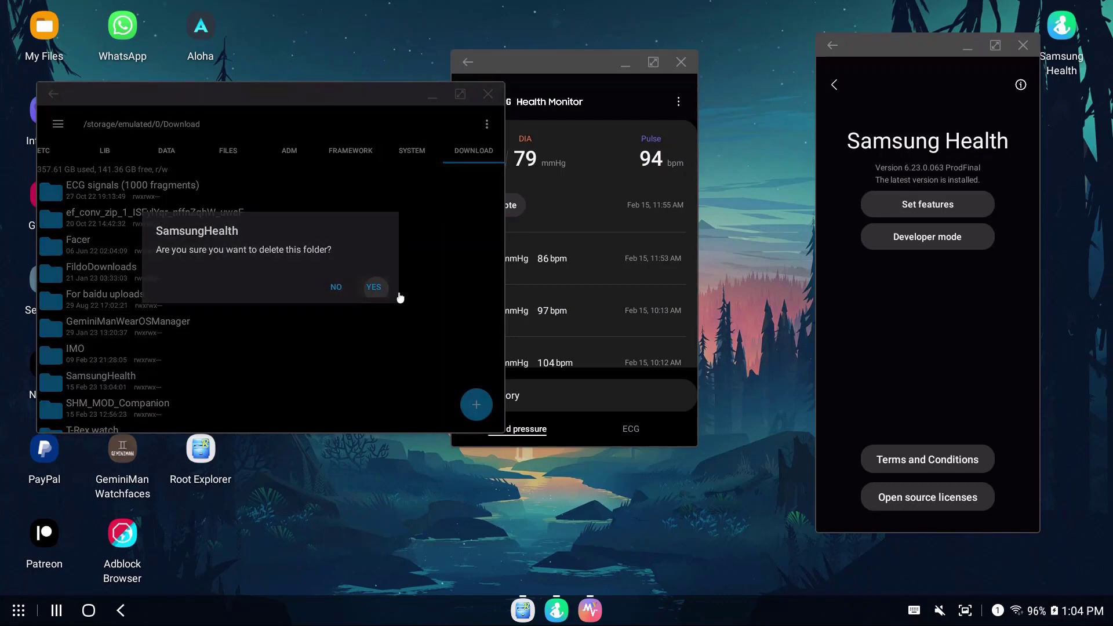
- Confirm the folder deletion, launch SHM MOD Companion and go to its BP Sync section
click(374, 287)
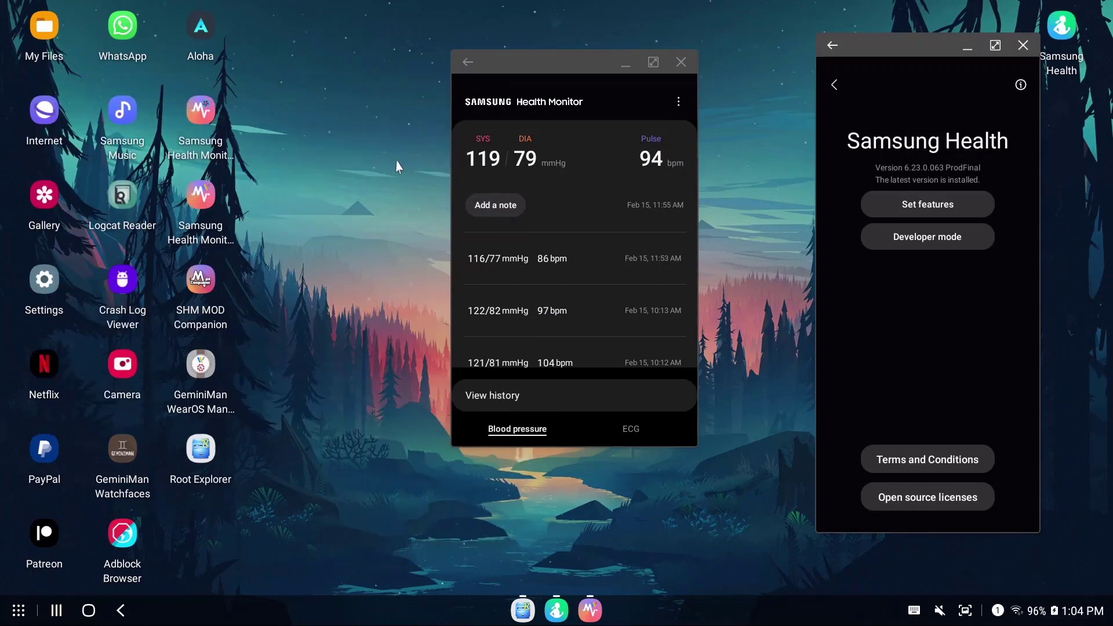
click(200, 279)
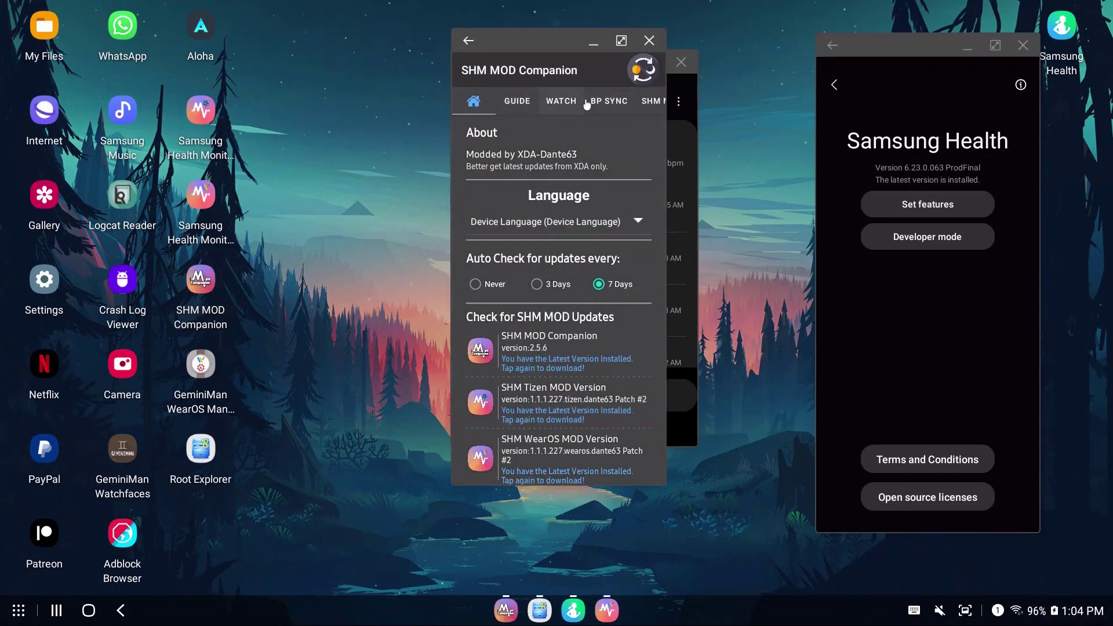
click(606, 101)
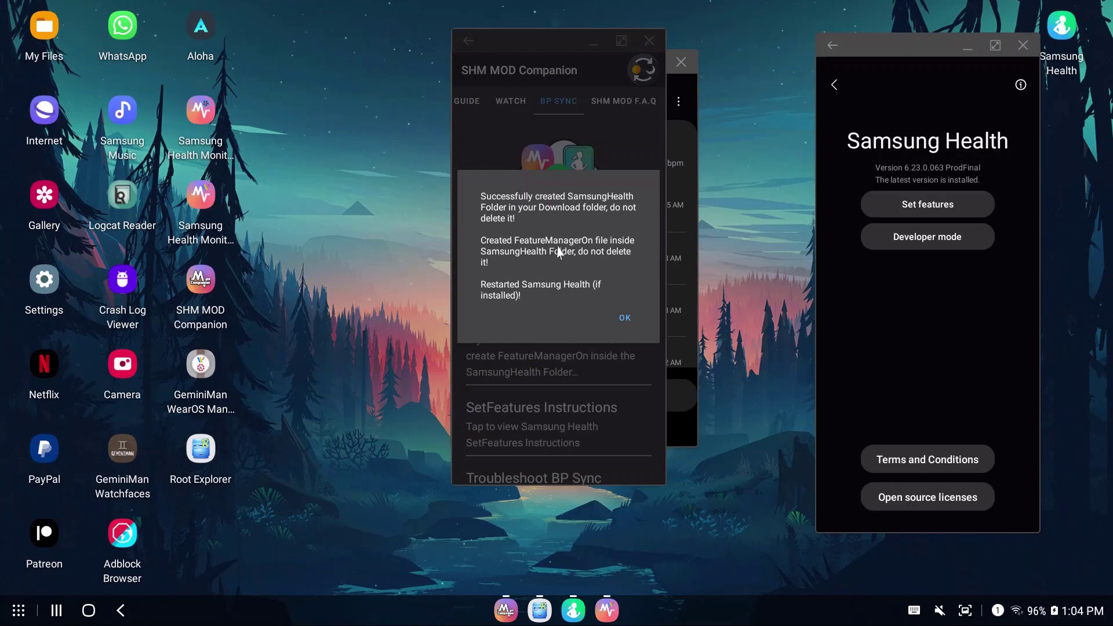
mouse_move(598, 309)
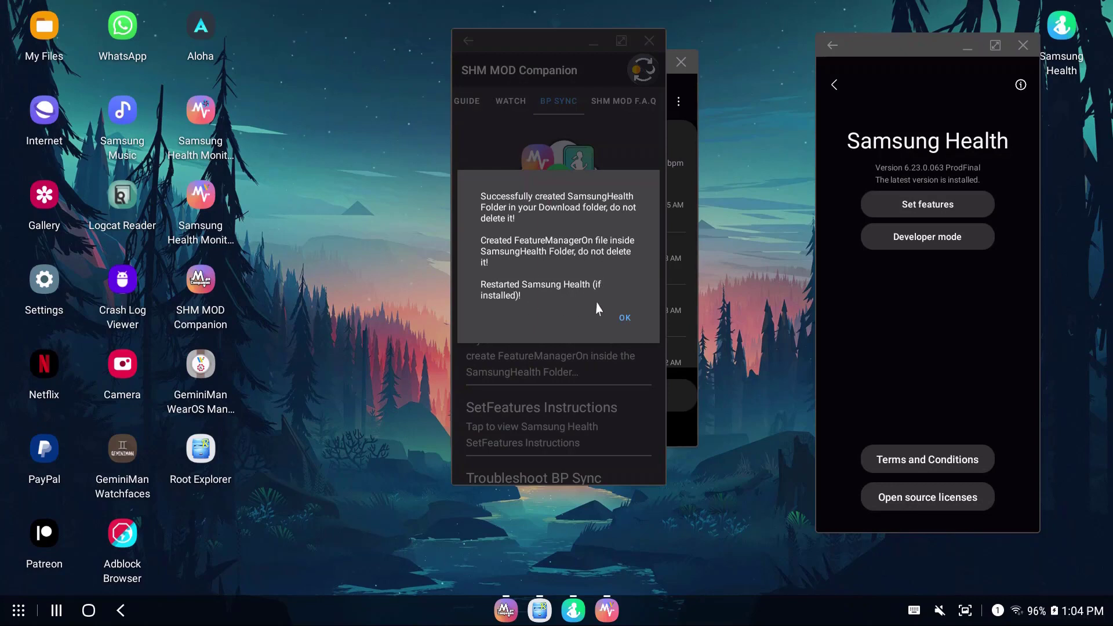
mouse_move(914, 218)
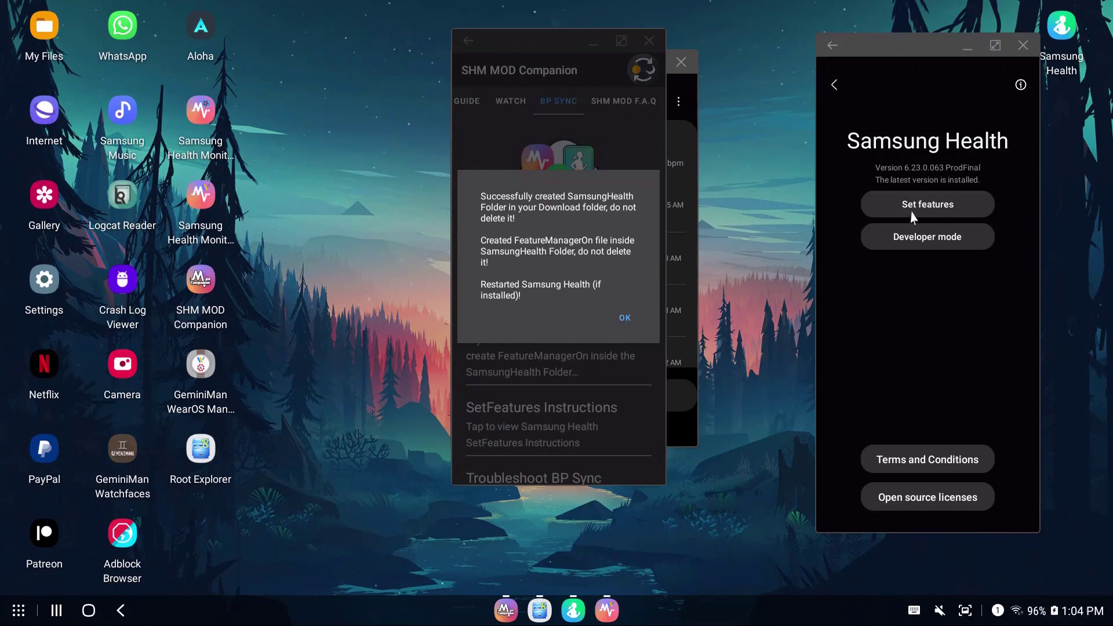
mouse_move(571, 294)
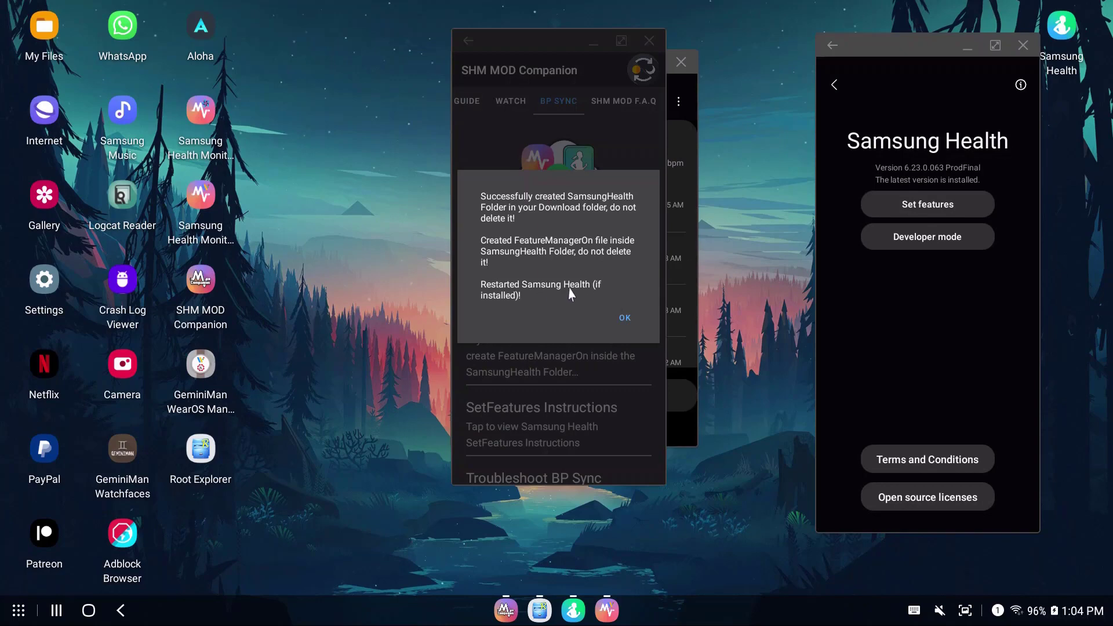
mouse_move(590, 305)
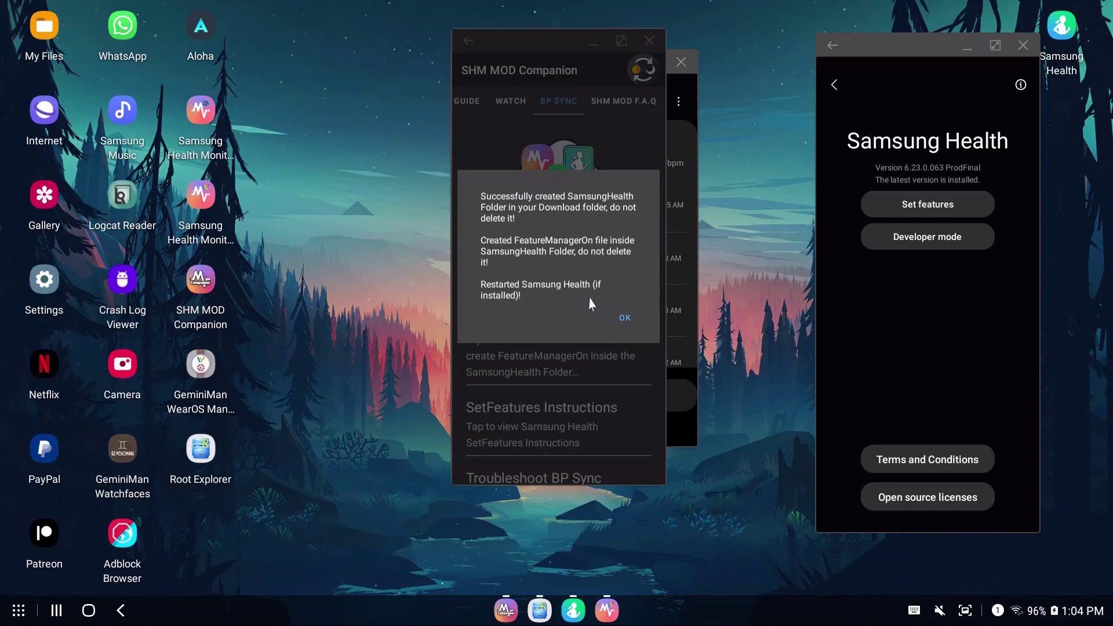
- Dismiss the SetFeatures success message and move the companion window left
click(624, 318)
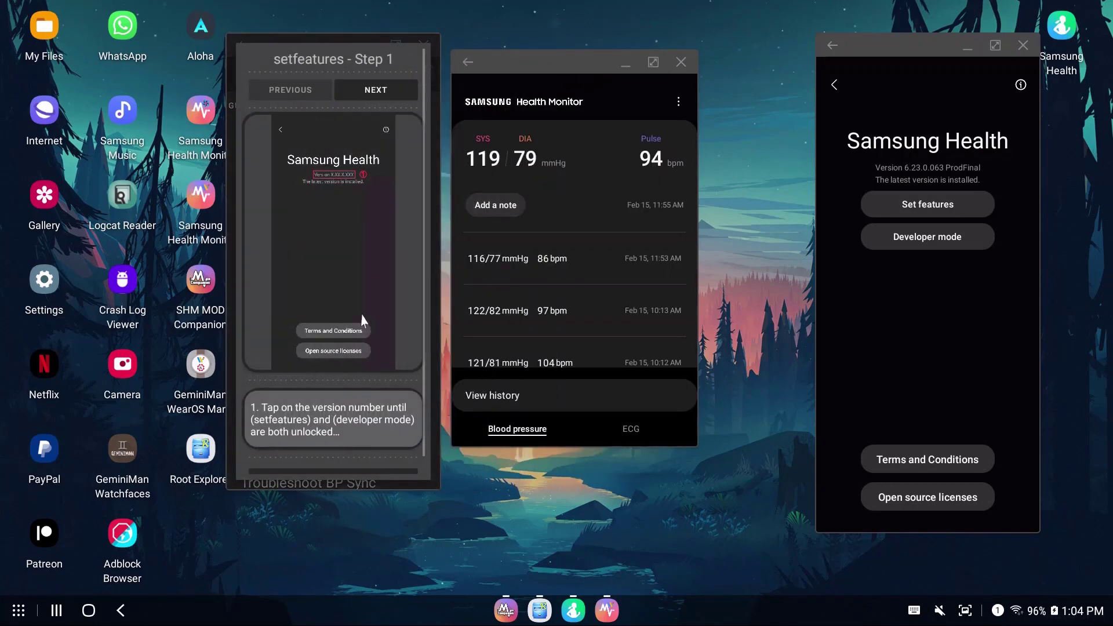
drag(438, 489, 498, 524)
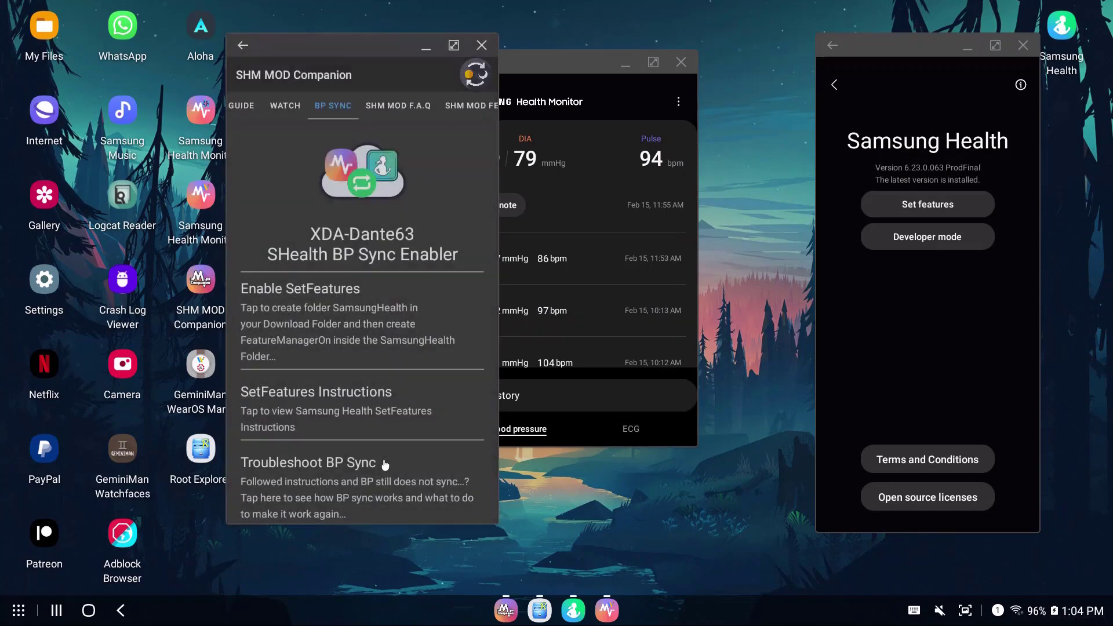
- View the SetFeatures instructions and advance the guide through its steps
click(316, 392)
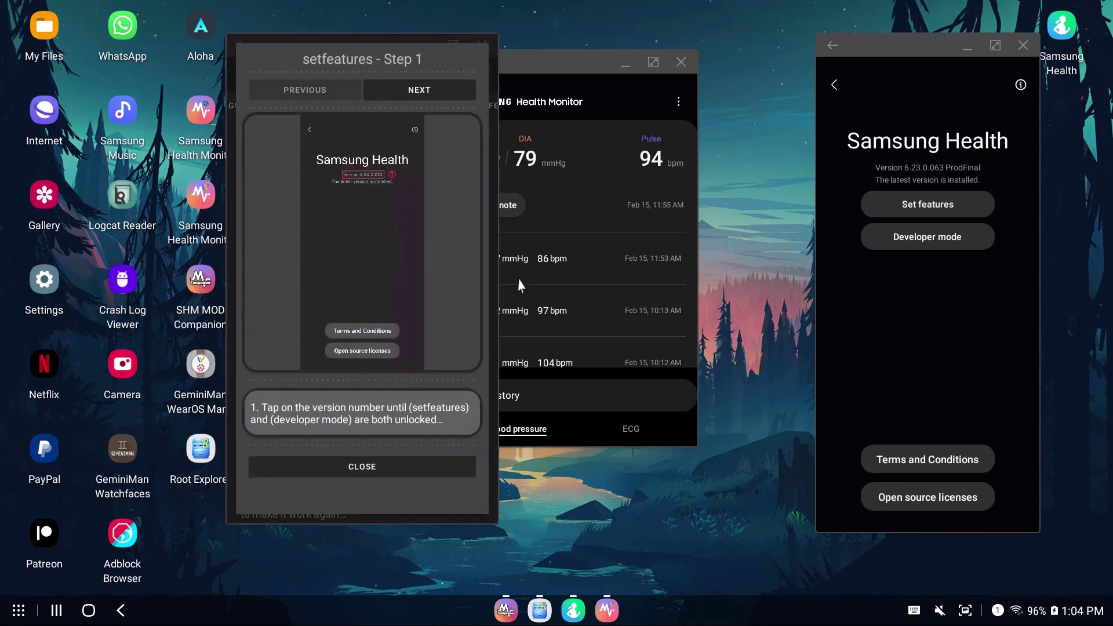
mouse_move(415, 397)
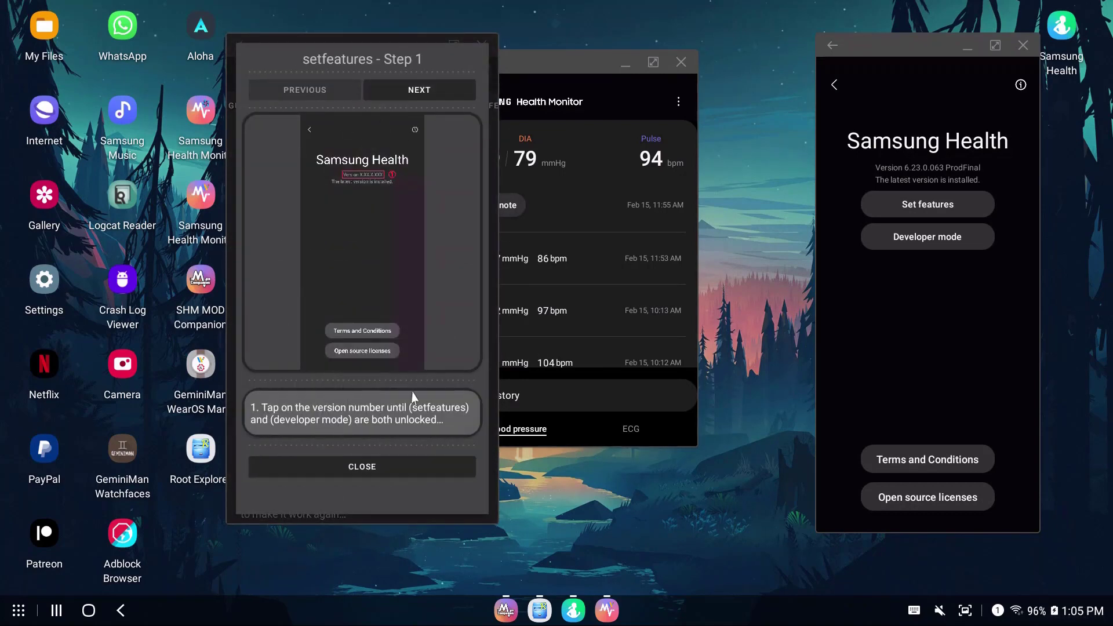
click(419, 89)
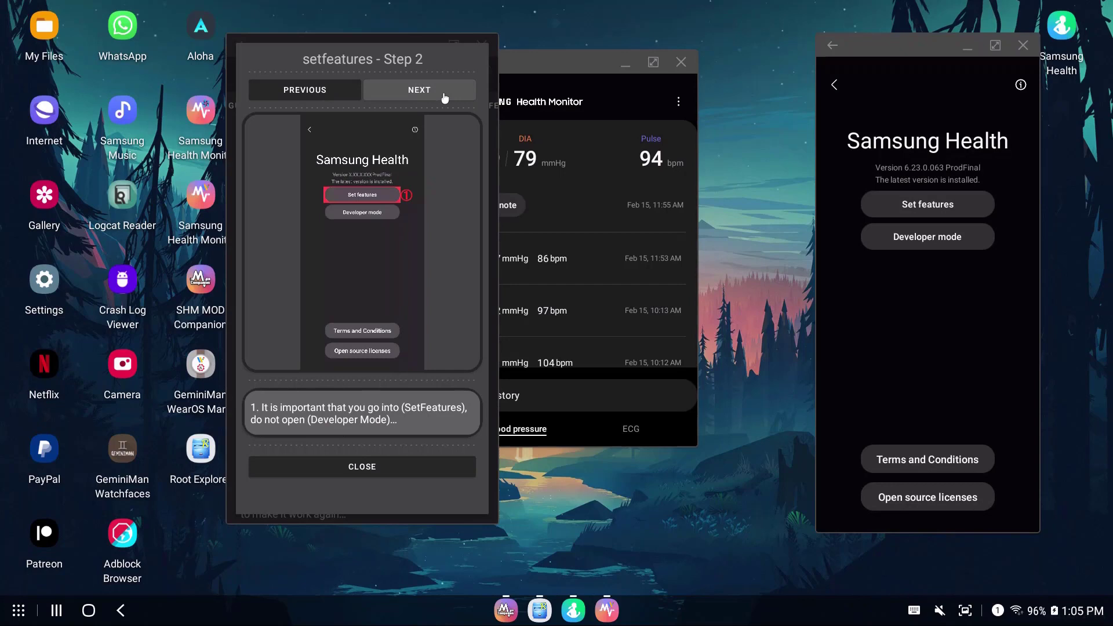
click(419, 89)
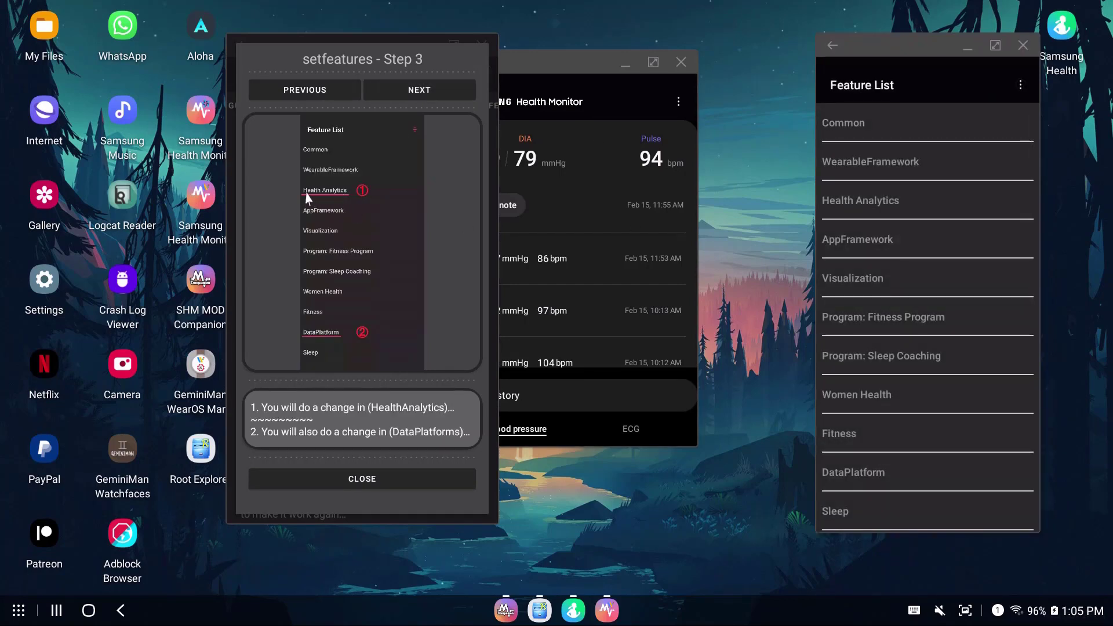
mouse_move(303, 229)
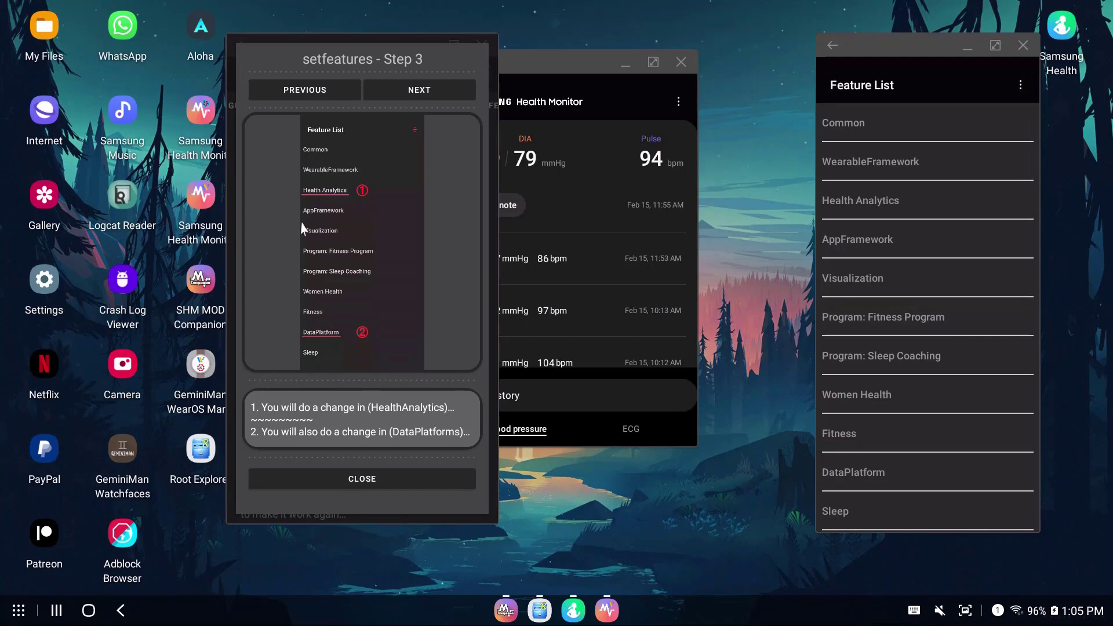
mouse_move(468, 134)
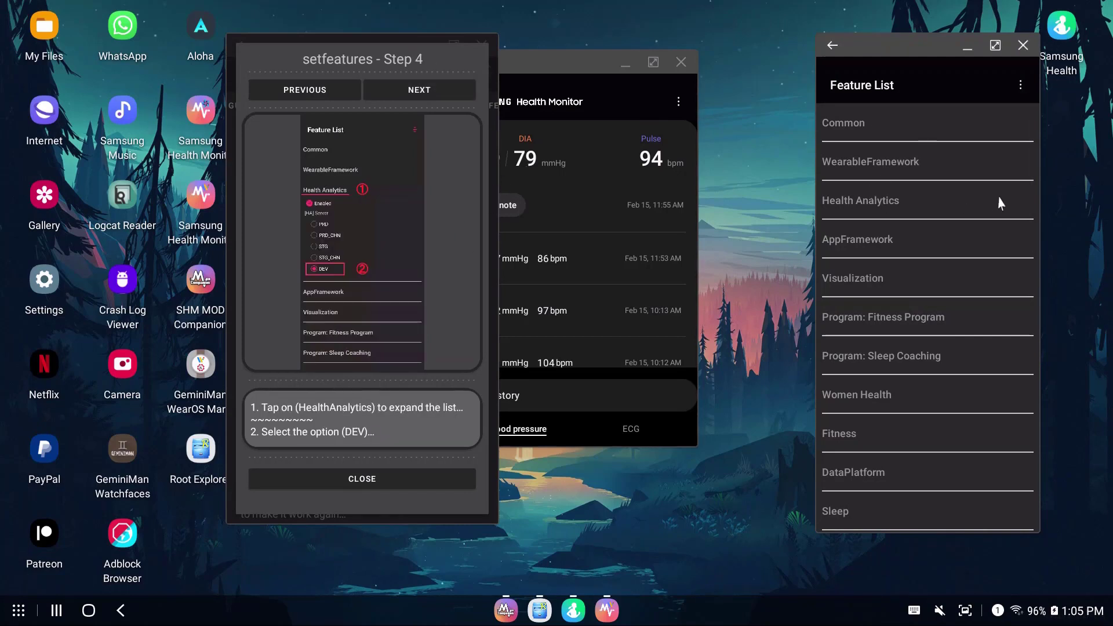
- In the Feature List, expand DataPlatform and set Developer mode to on
click(859, 200)
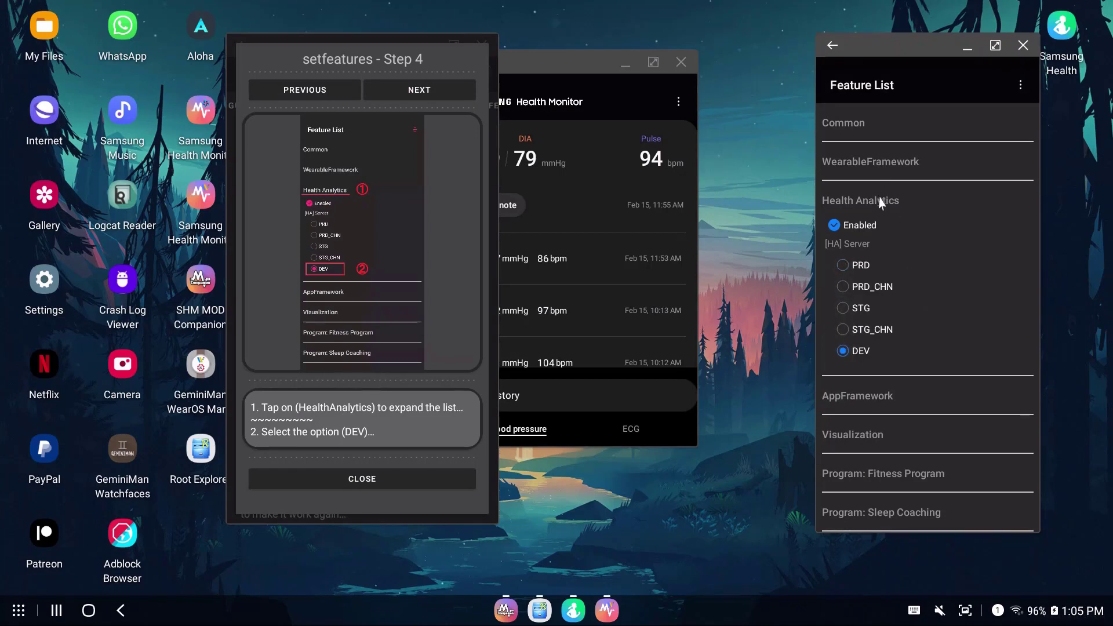
click(419, 89)
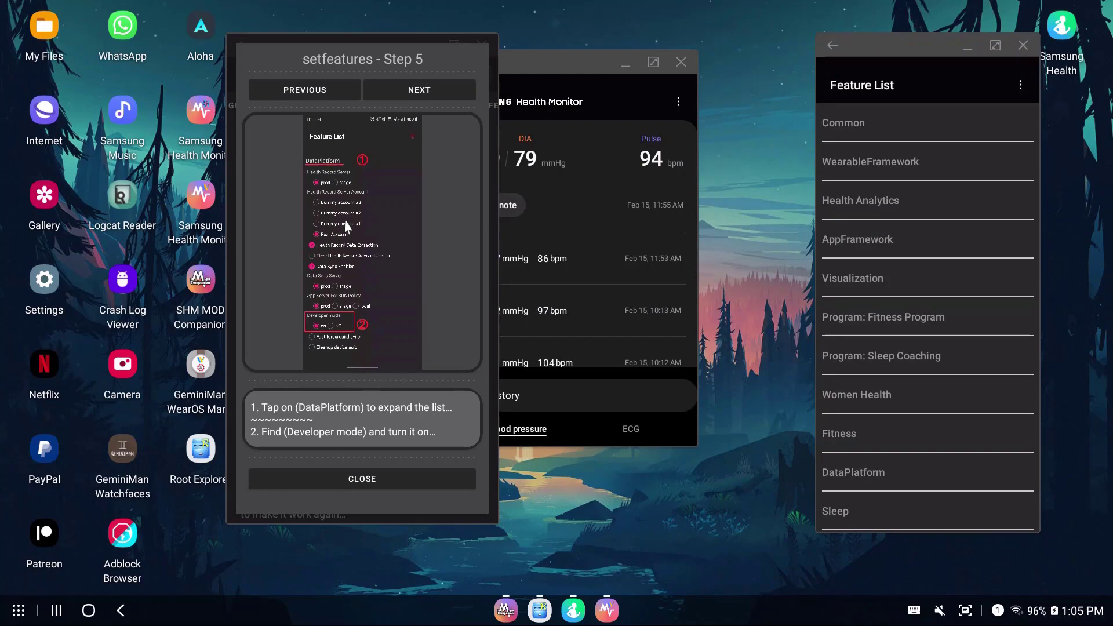
click(852, 472)
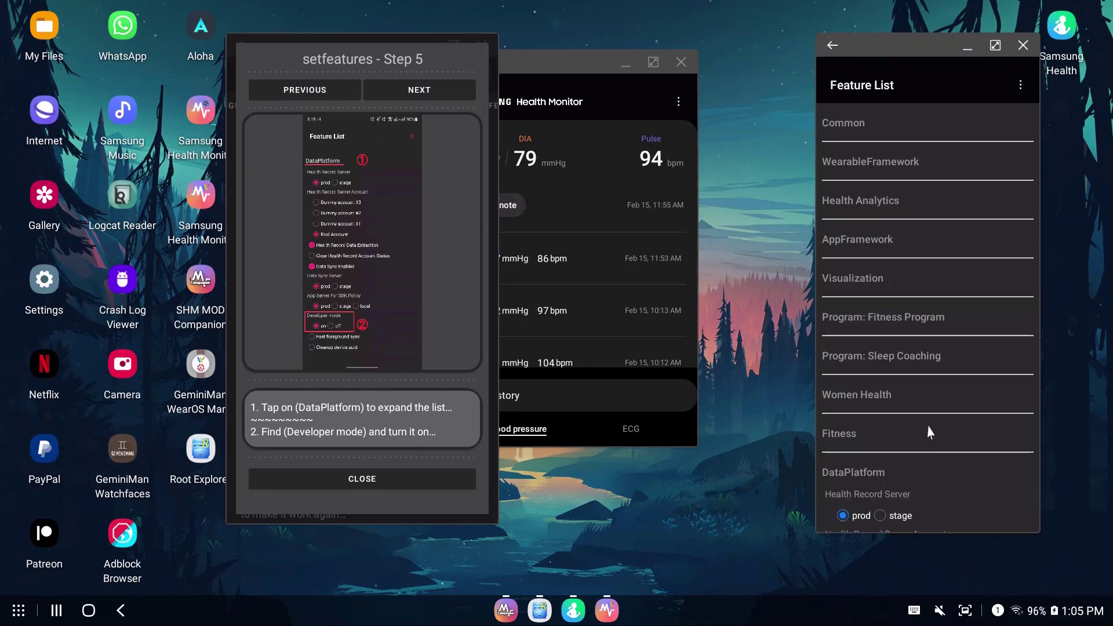
scroll(down, 3)
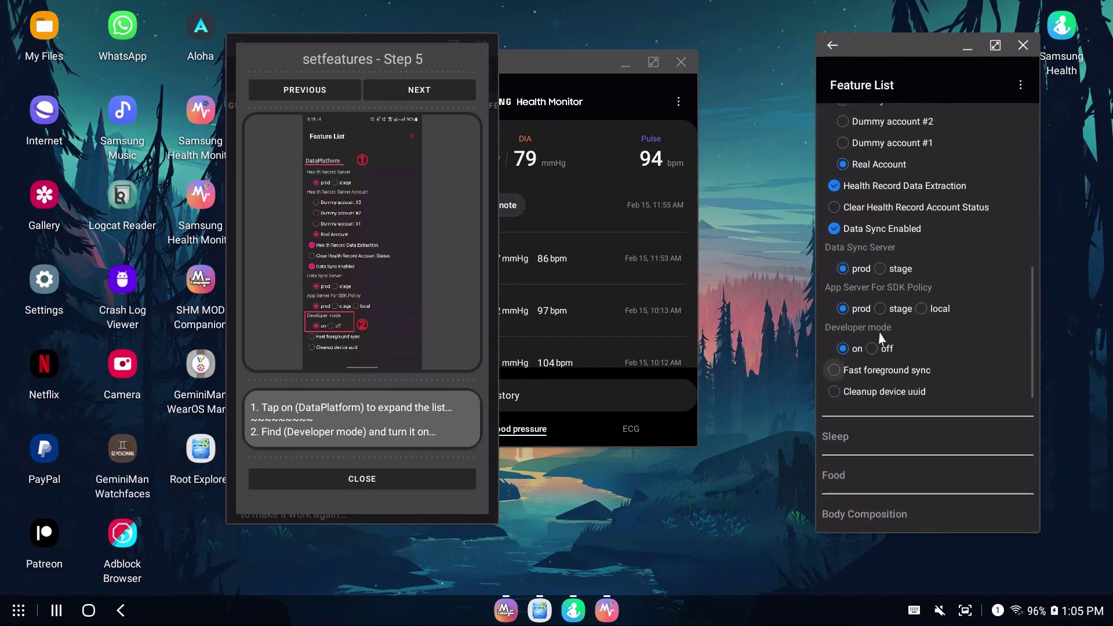
click(872, 348)
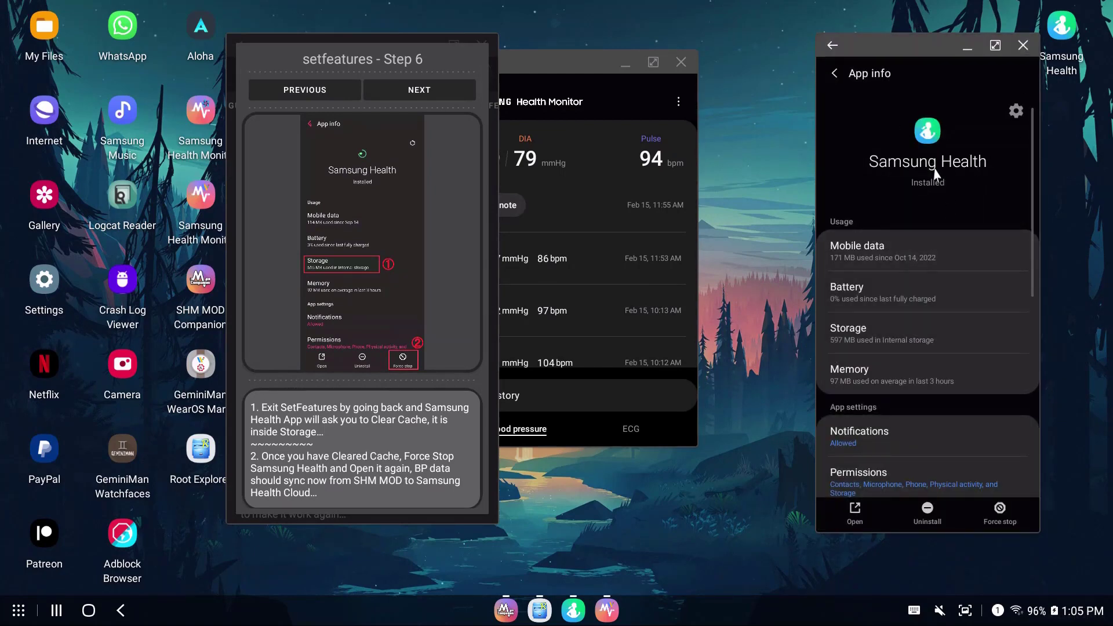
- Clear Samsung Health's cache to 0 B from its App info Storage page
click(1000, 514)
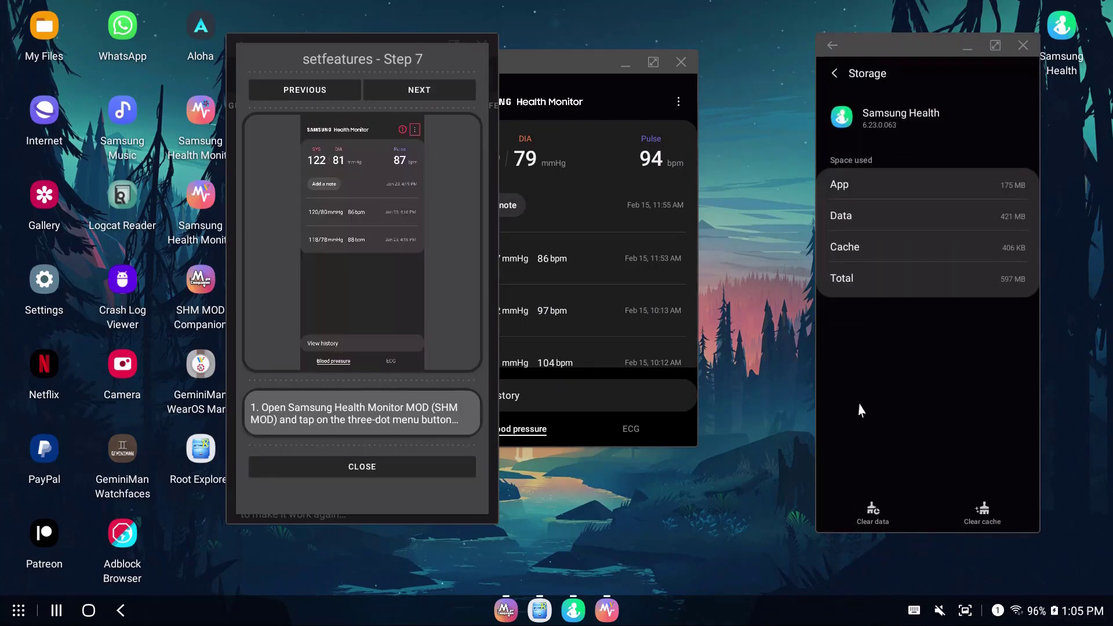
click(982, 514)
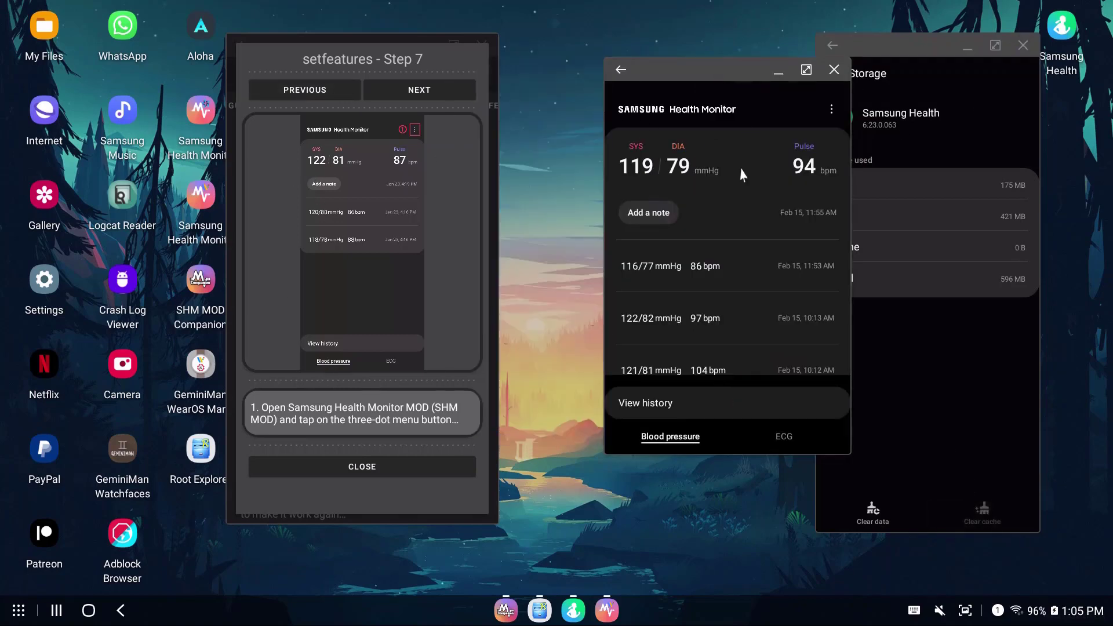
- Grant Samsung Health all data permissions including blood pressure via SHM Settings, then dismiss the setup walkthrough
click(830, 109)
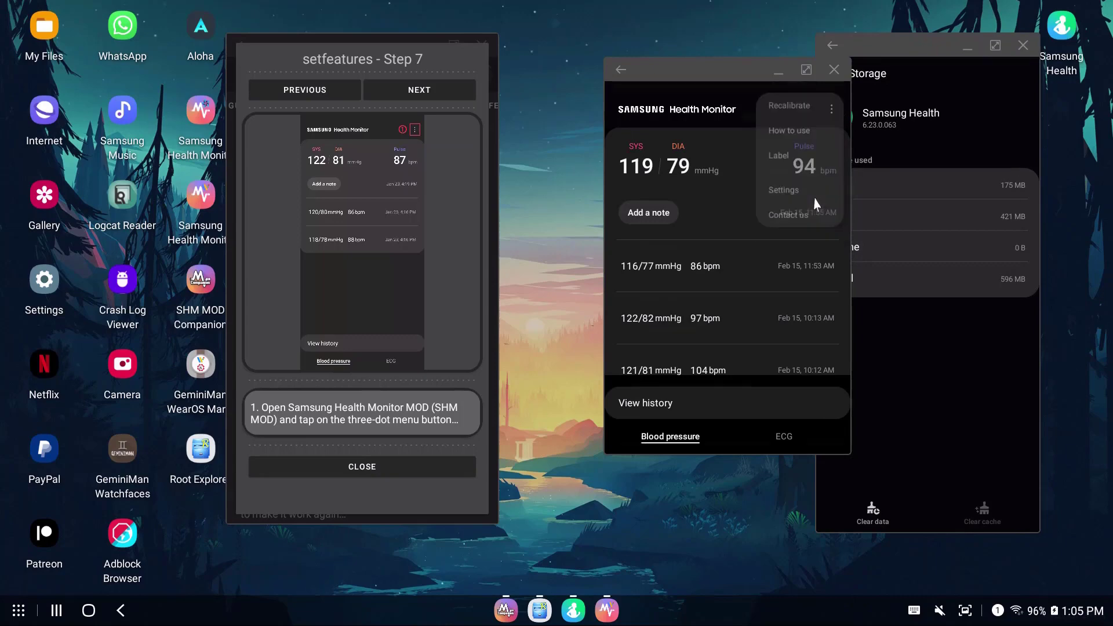
click(418, 89)
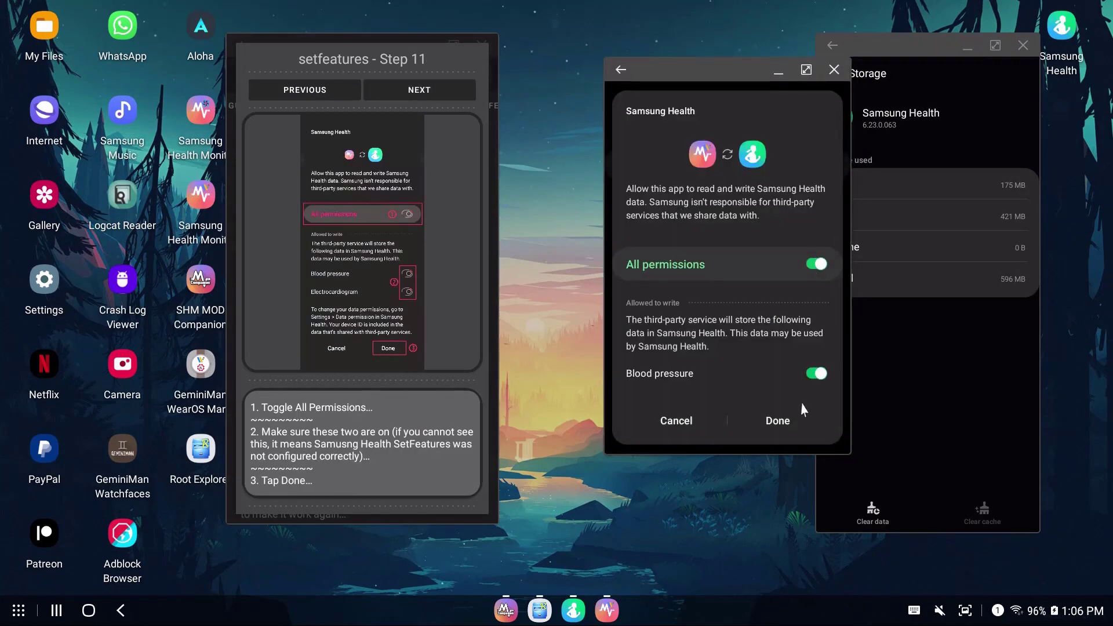
click(777, 420)
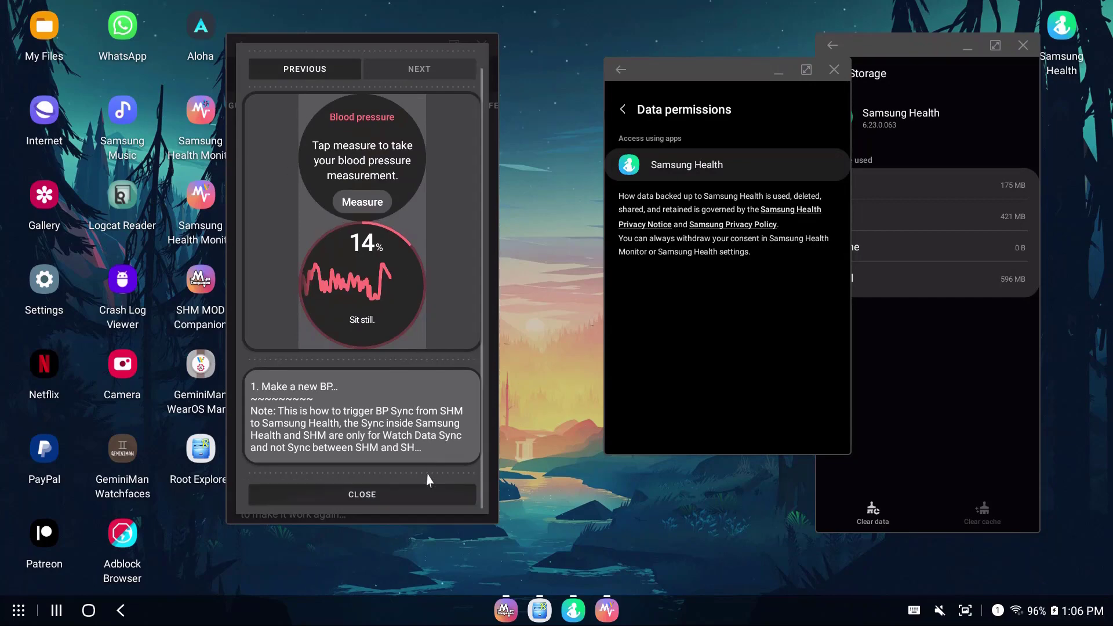
click(362, 494)
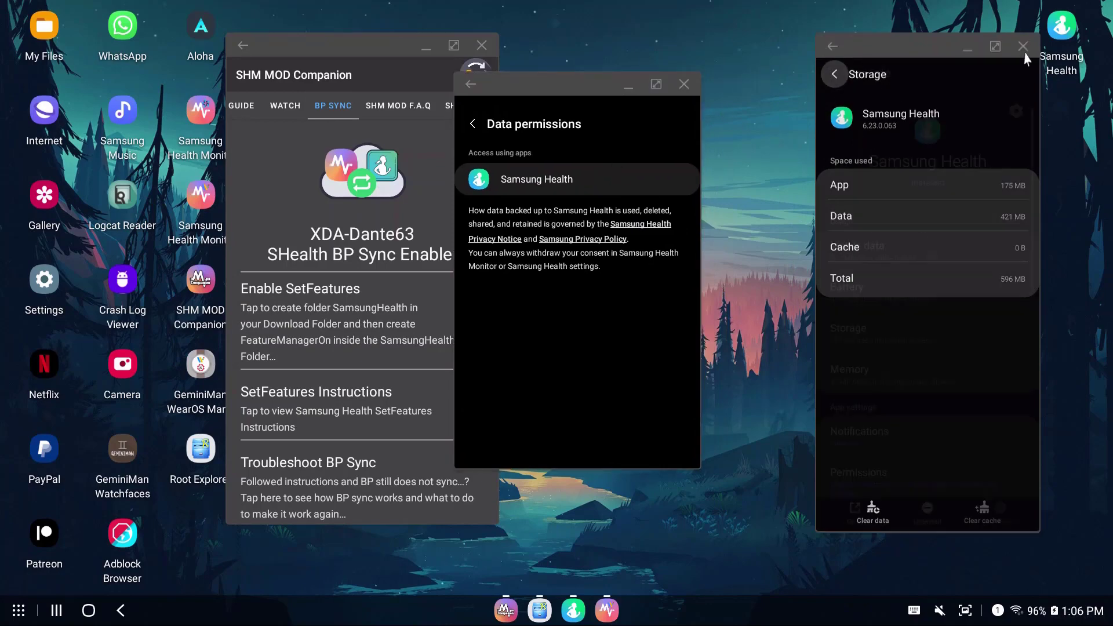
- Leave the Storage page and refresh the relaunched Samsung Health dashboard to show the synced 113/74 reading
click(1023, 45)
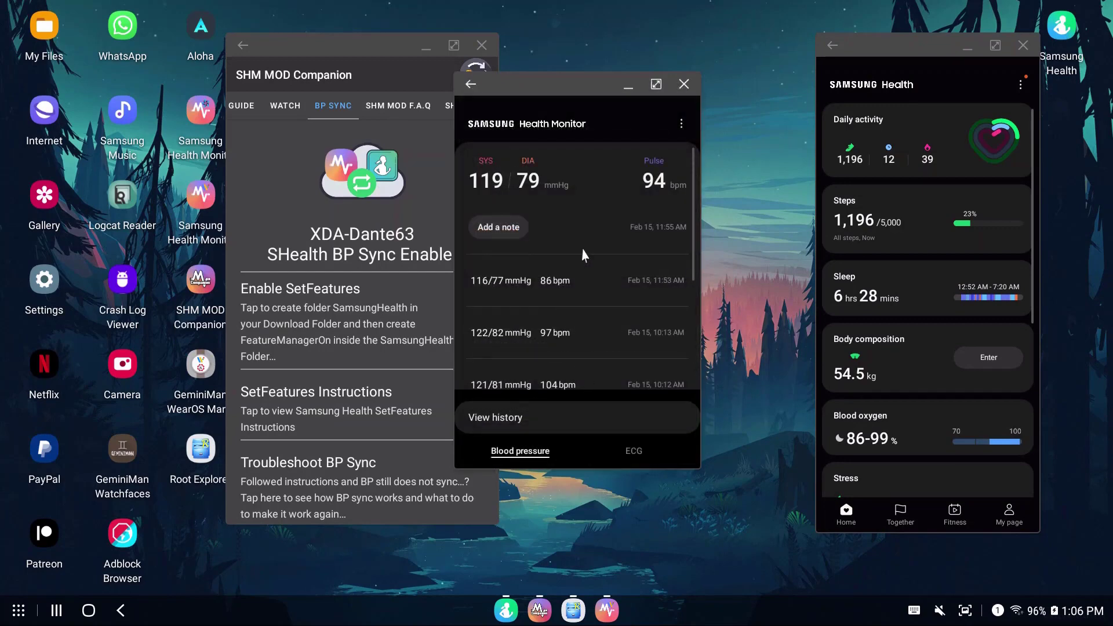
scroll(down, 3)
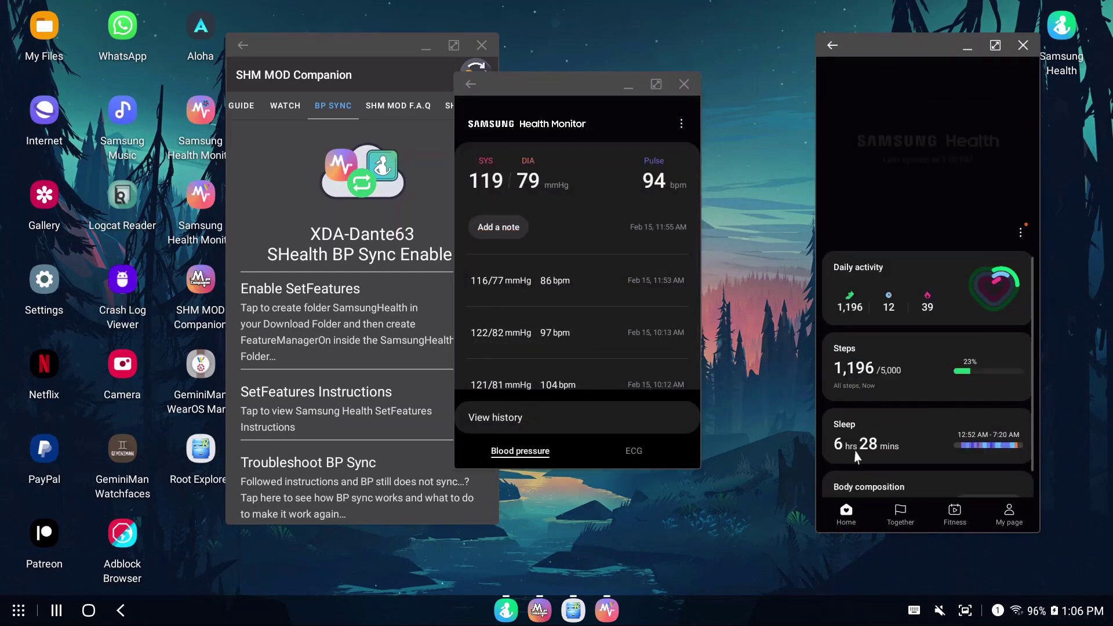
scroll(down, 3)
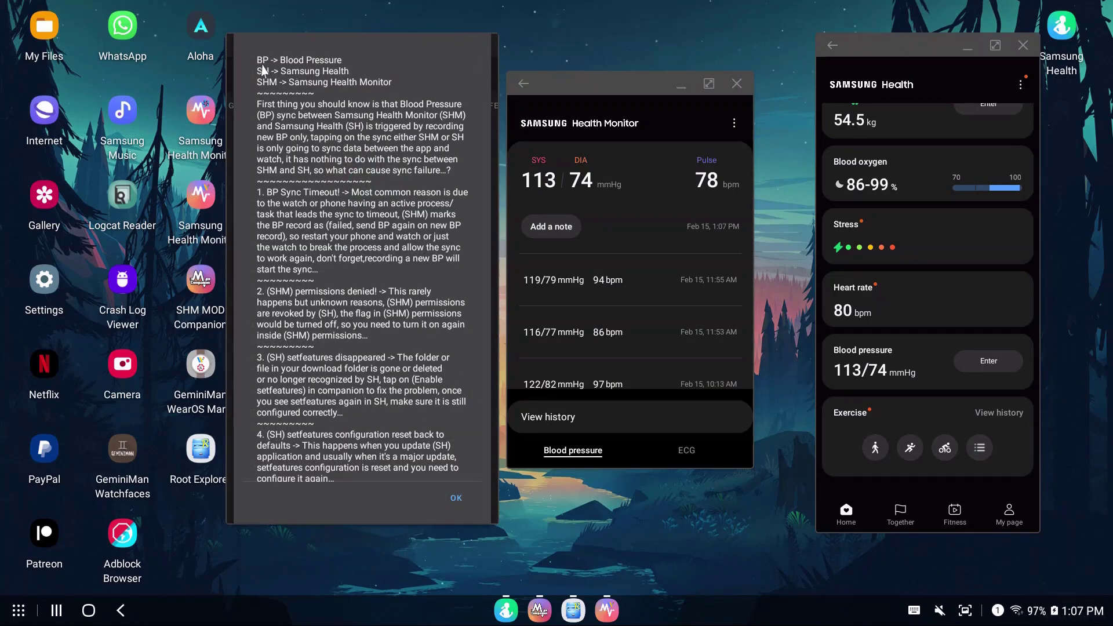
mouse_move(255, 93)
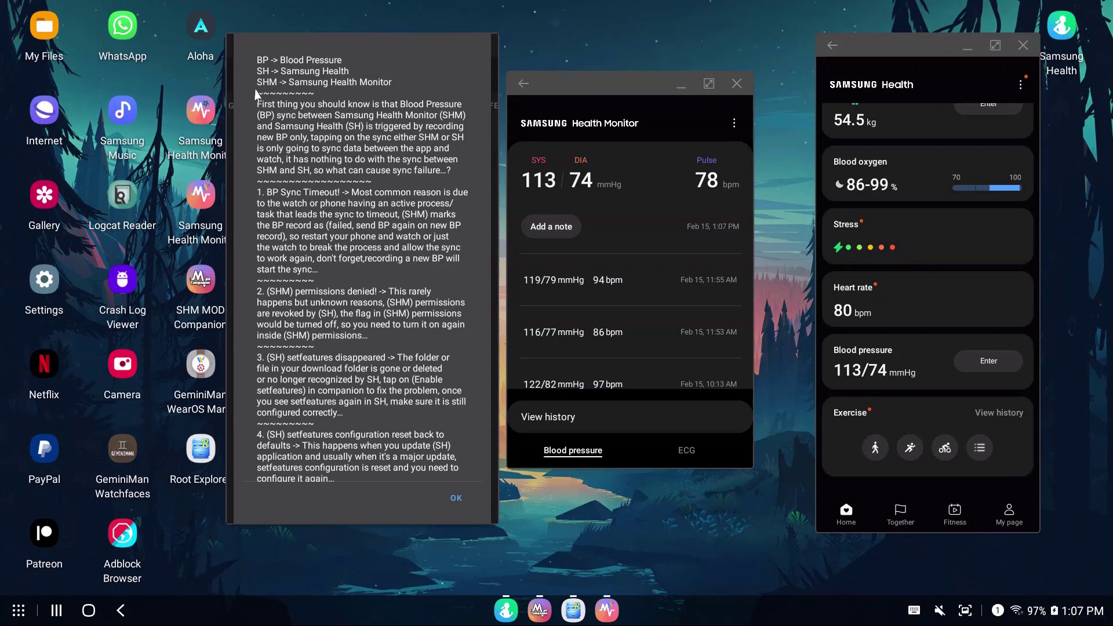
mouse_move(259, 97)
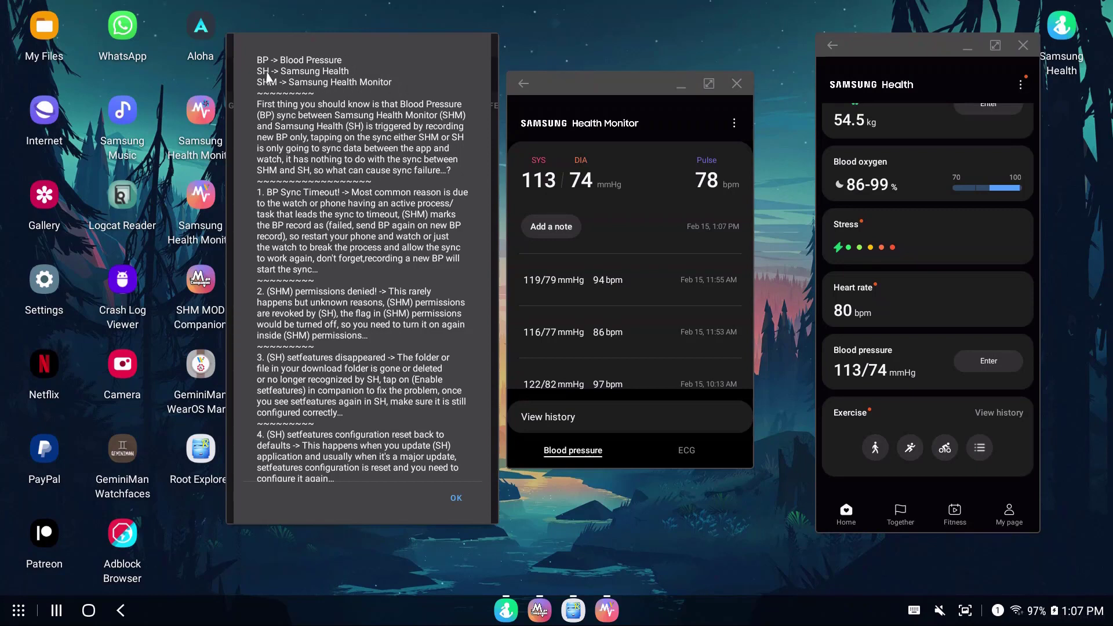
mouse_move(360, 110)
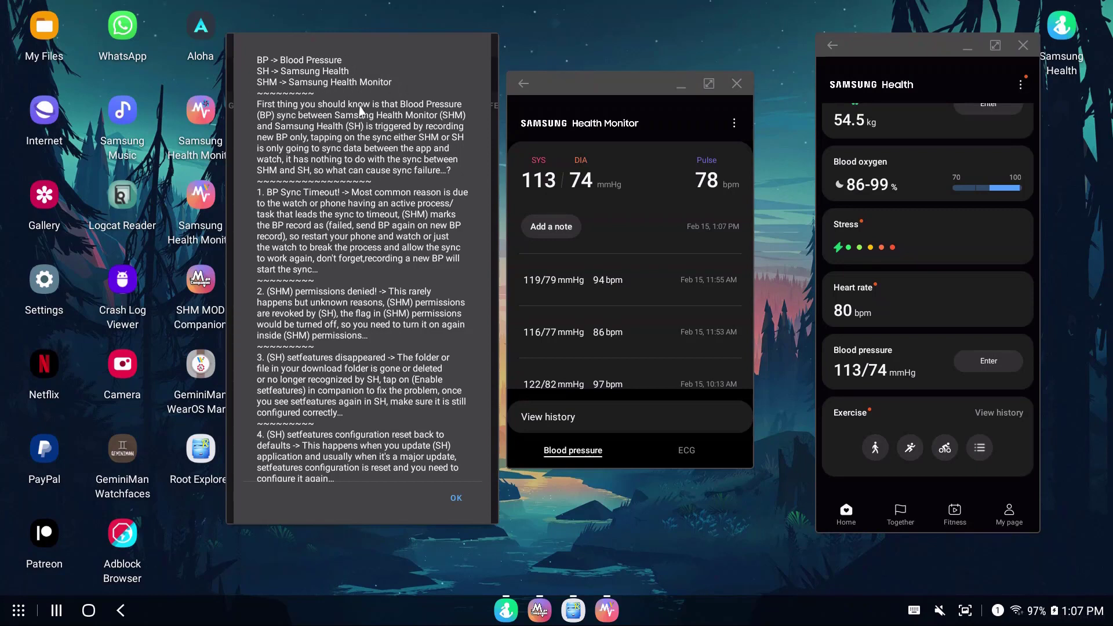
mouse_move(920, 130)
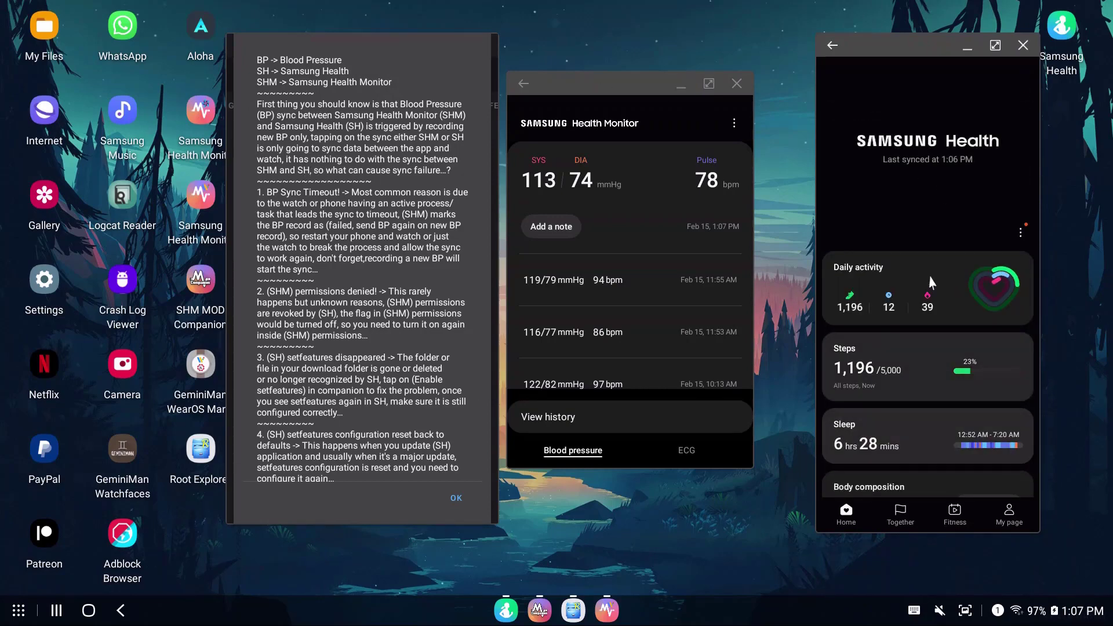
- Read the Troubleshoot BP Sync notes through timeouts, lost permissions, setfeatures resets and logcat reporting
scroll(down, 3)
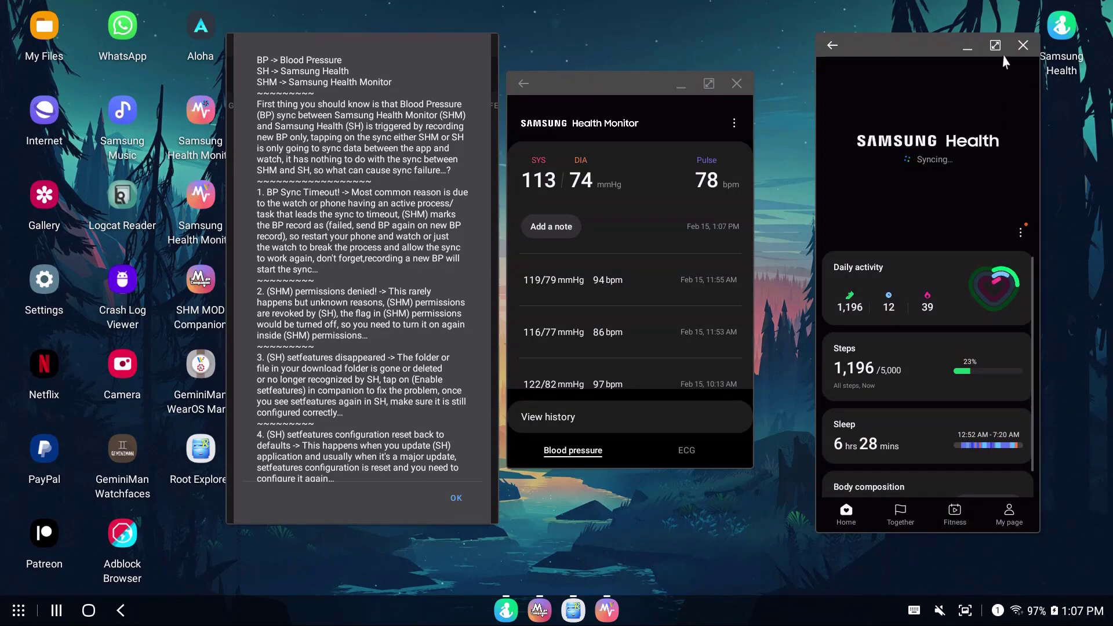
mouse_move(973, 147)
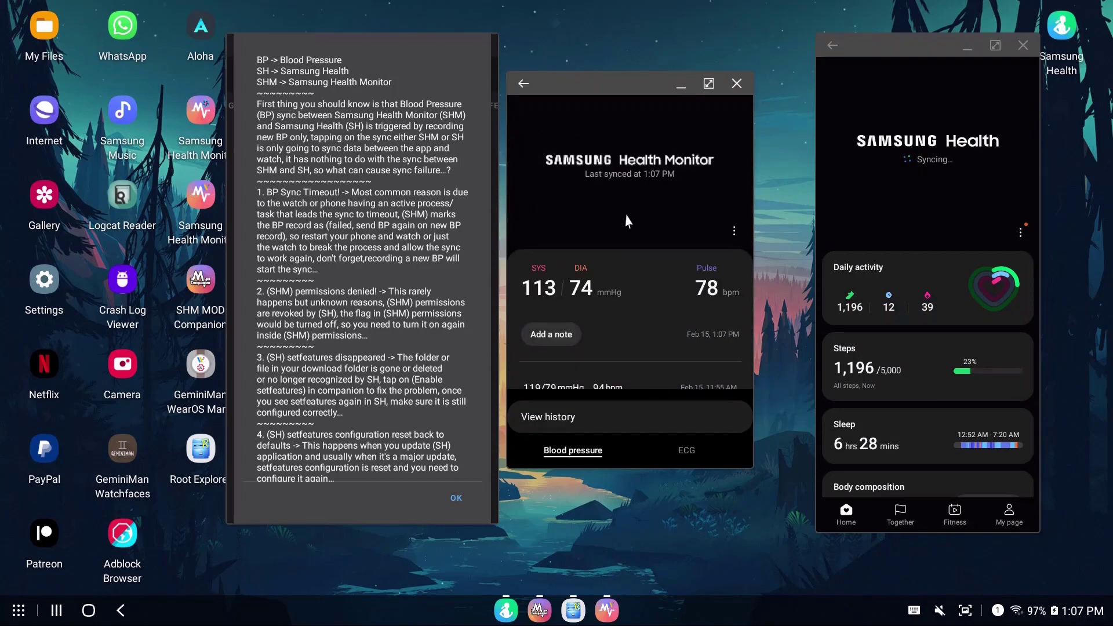
mouse_move(595, 146)
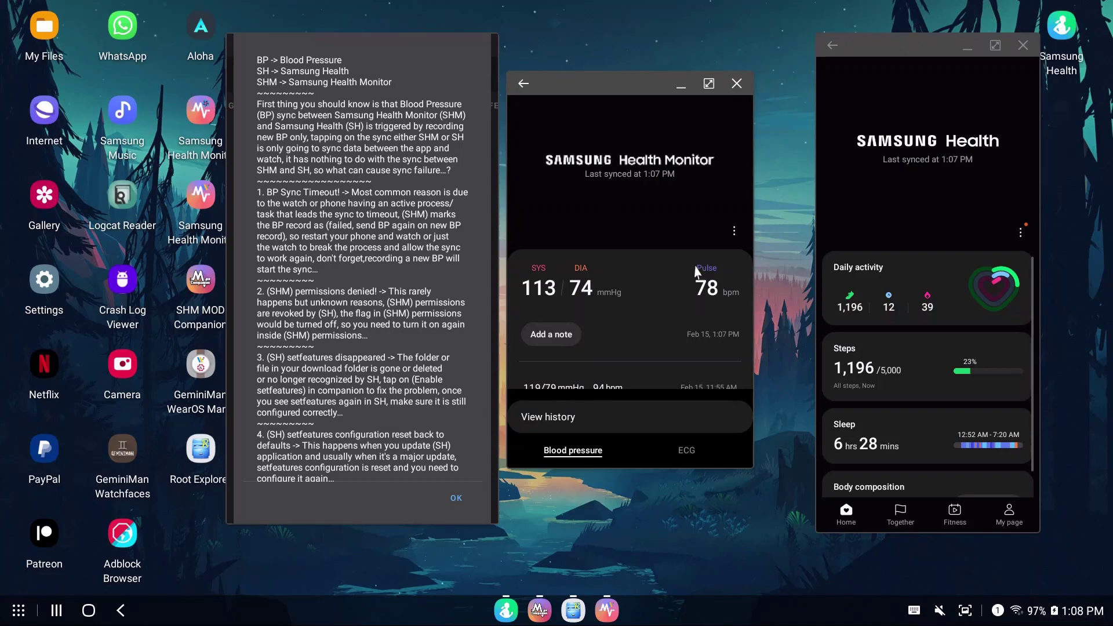
mouse_move(948, 206)
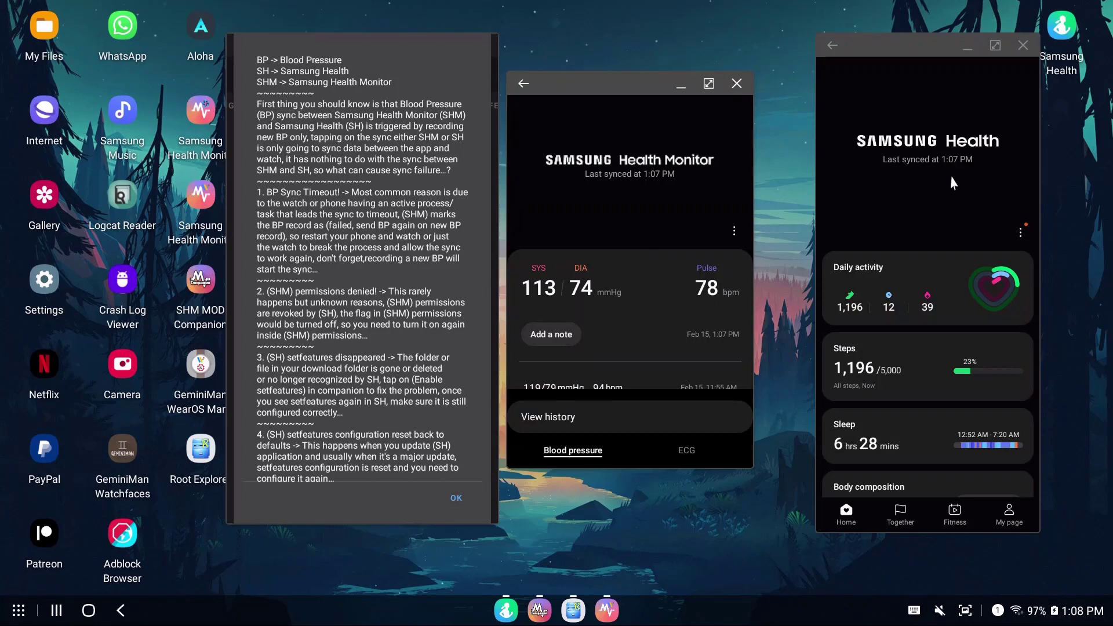
mouse_move(1011, 220)
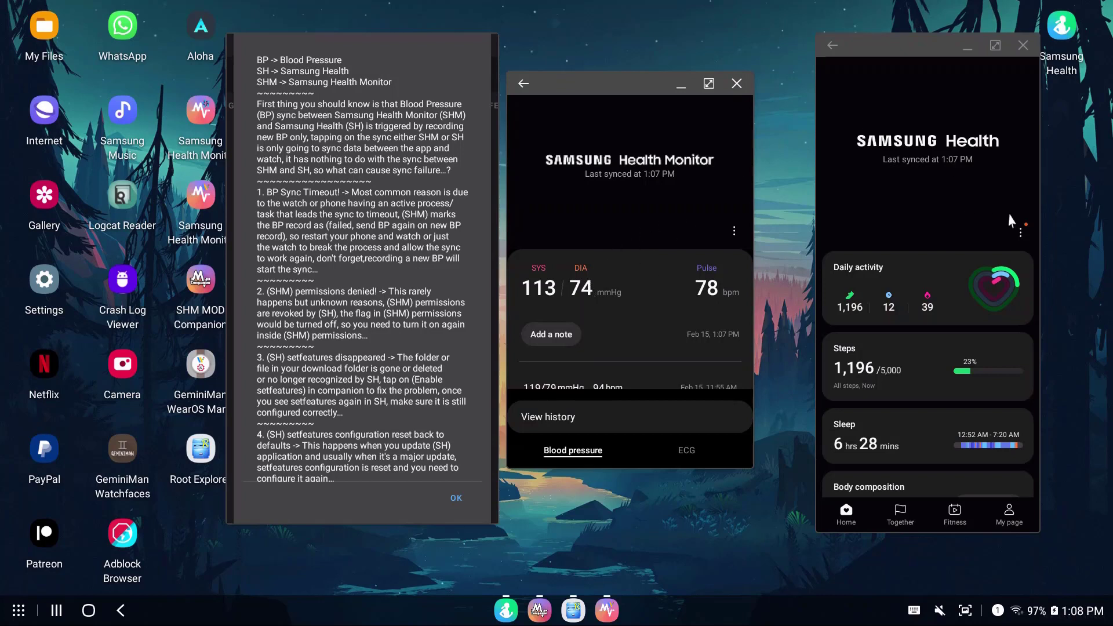
mouse_move(633, 203)
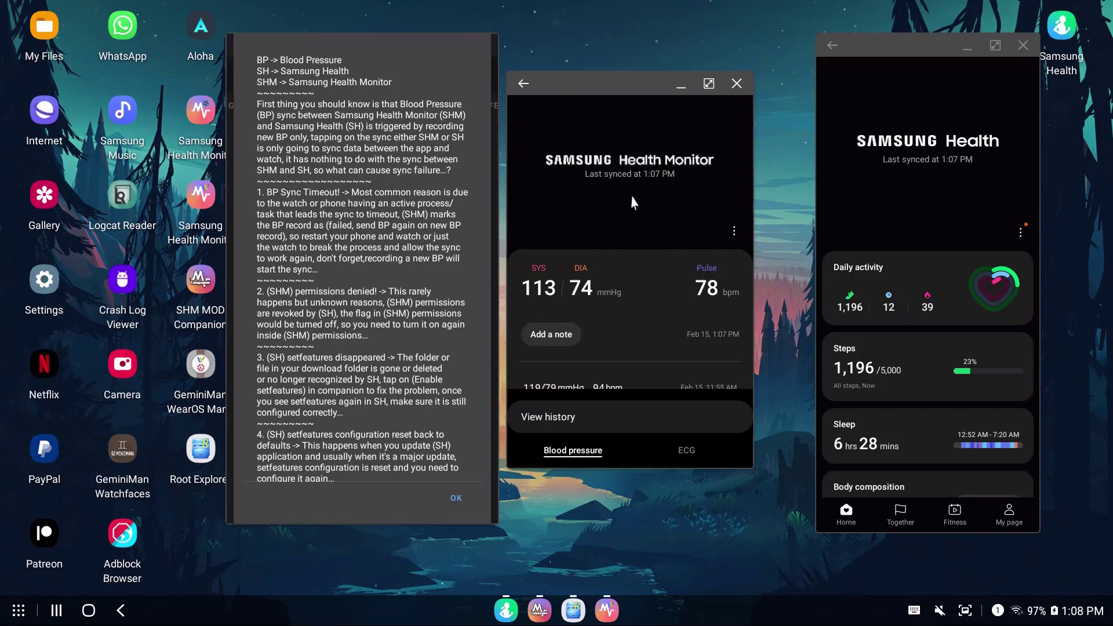
scroll(down, 3)
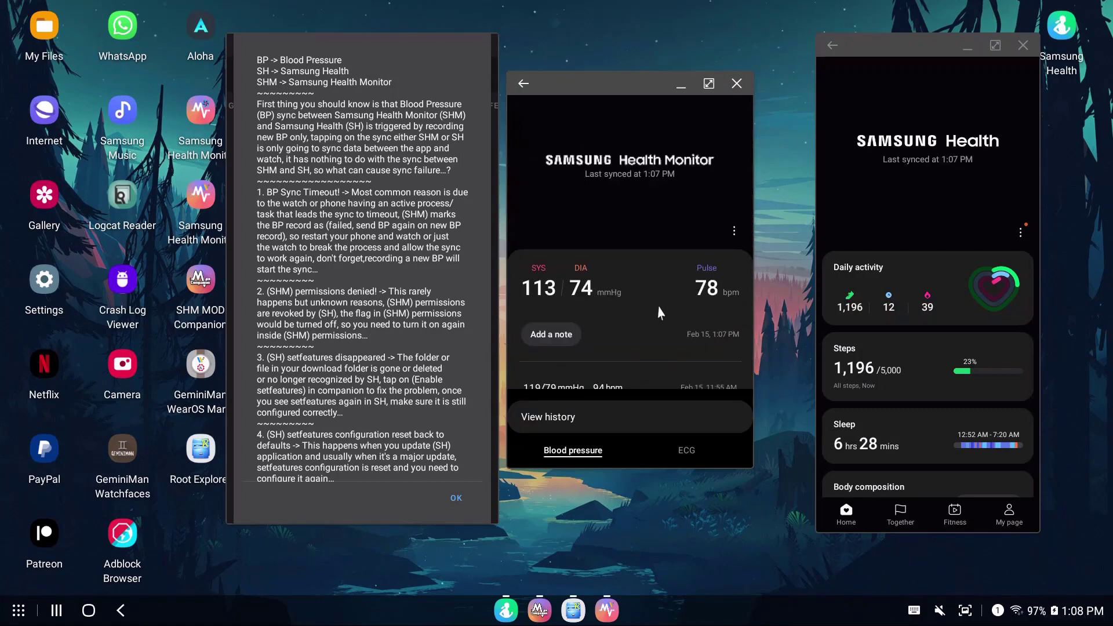
mouse_move(394, 131)
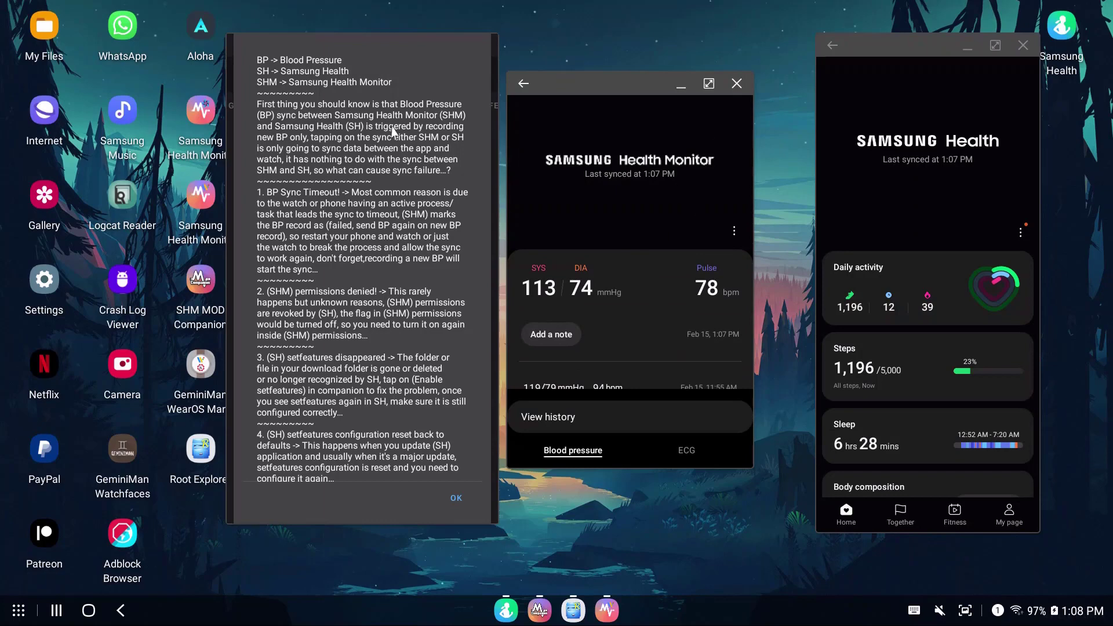
scroll(down, 3)
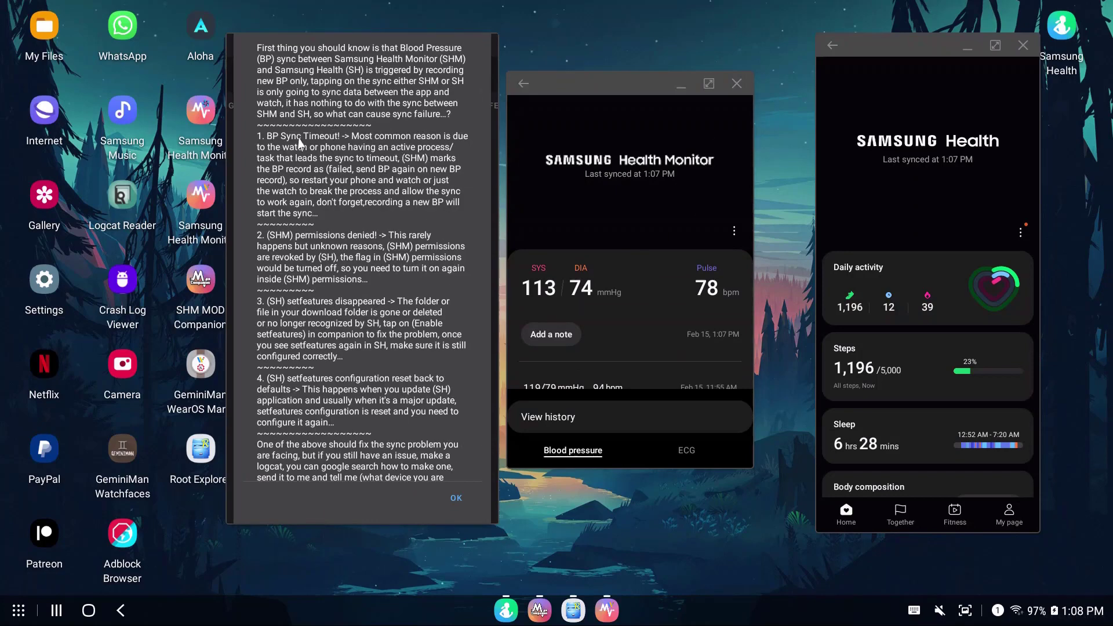
mouse_move(376, 150)
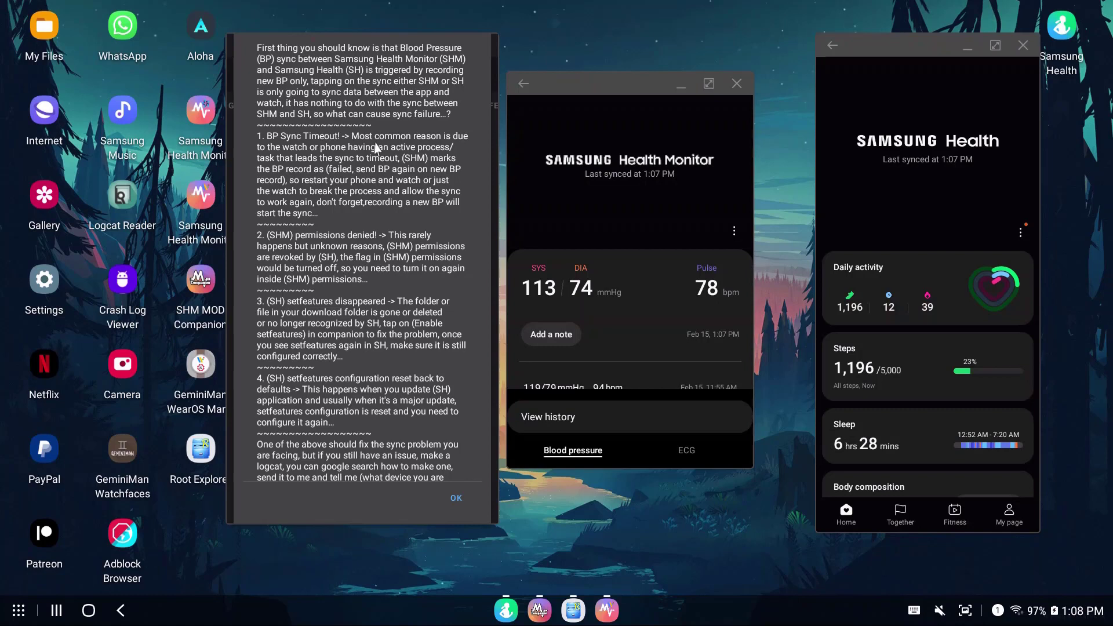
mouse_move(724, 187)
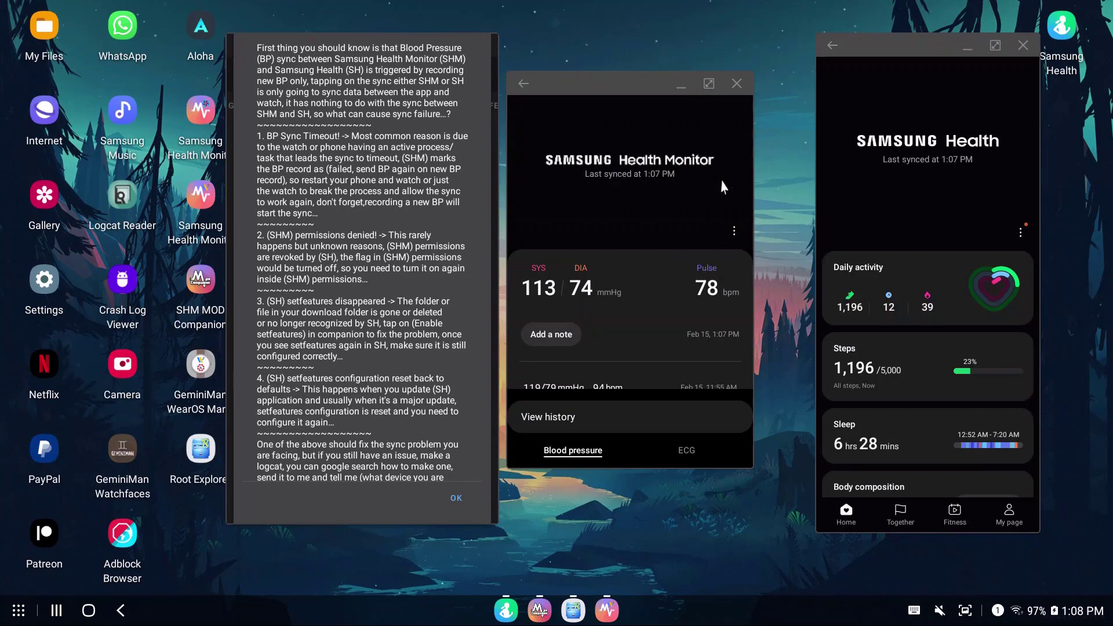
mouse_move(425, 157)
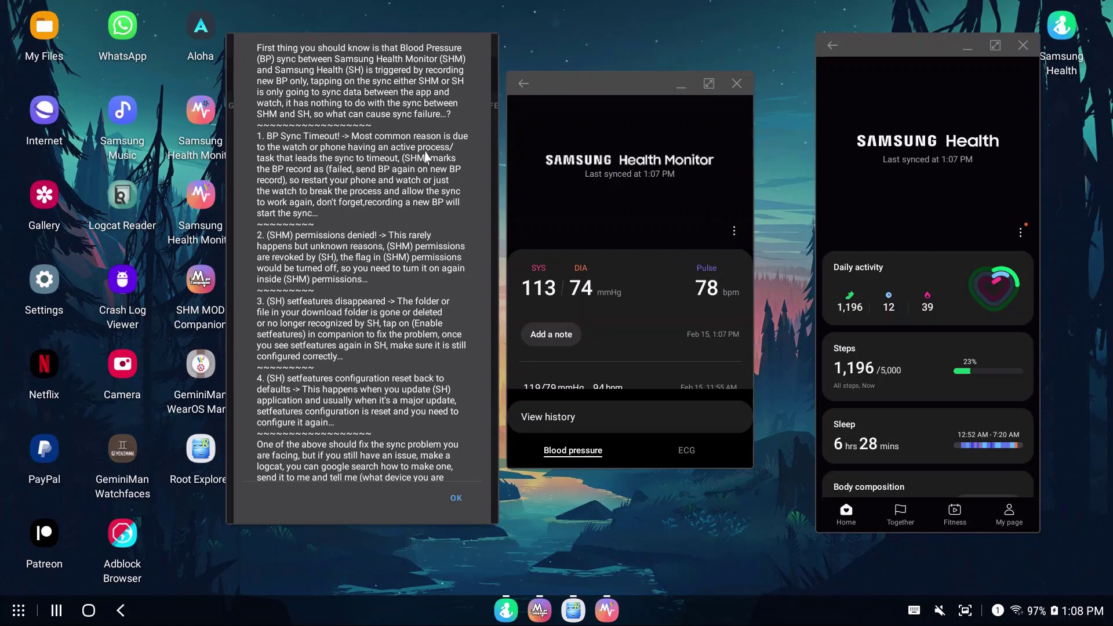
mouse_move(404, 163)
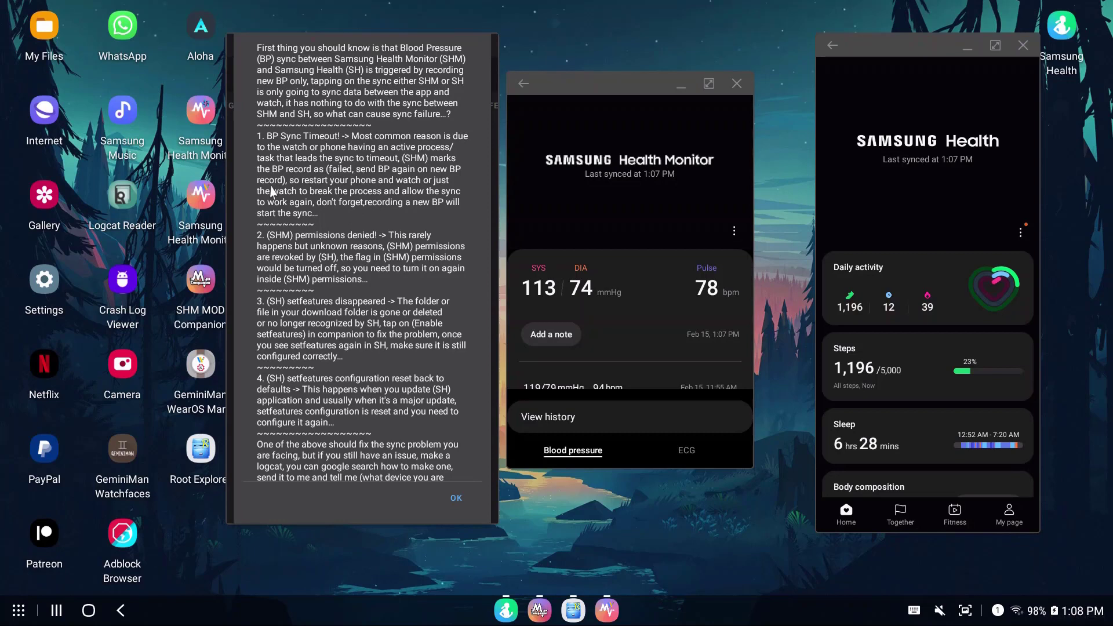
scroll(down, 3)
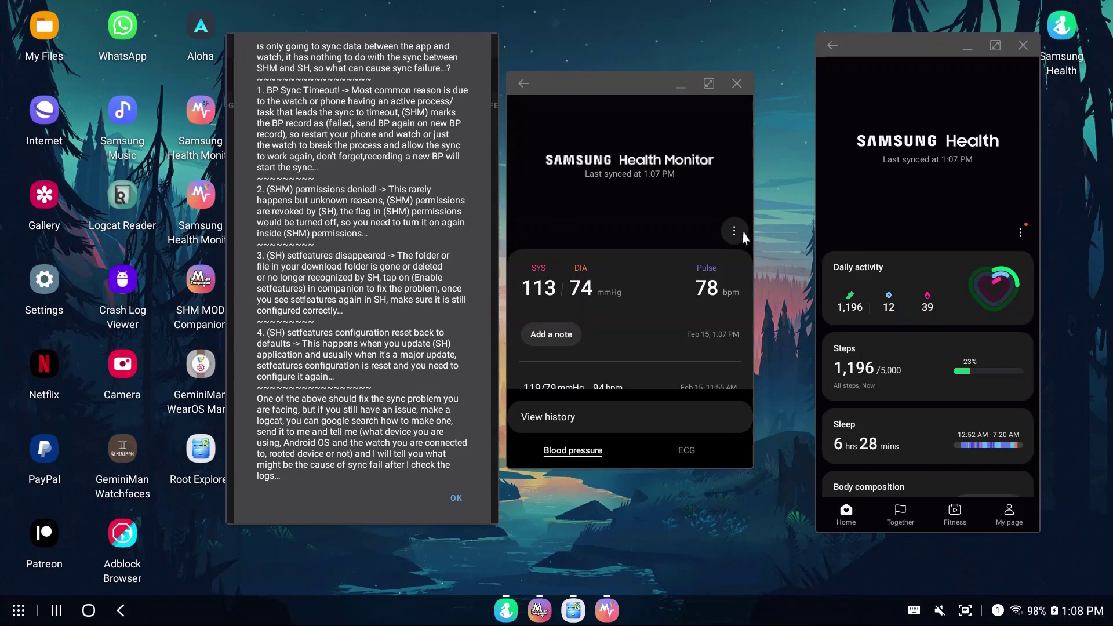
- Show SHM's Data permissions page listing Samsung Health among apps with access
click(735, 231)
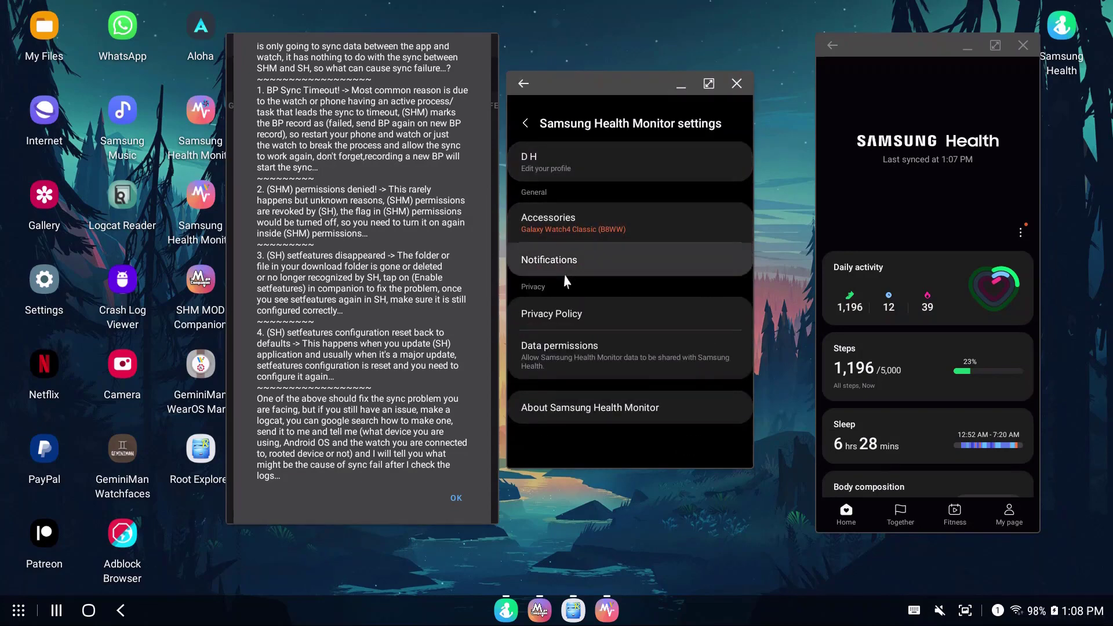
click(559, 352)
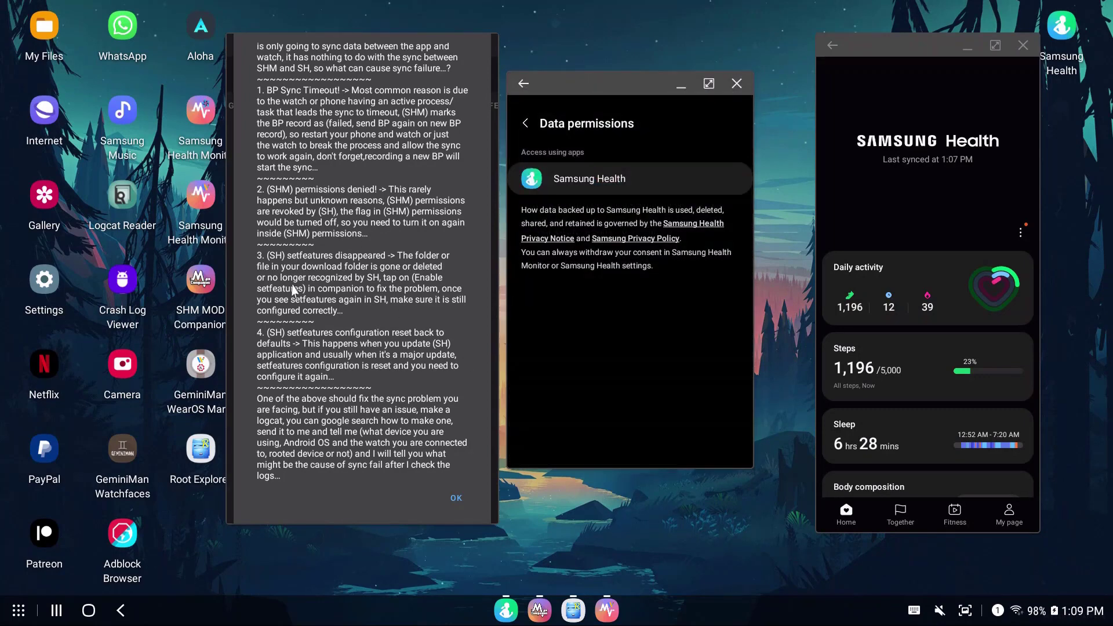
mouse_move(308, 263)
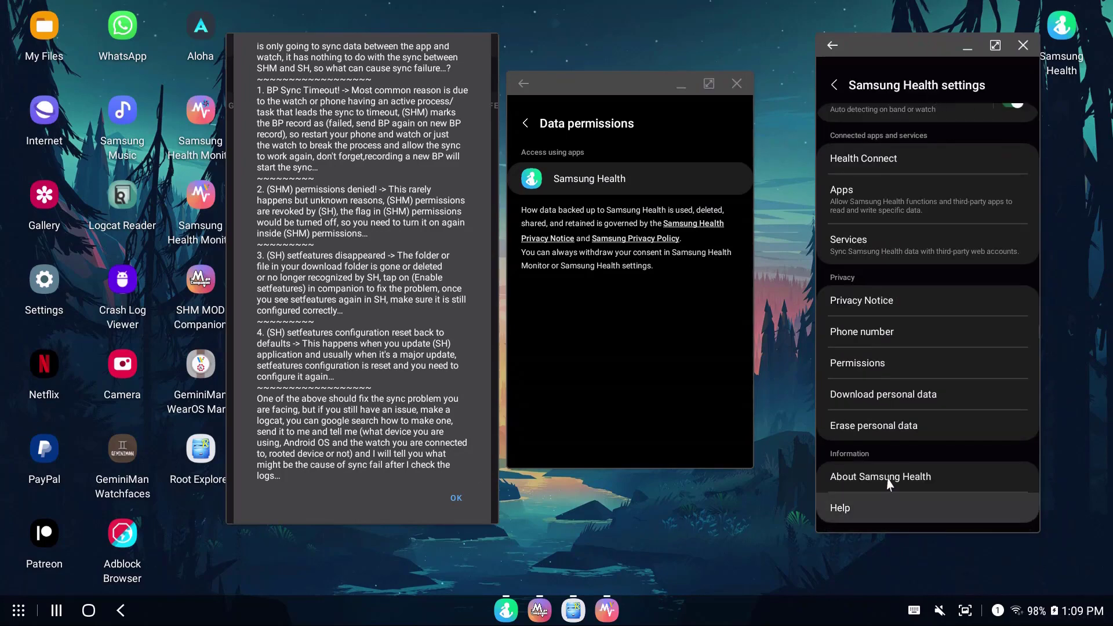
- Re-enable SetFeatures from the companion, confirm the folder exists, show the Feature List and reopen the BP sync notes
click(880, 477)
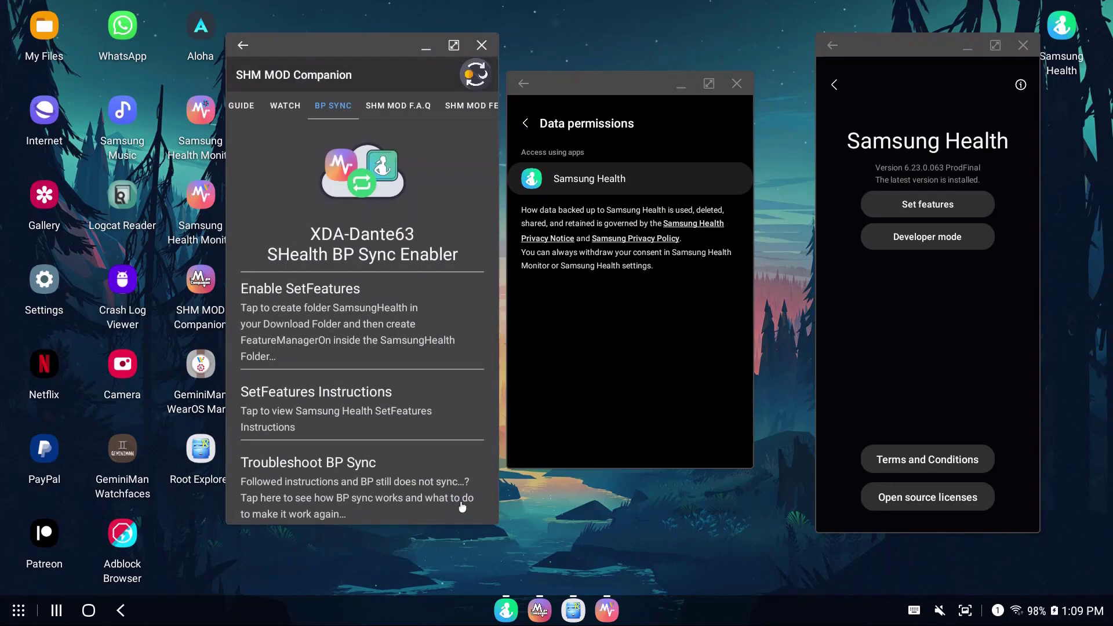
click(299, 288)
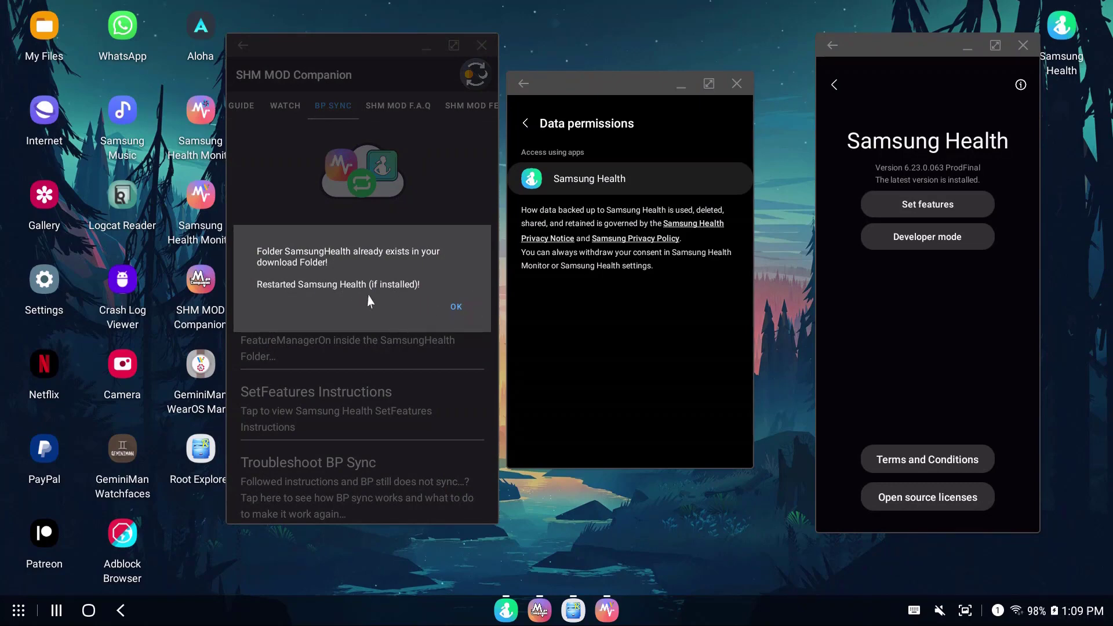
click(456, 306)
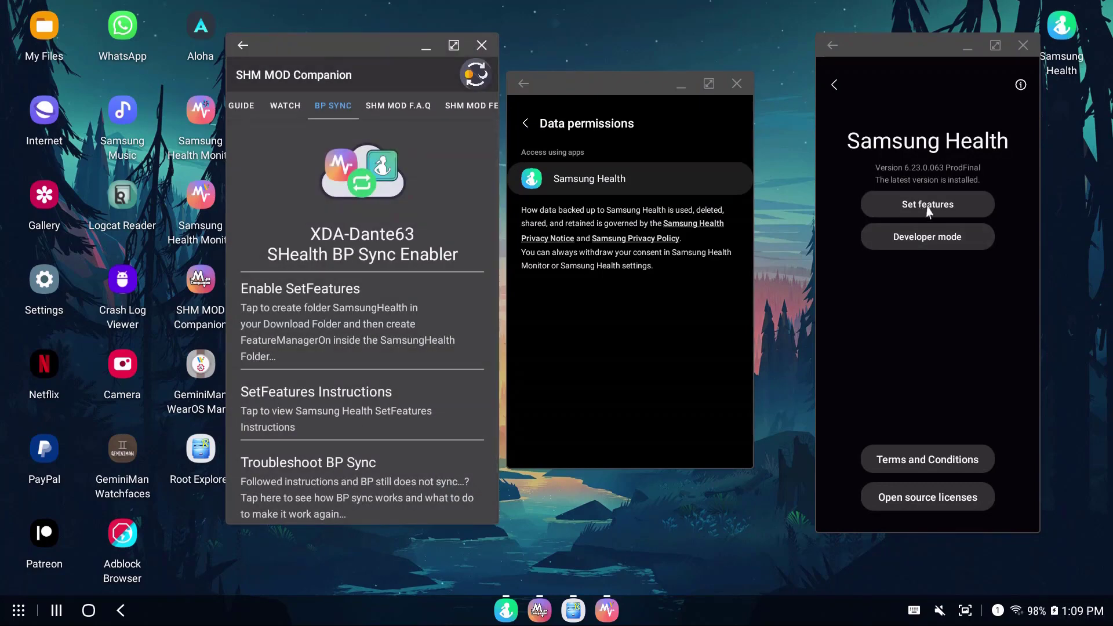
click(926, 204)
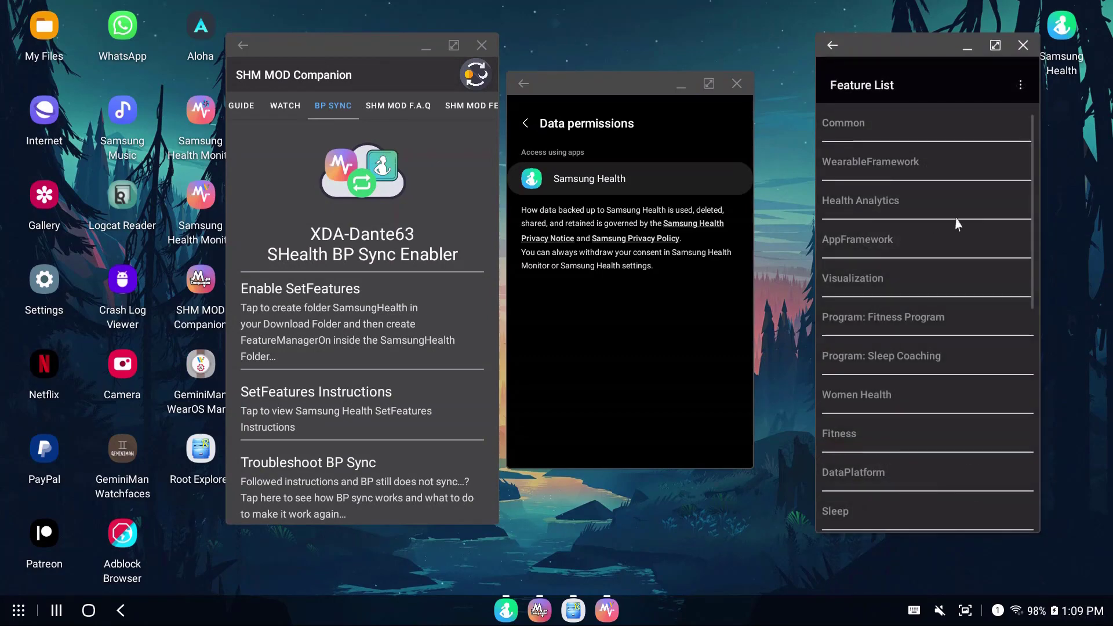
mouse_move(886, 221)
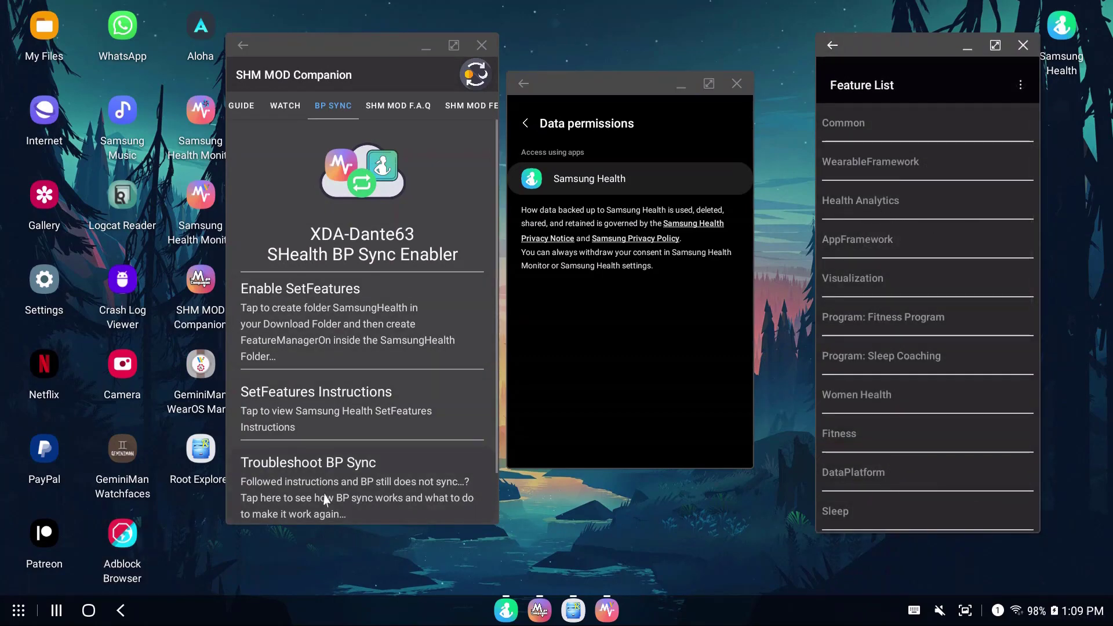
click(308, 462)
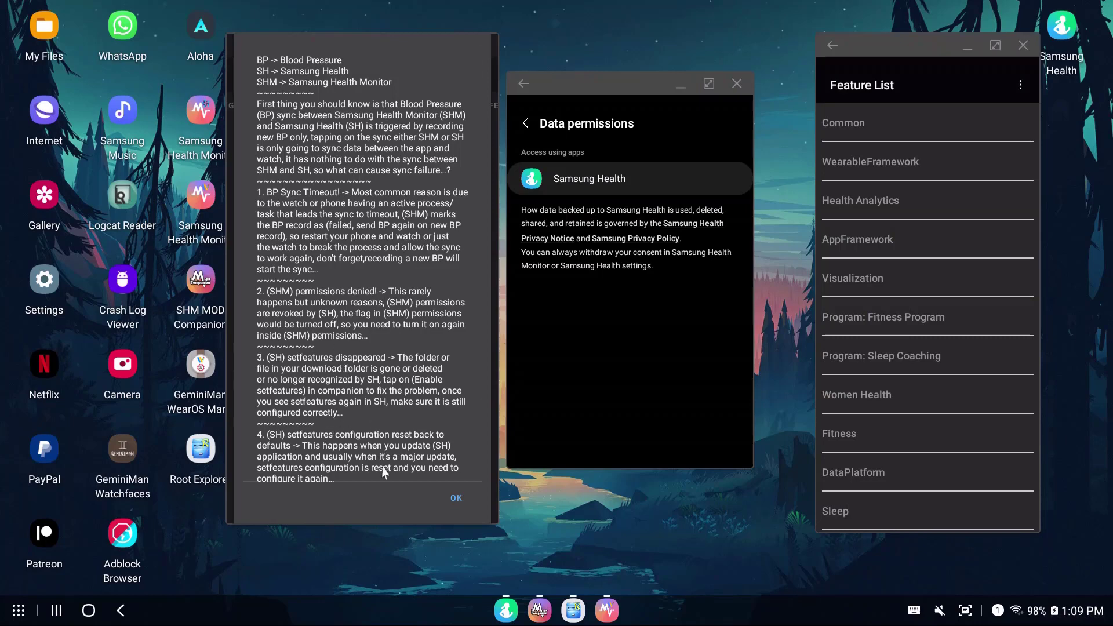
- Scroll further through the reopened BP sync troubleshooting dialog
scroll(down, 3)
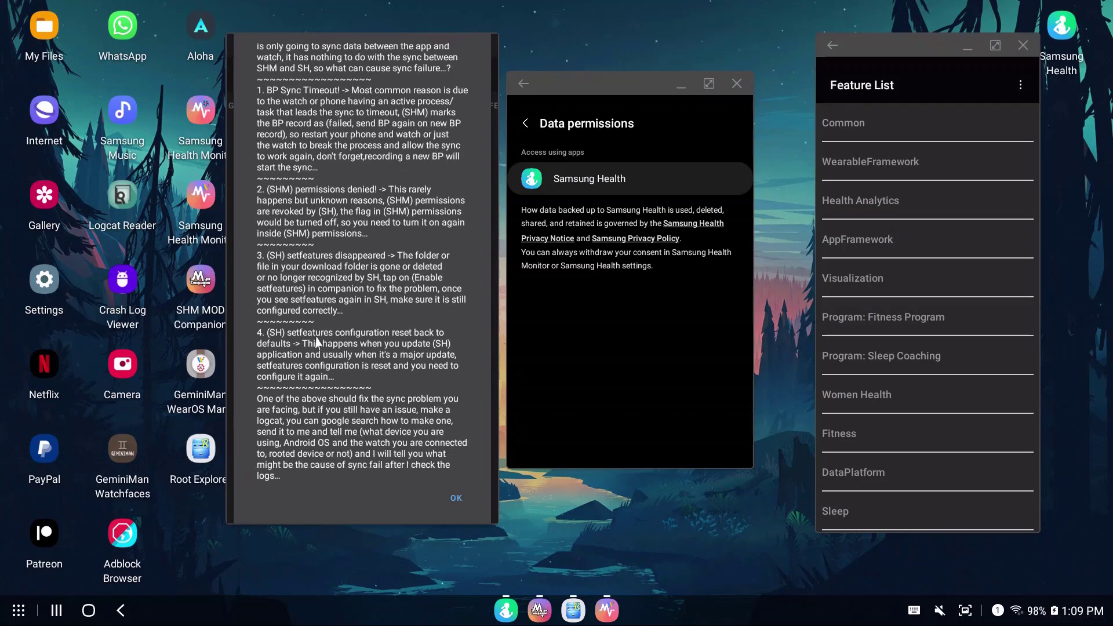
mouse_move(381, 362)
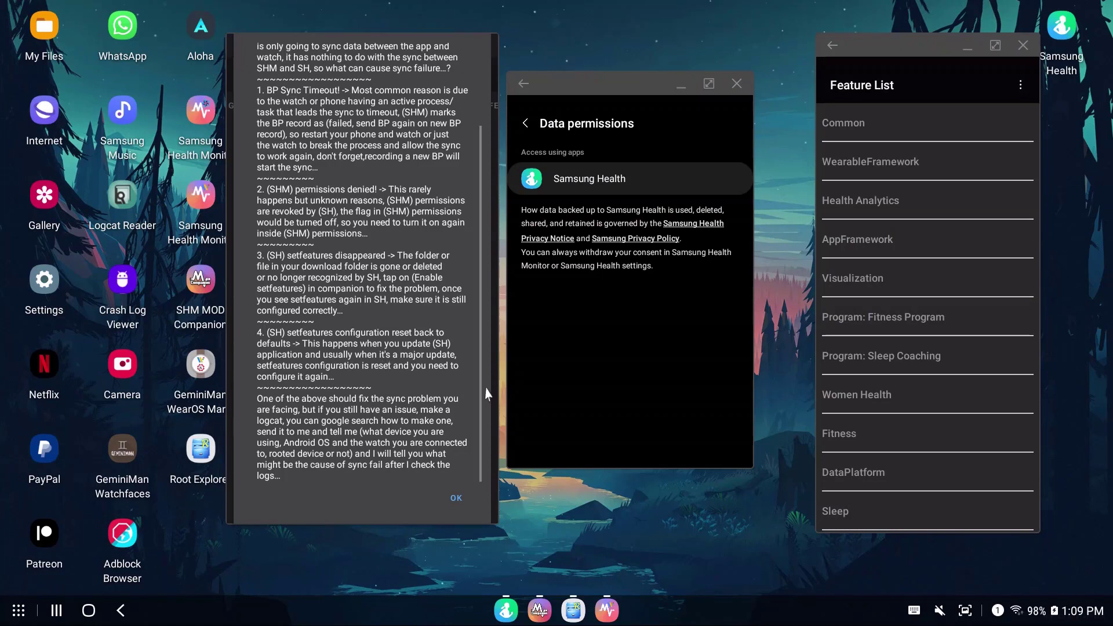
mouse_move(862, 206)
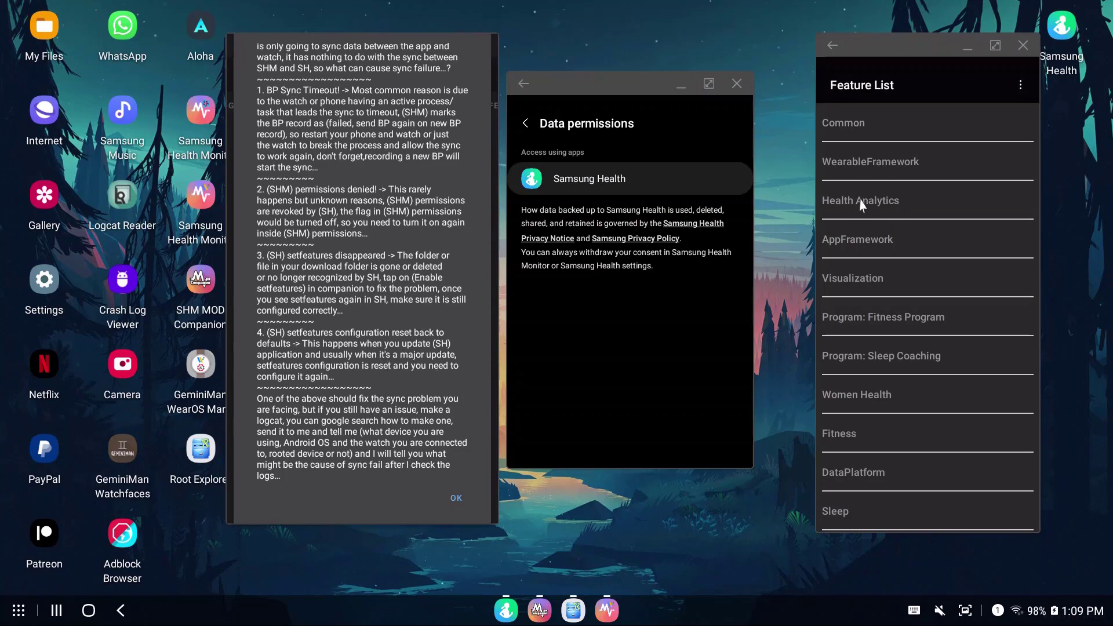
mouse_move(324, 398)
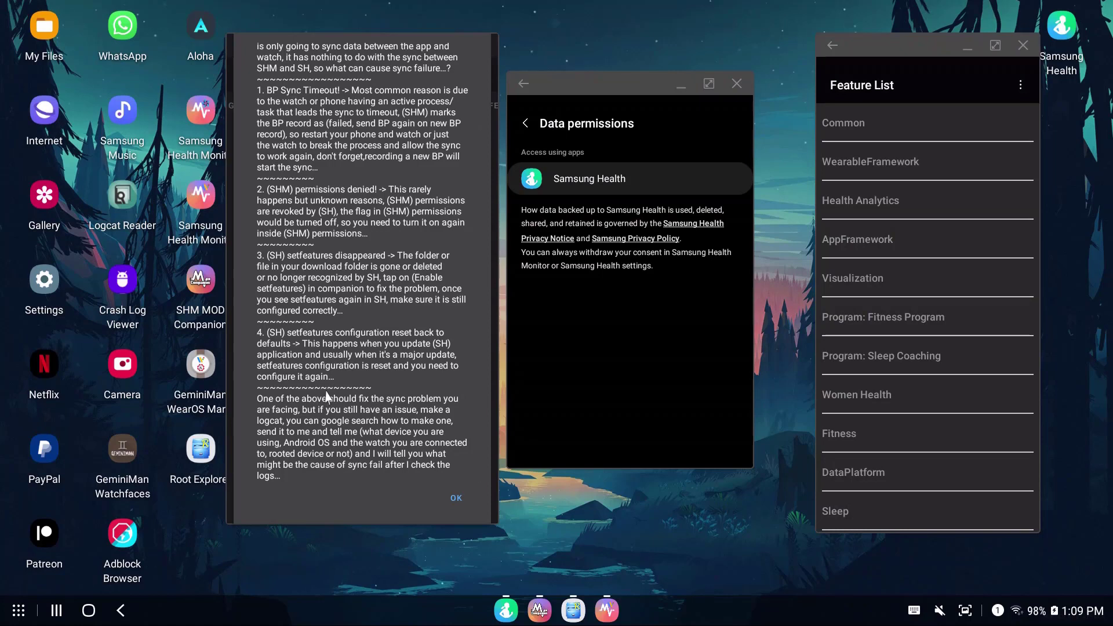
mouse_move(346, 223)
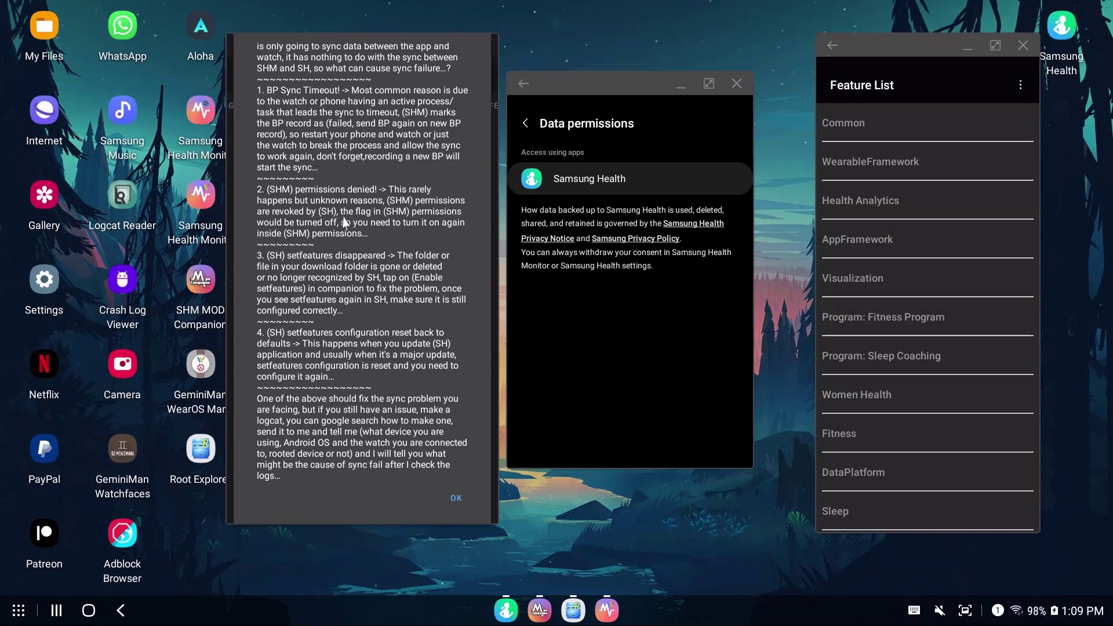
mouse_move(367, 426)
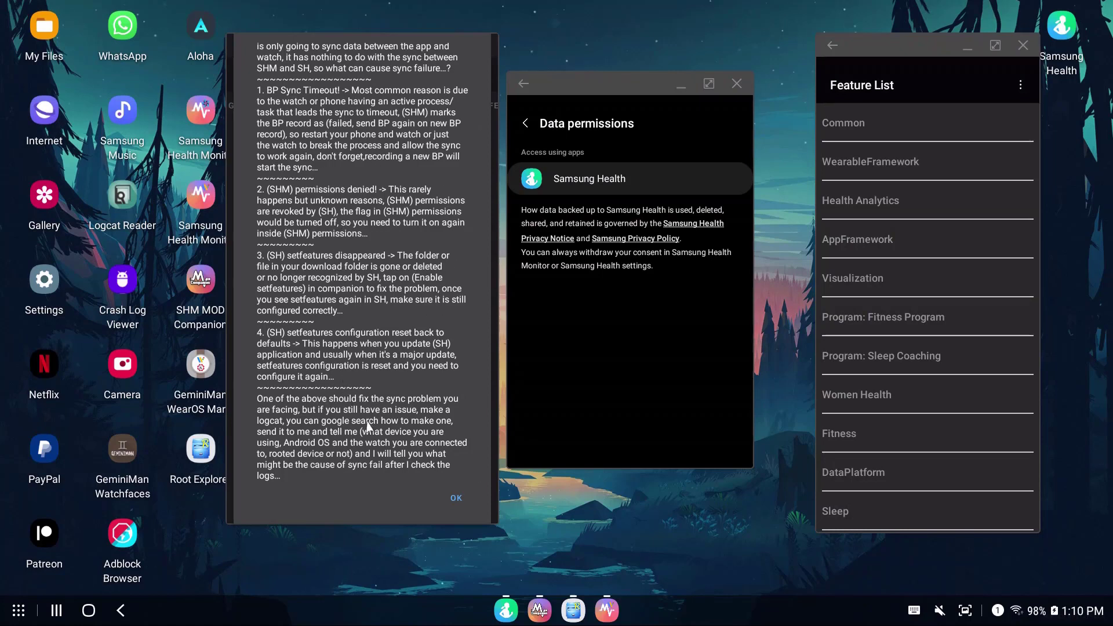
mouse_move(412, 465)
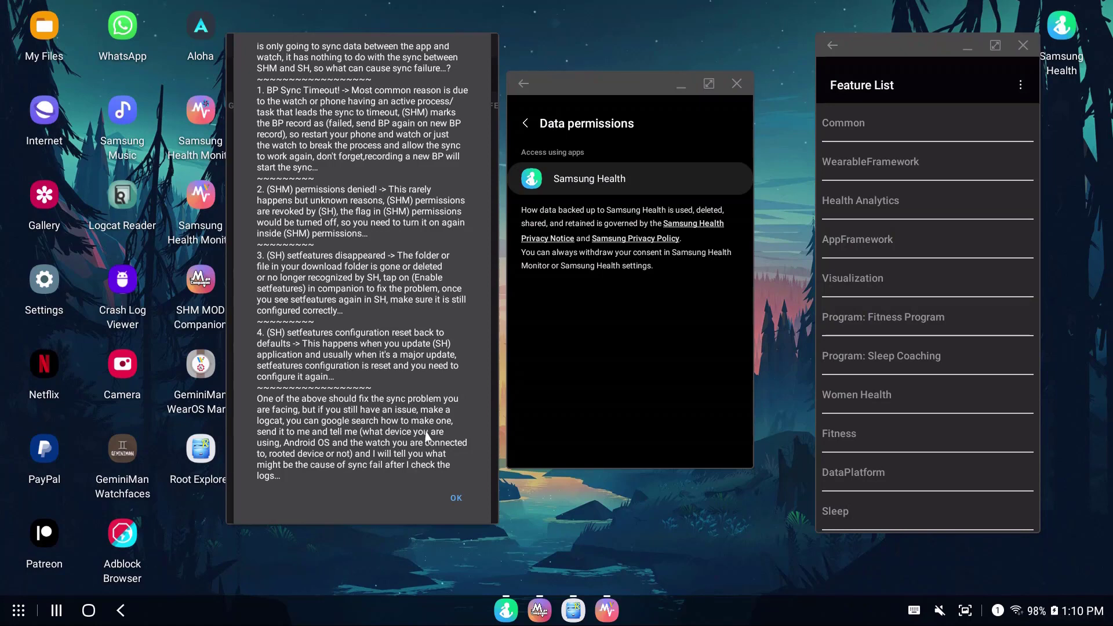
mouse_move(327, 451)
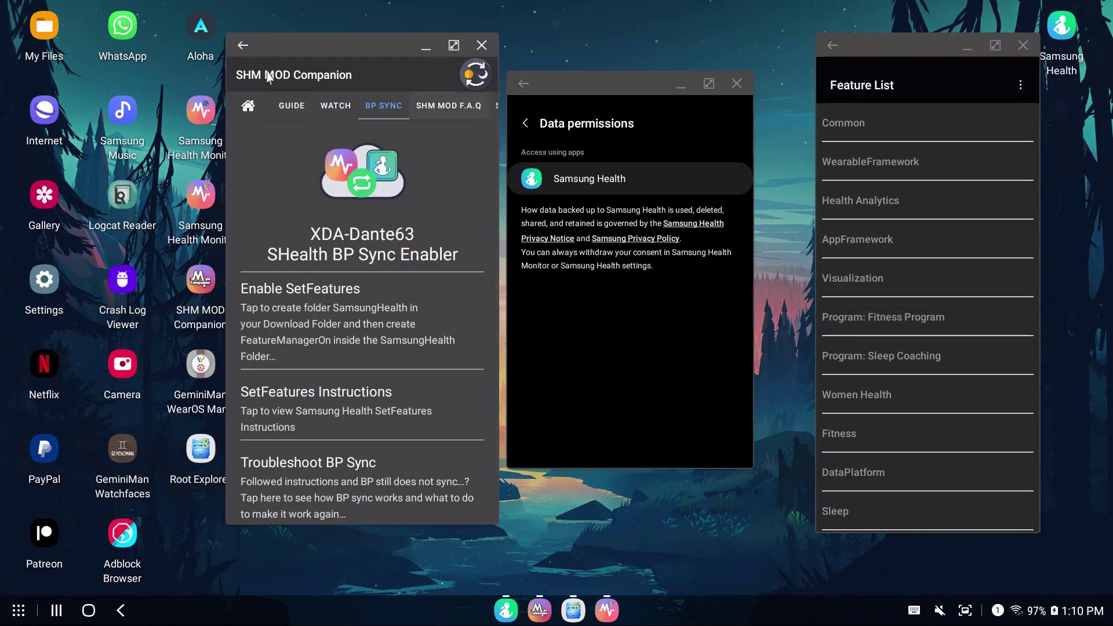
mouse_move(343, 83)
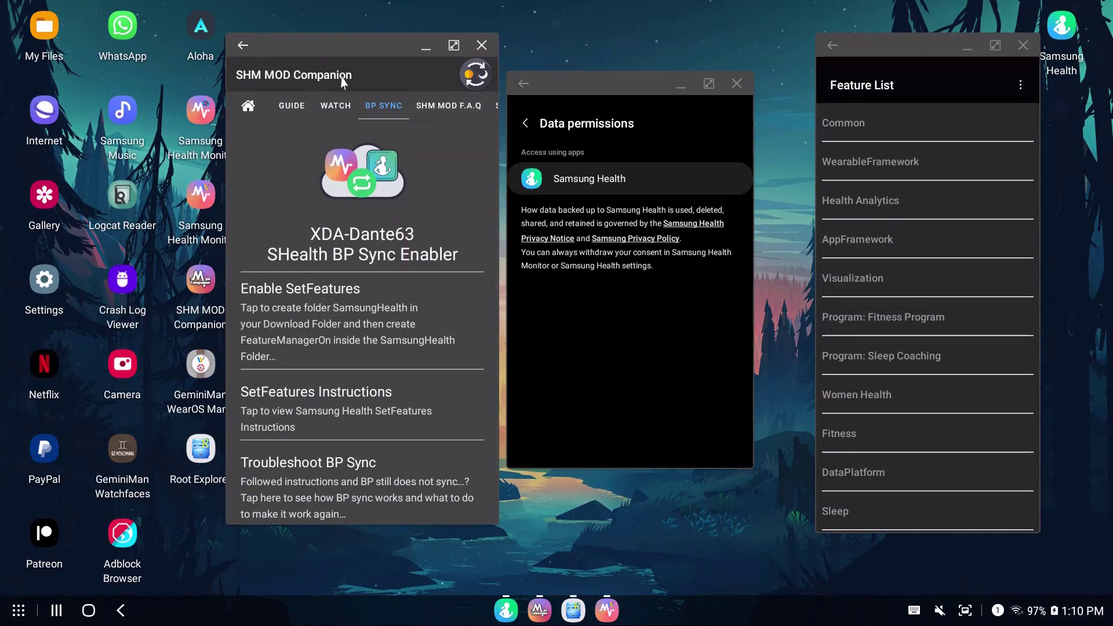
- Switch from the companion Home tab to the Guide section with its YouTube and visual guides
click(248, 106)
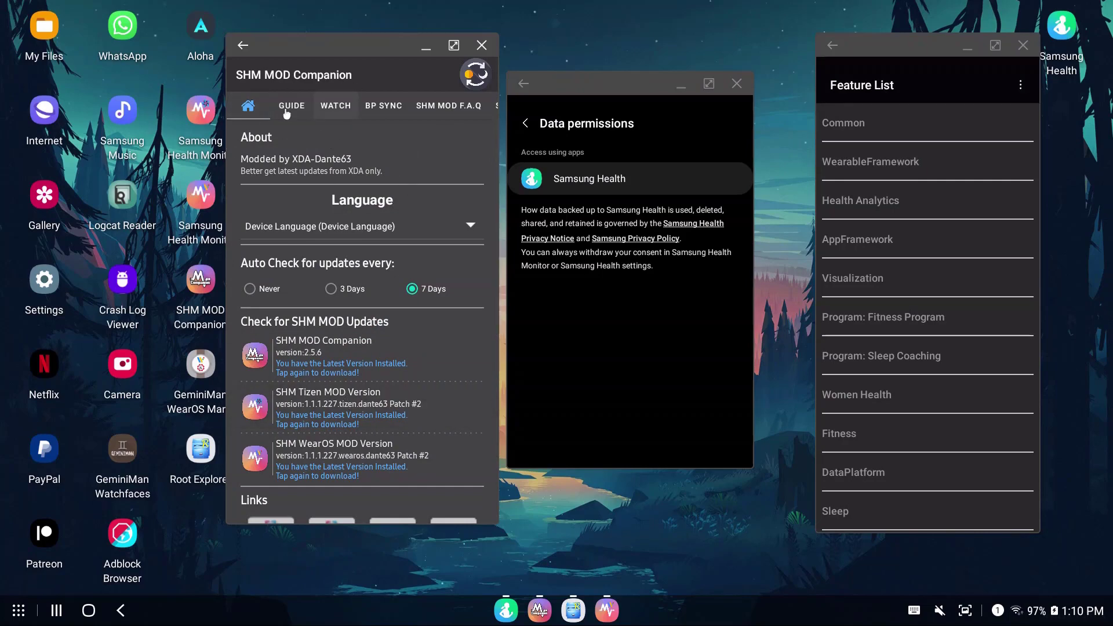
click(291, 106)
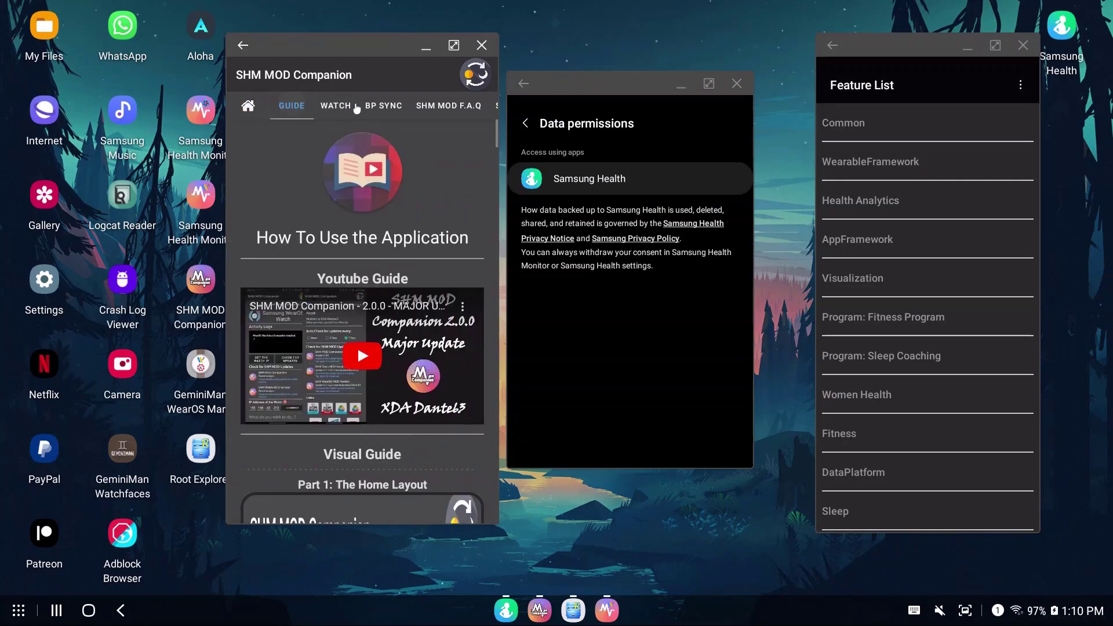
mouse_move(286, 259)
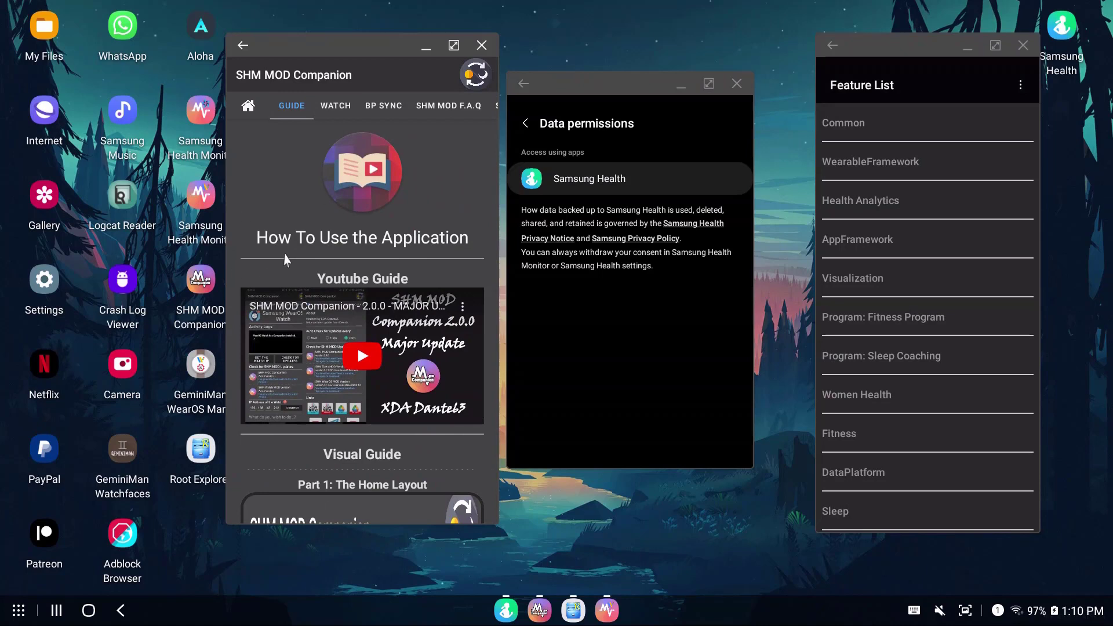
mouse_move(408, 549)
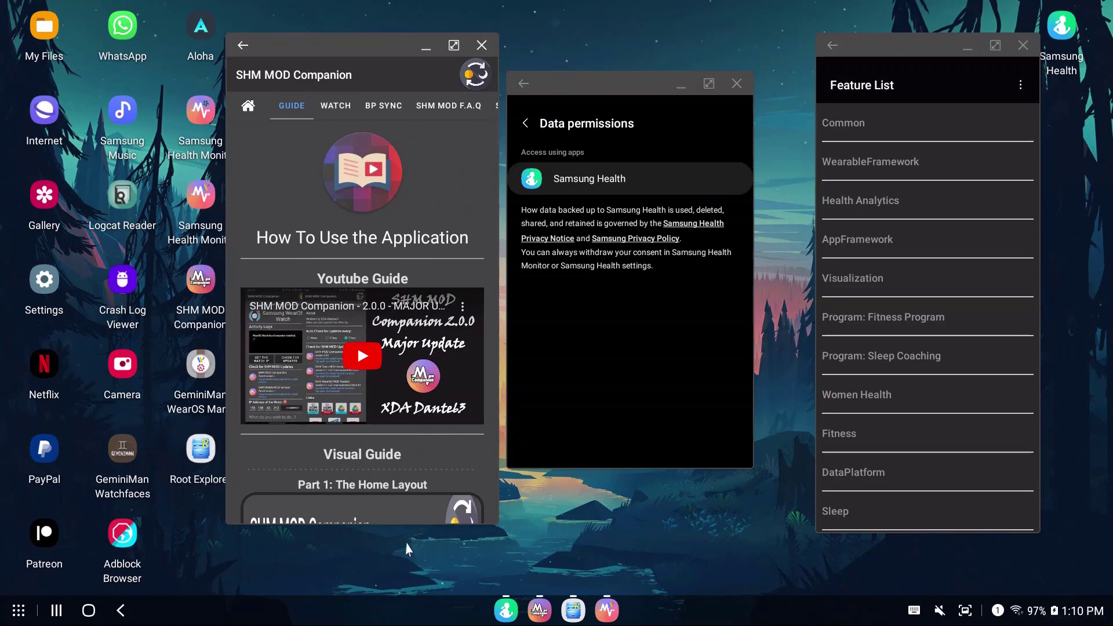